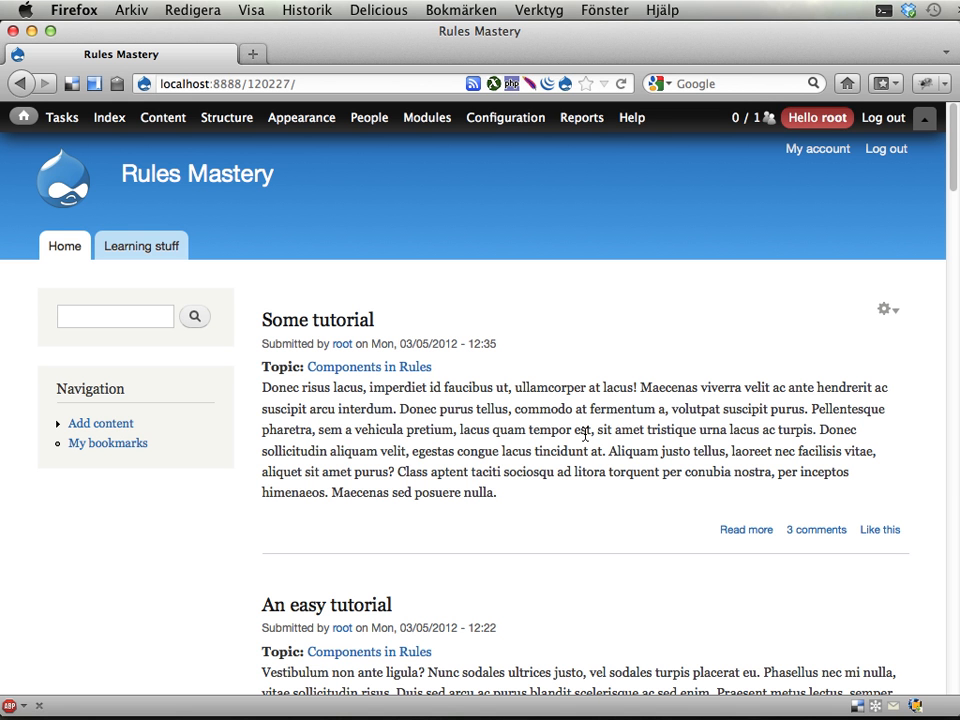
mouse_move(660, 464)
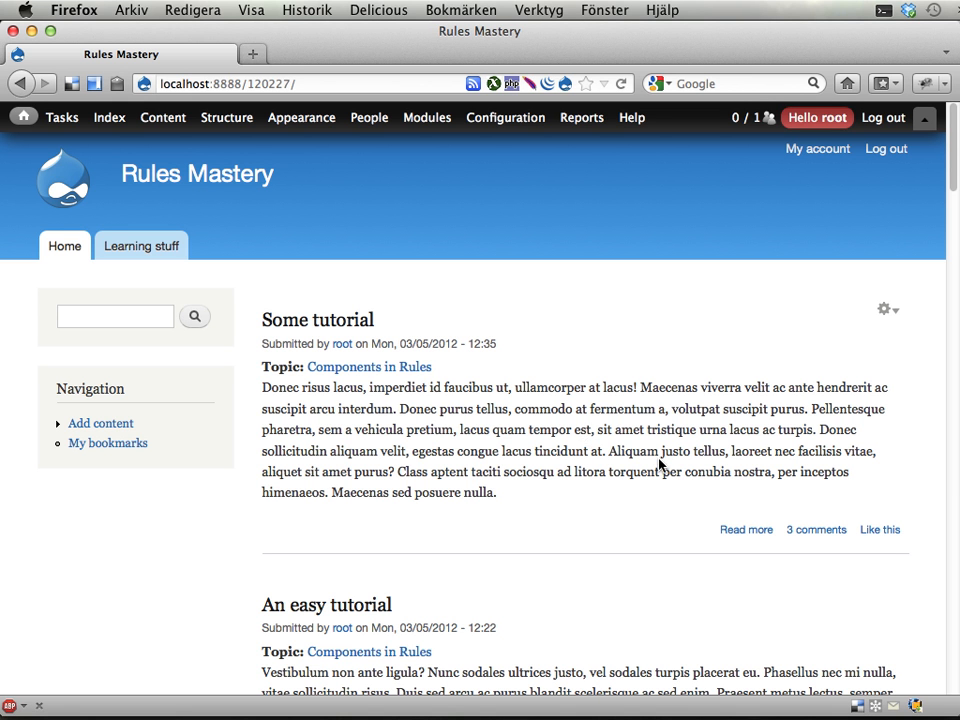
mouse_move(590, 458)
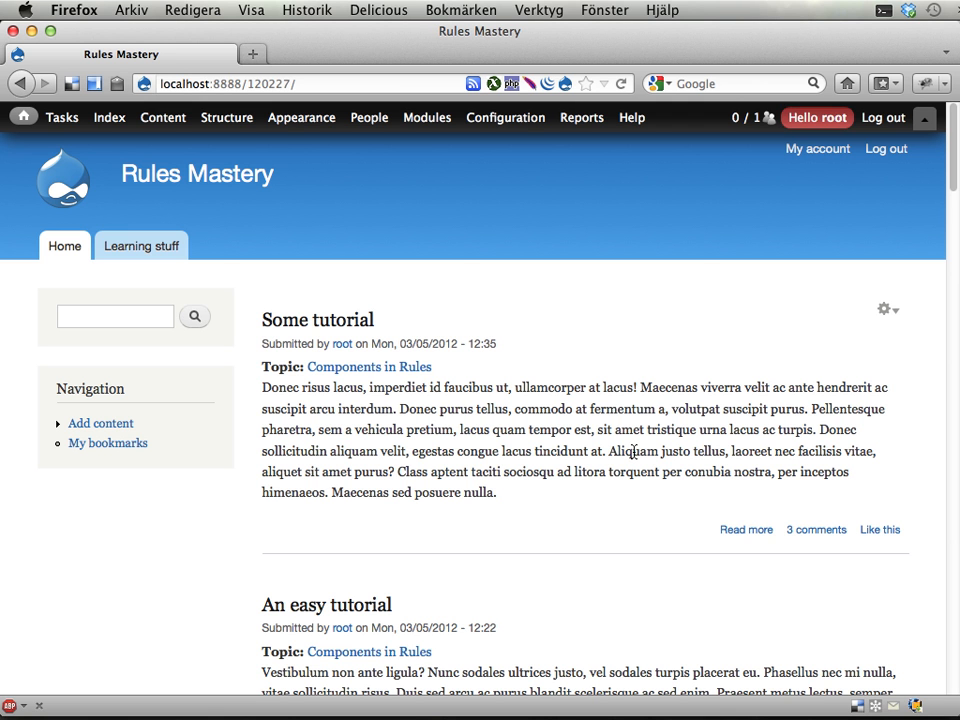
mouse_move(342, 344)
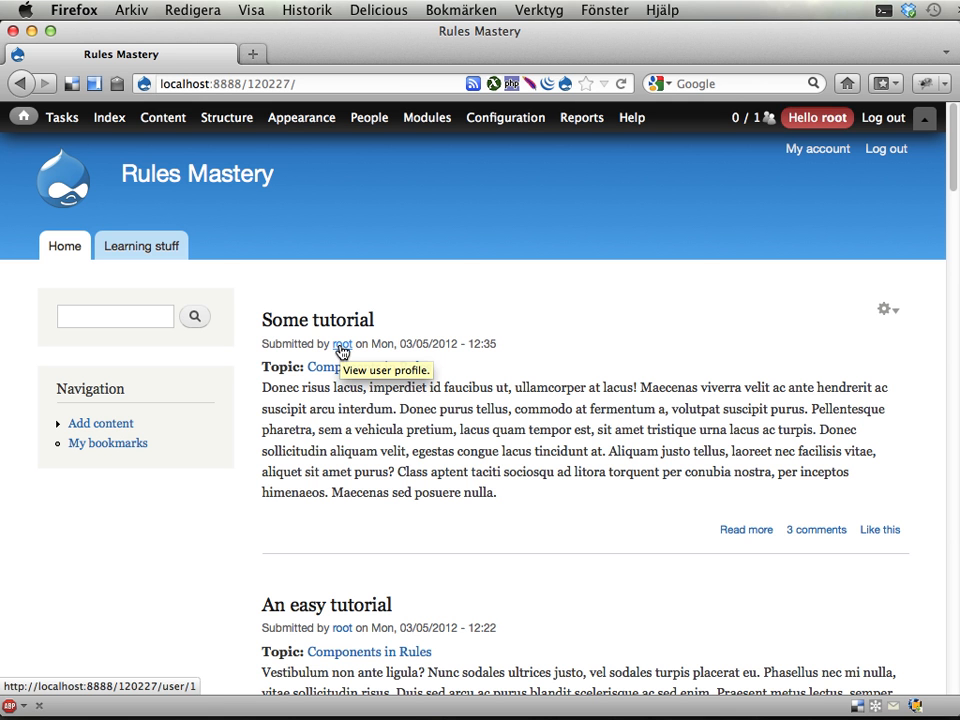
mouse_move(516, 500)
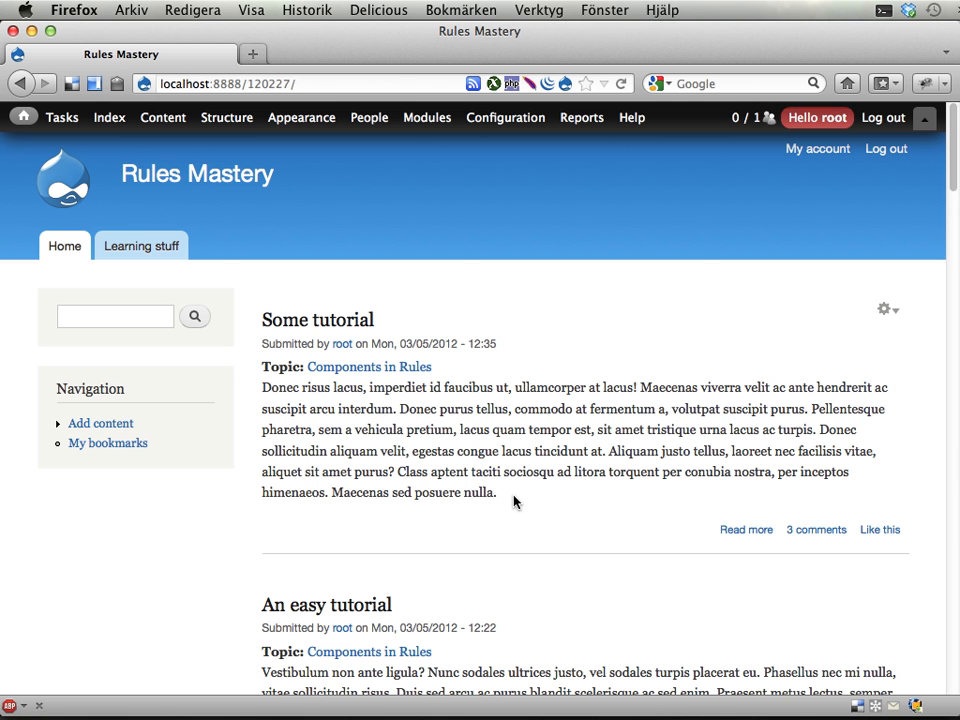
mouse_move(496, 430)
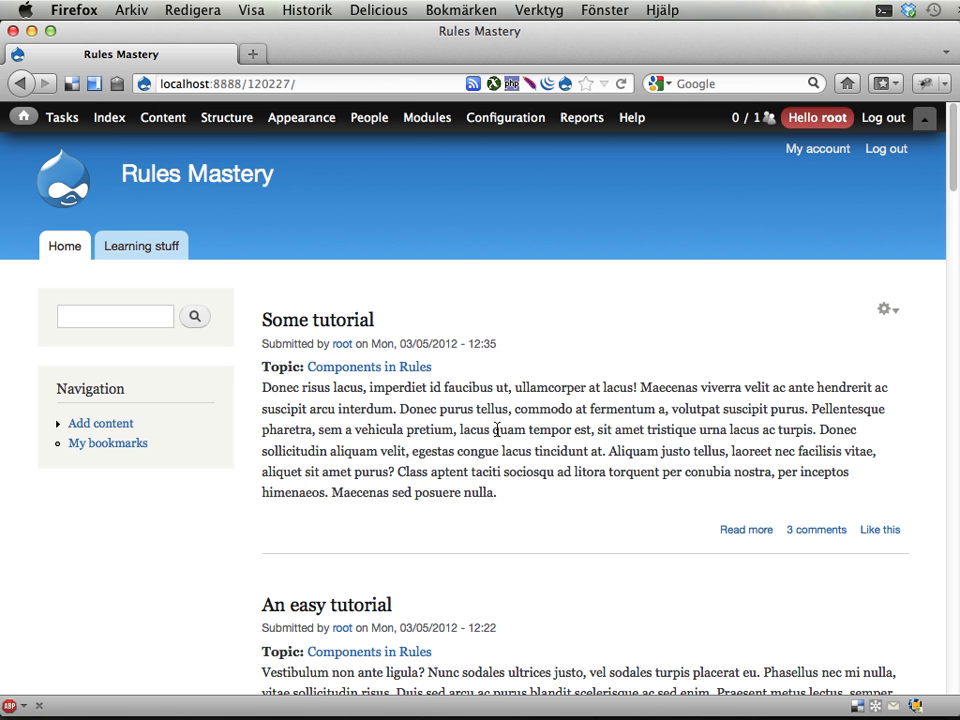
Step: Start a new view named 'Front page bonus list' from Structure > Views
left_click(226, 116)
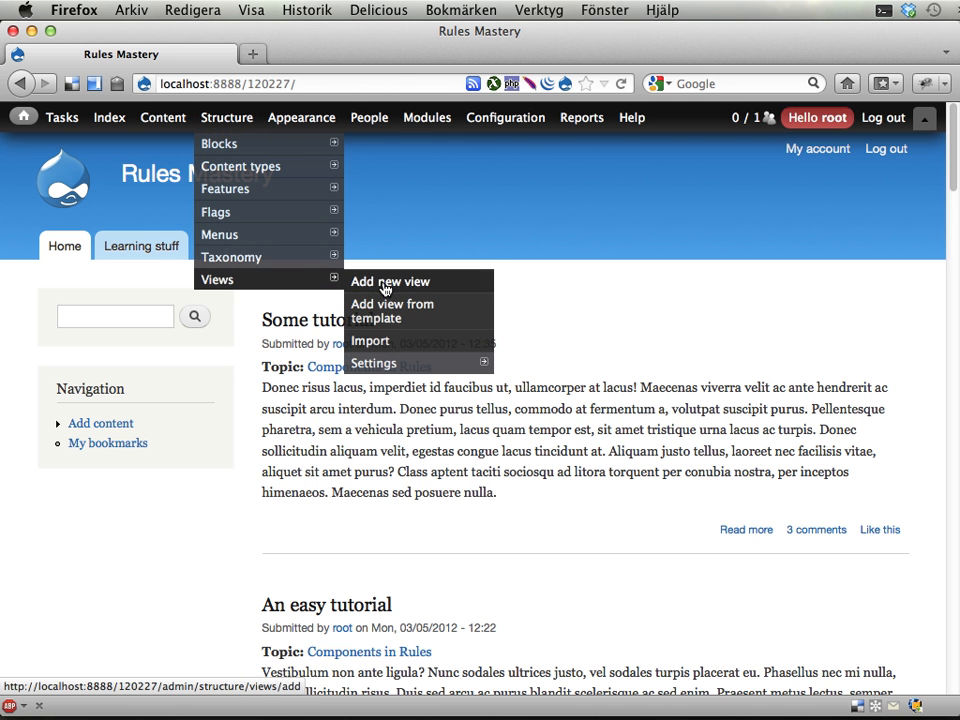
left_click(390, 280)
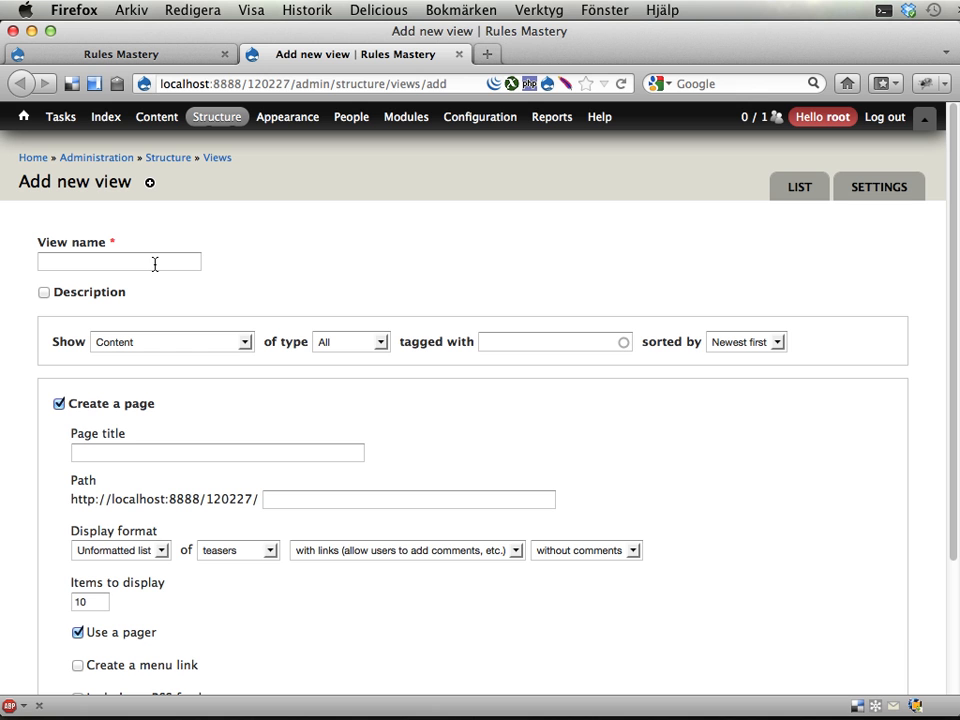
type("Front")
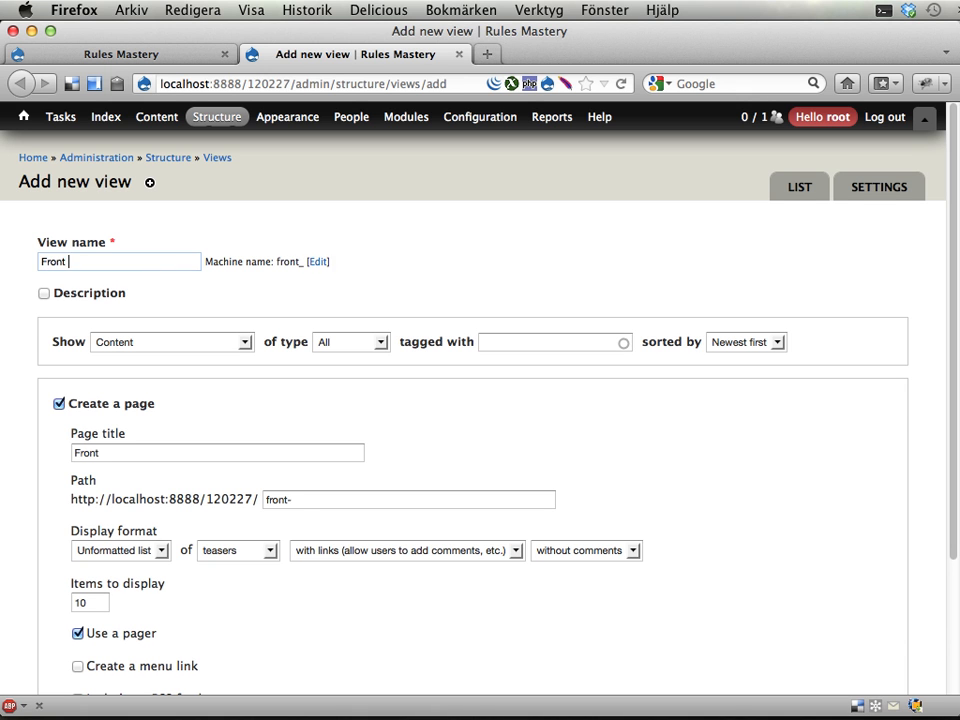
type("page bon")
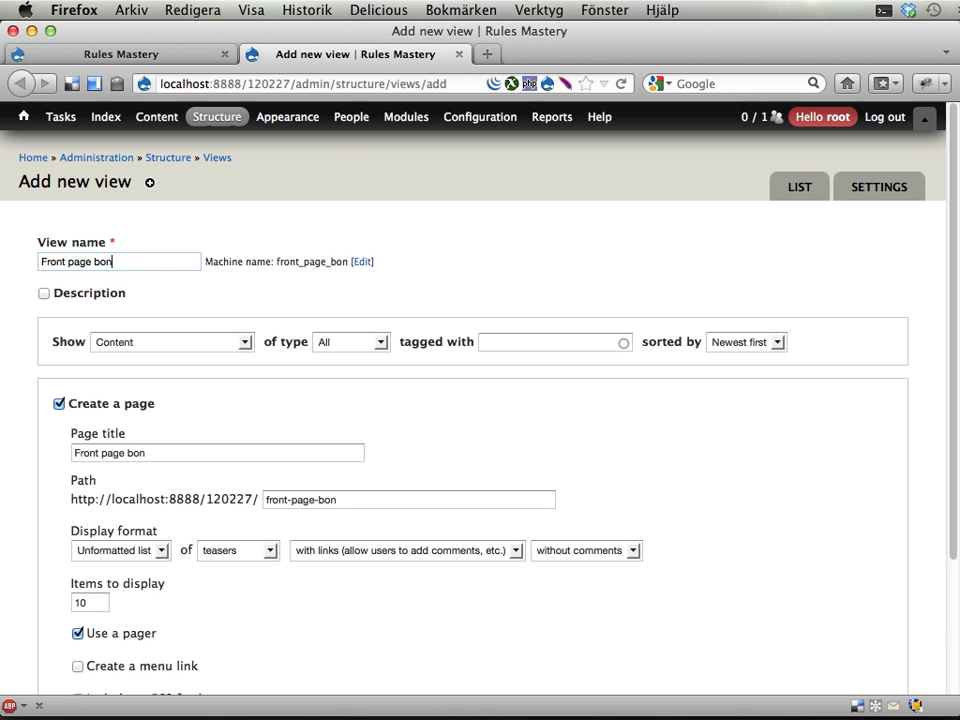
type("us list")
type("A view used to award")
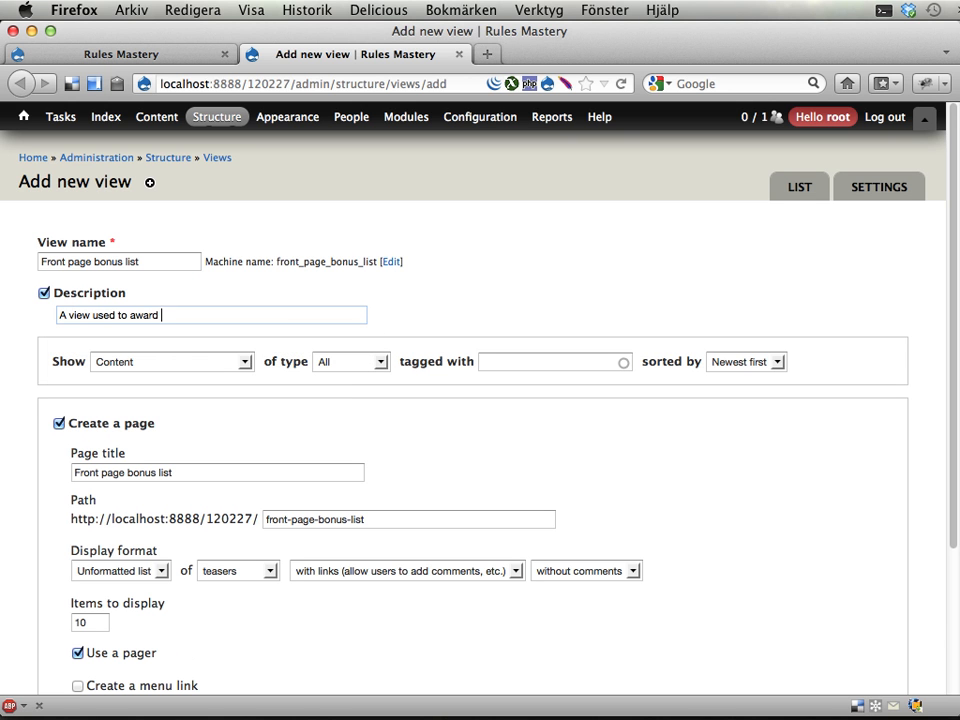
Step: Describe the view as awarding bonus points for front page content
type("bonus points for fr")
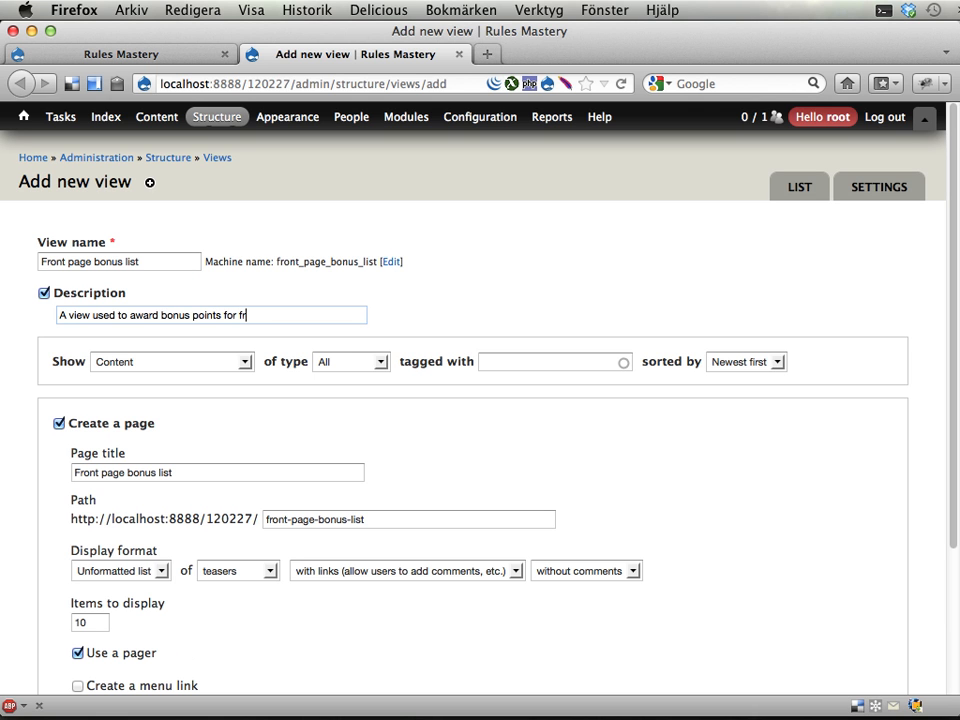
type("ont page content. N")
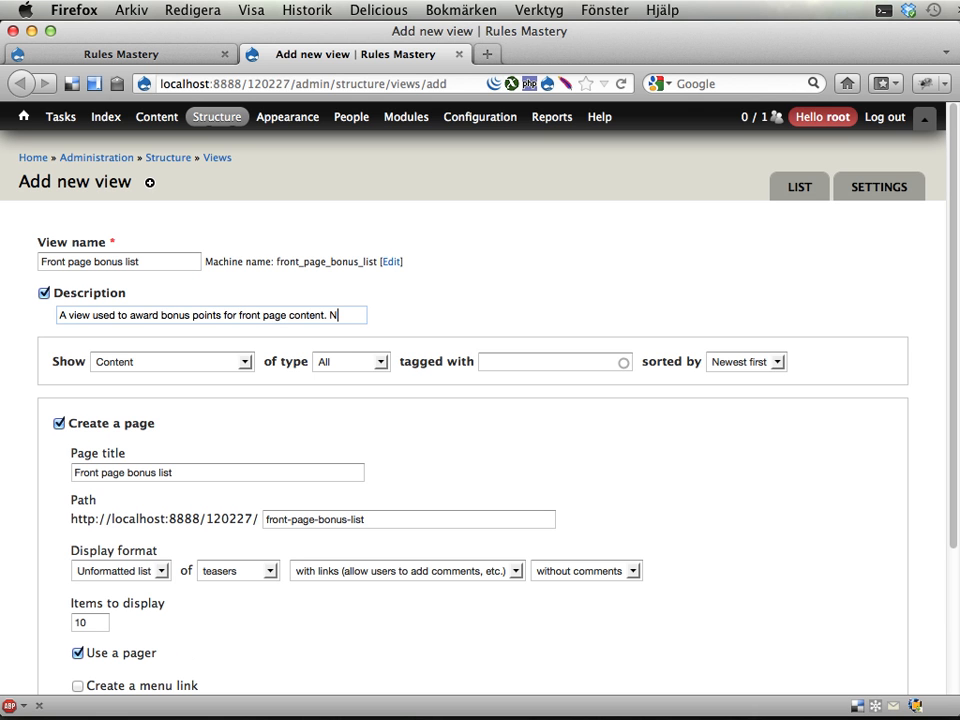
type("ot s")
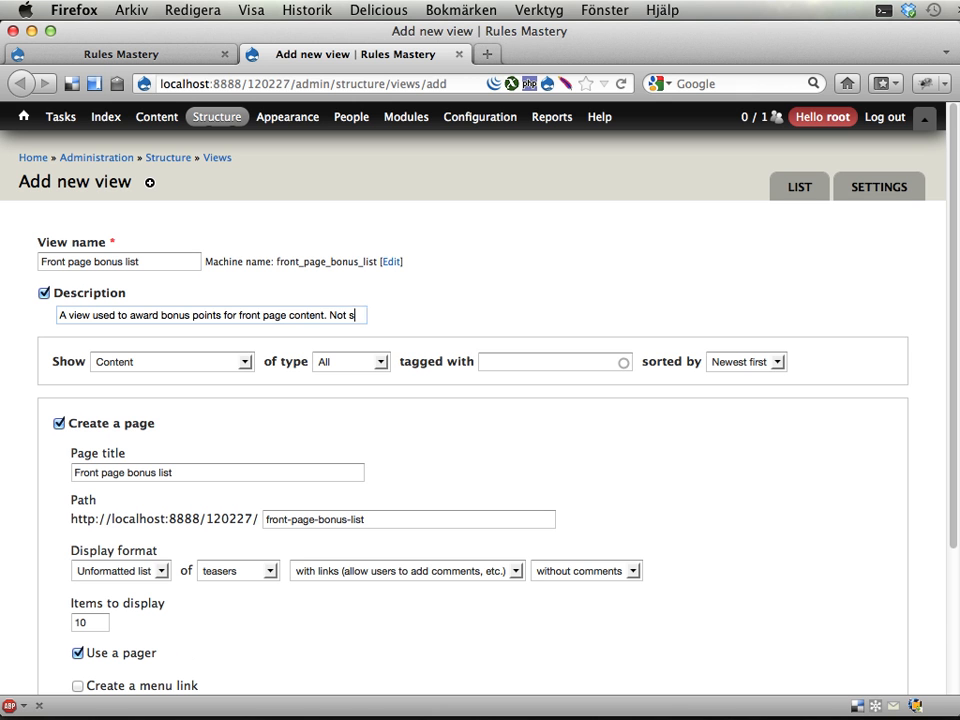
key("Backspace")
type("hown to users.")
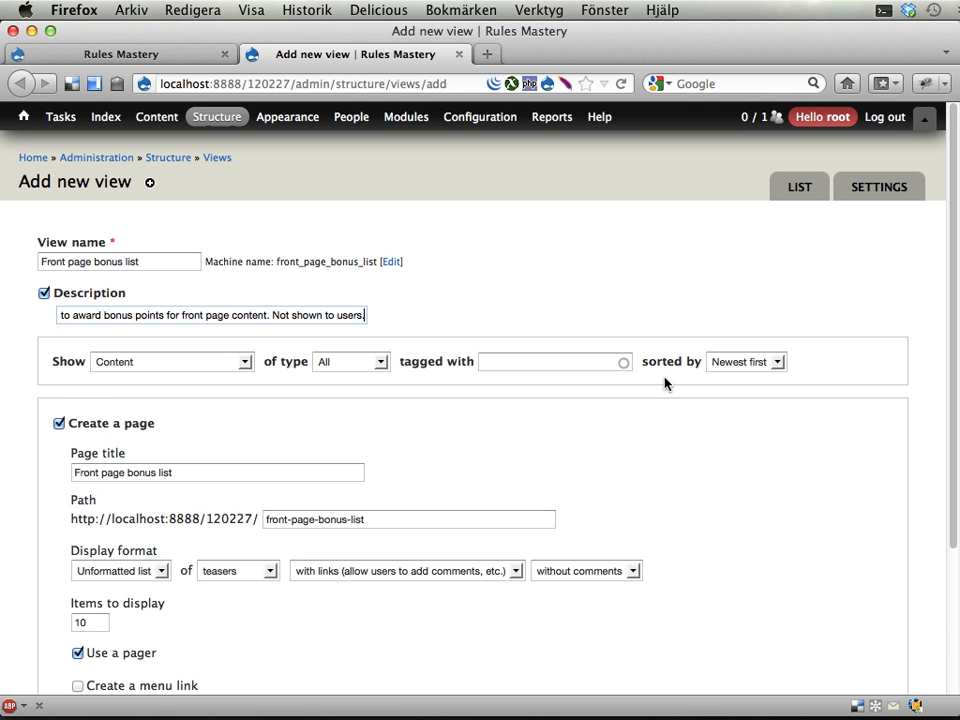
Step: Leave the view's content unsorted and turn off creating a page
left_click(744, 360)
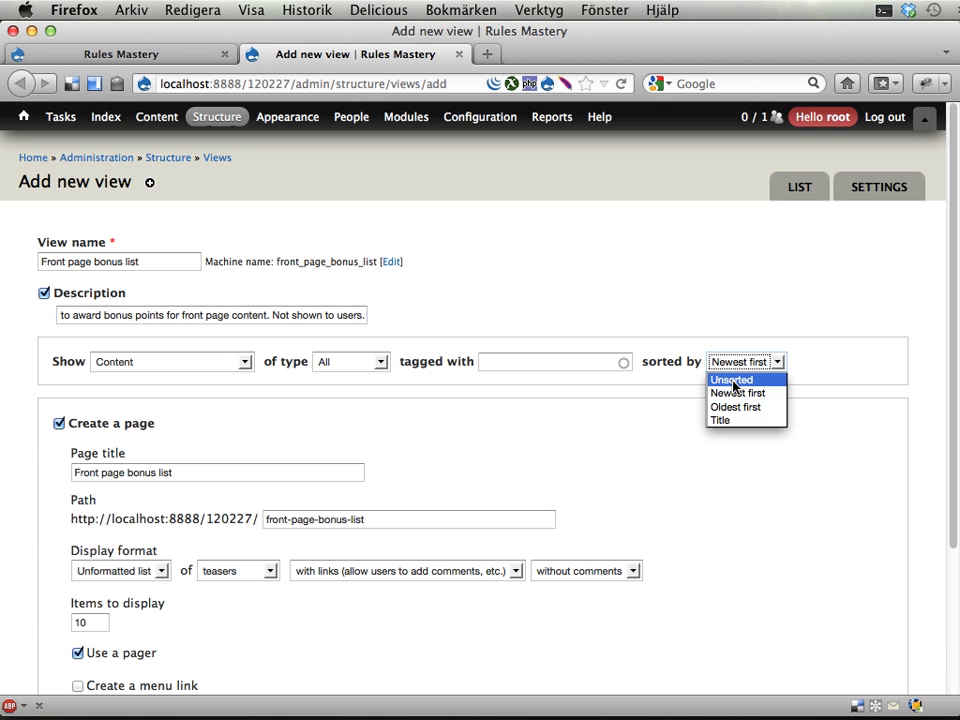
left_click(732, 380)
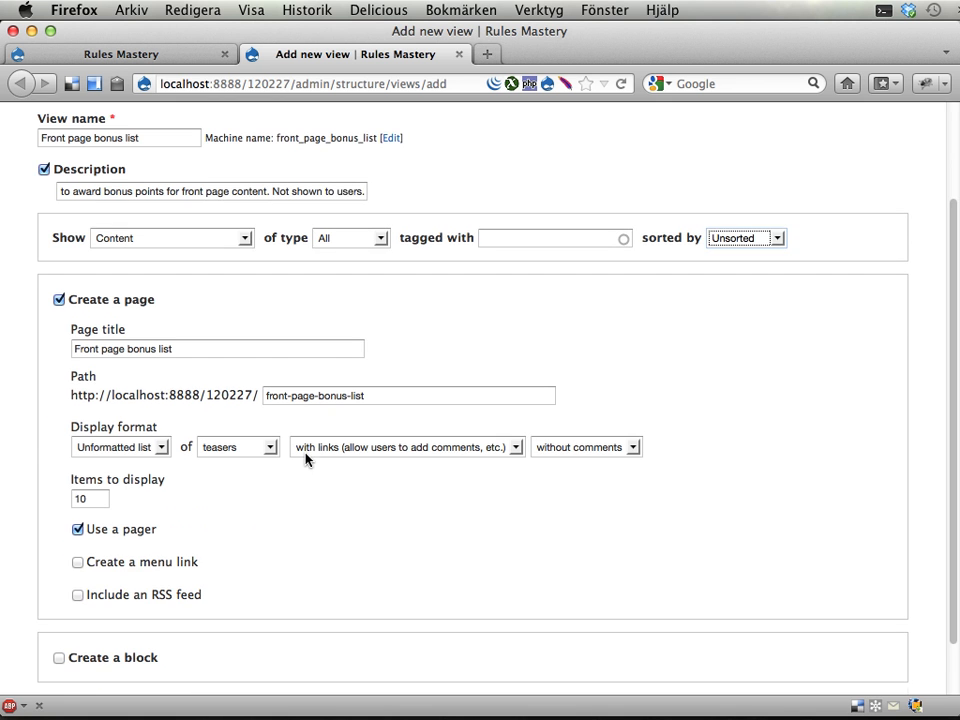
left_click(60, 300)
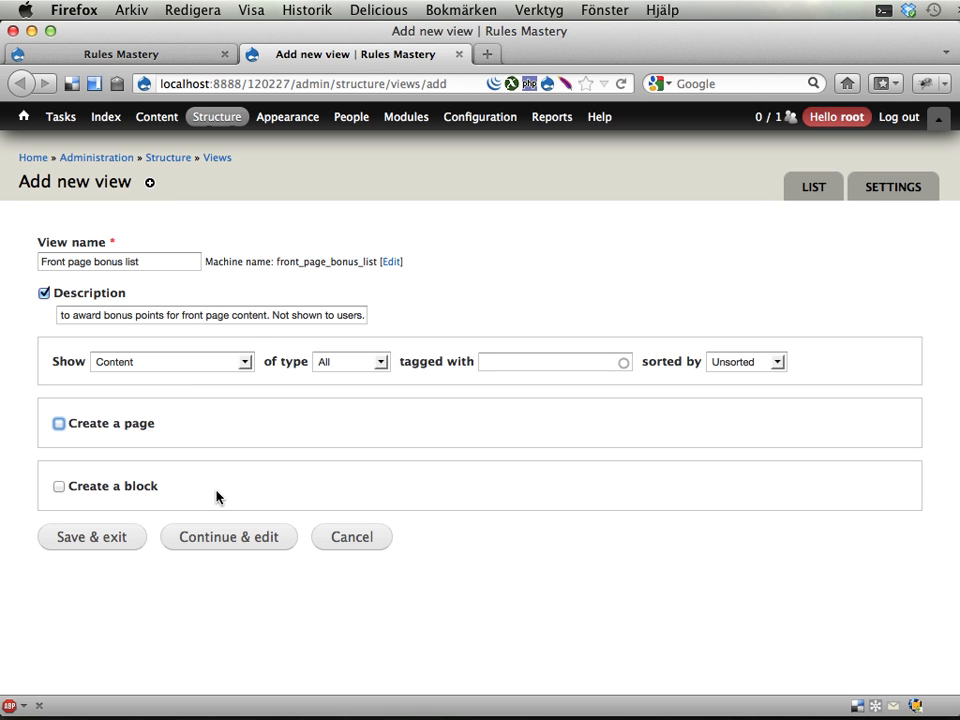
mouse_move(228, 548)
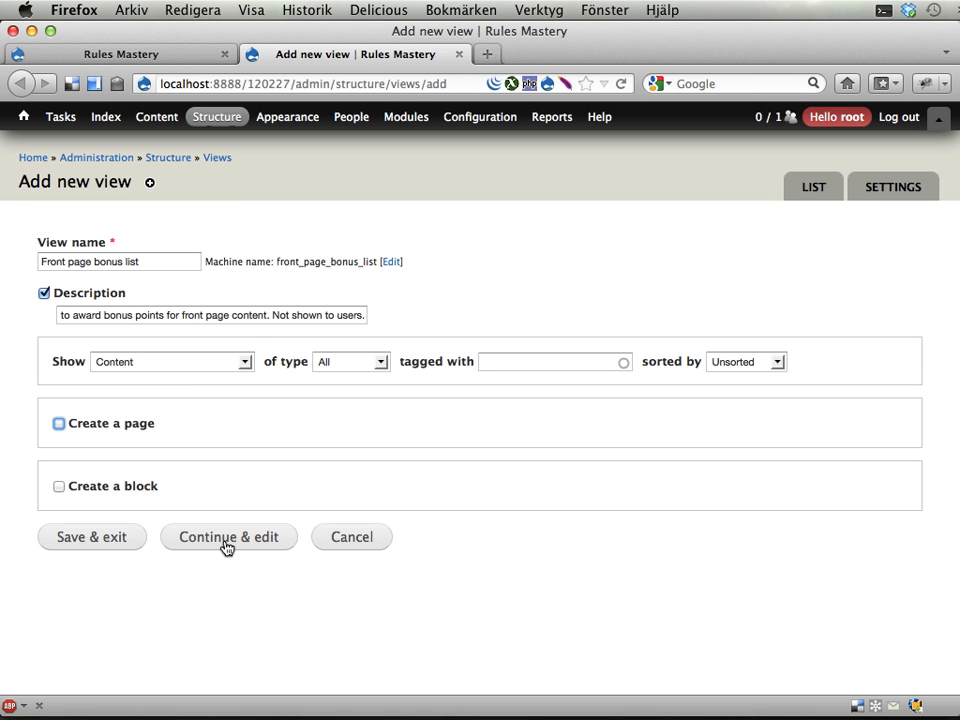
Step: Create the view with Continue & edit and reach the filter criteria section
left_click(228, 536)
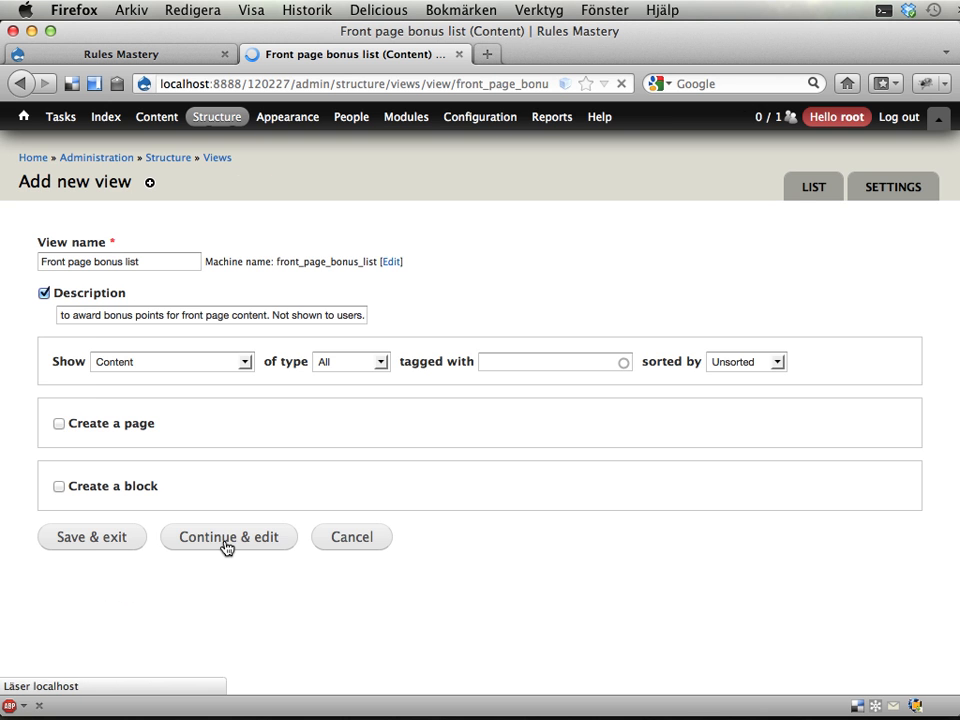
left_click(228, 536)
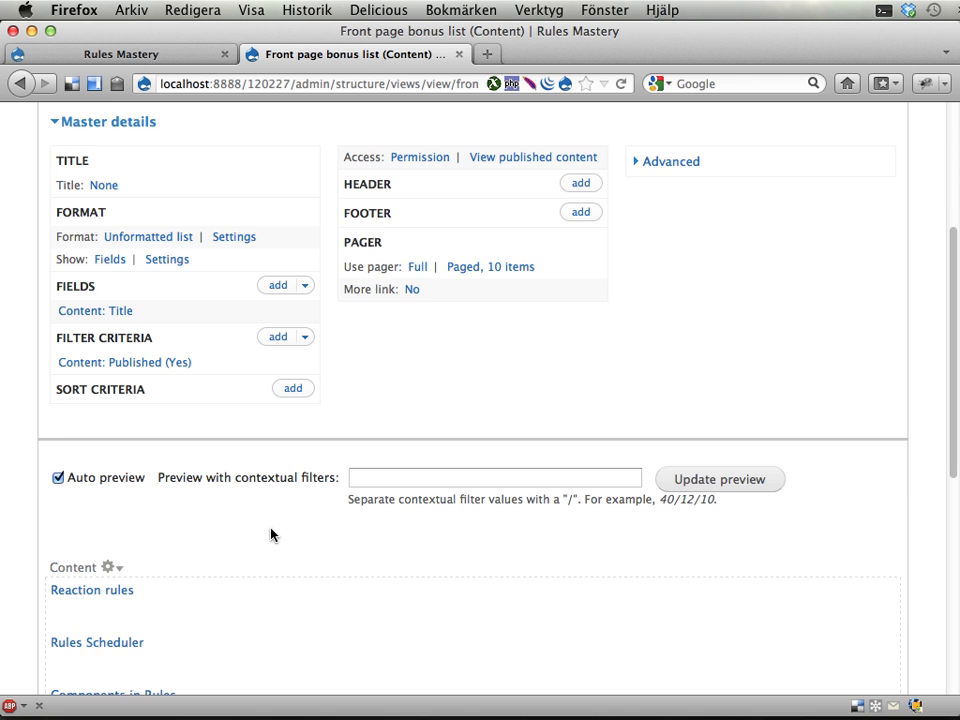
scroll("up", 3)
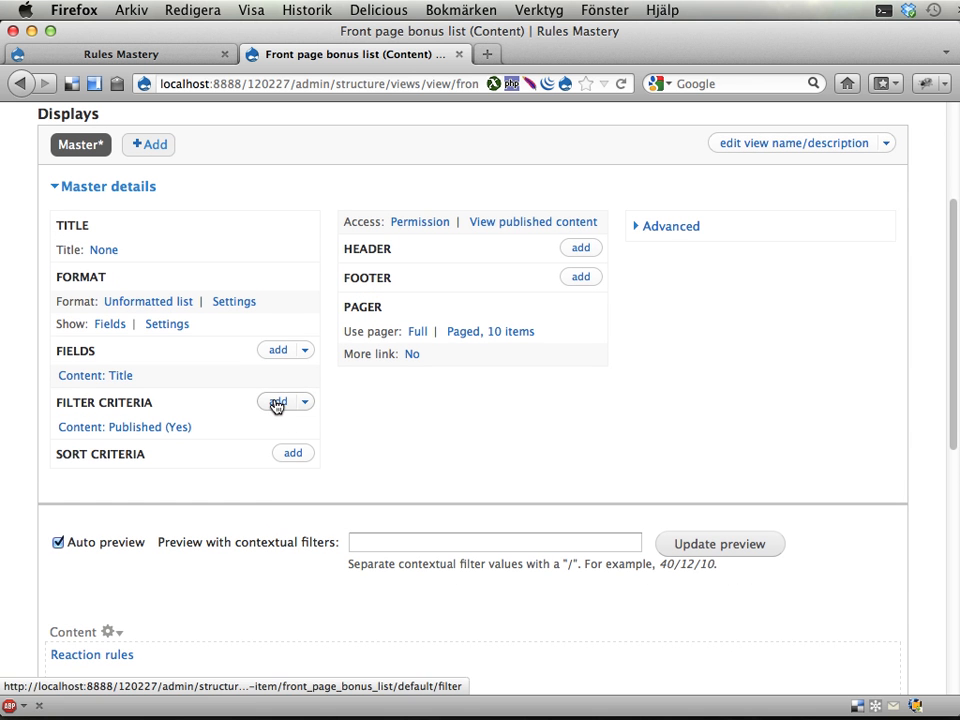
Step: Add a 'Promoted to front page' filter criterion, found by searching 'promo'
left_click(278, 400)
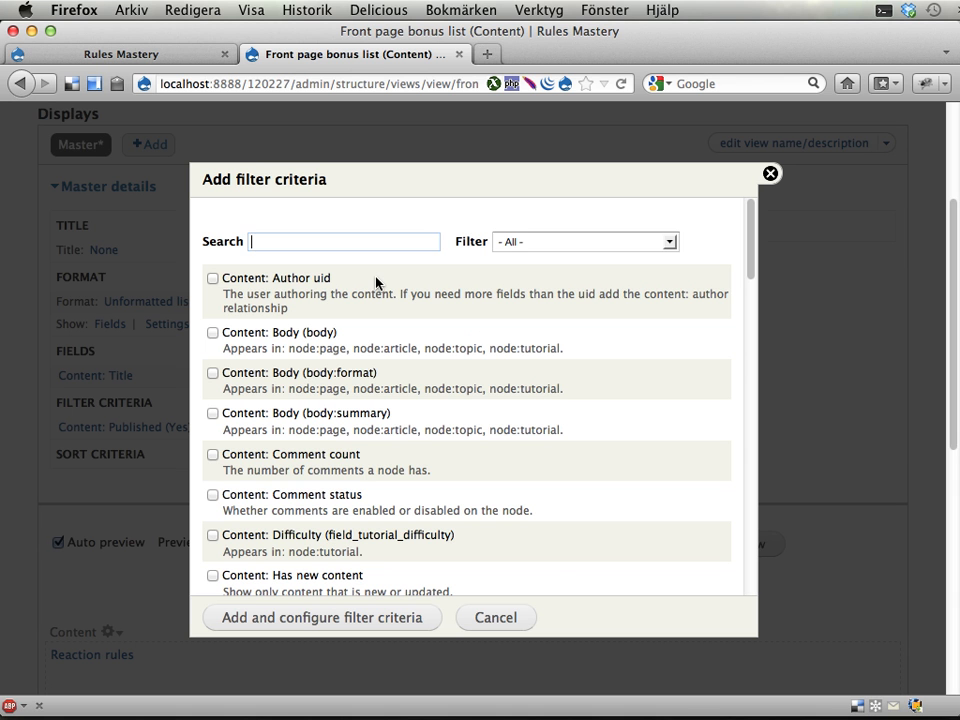
type("promo")
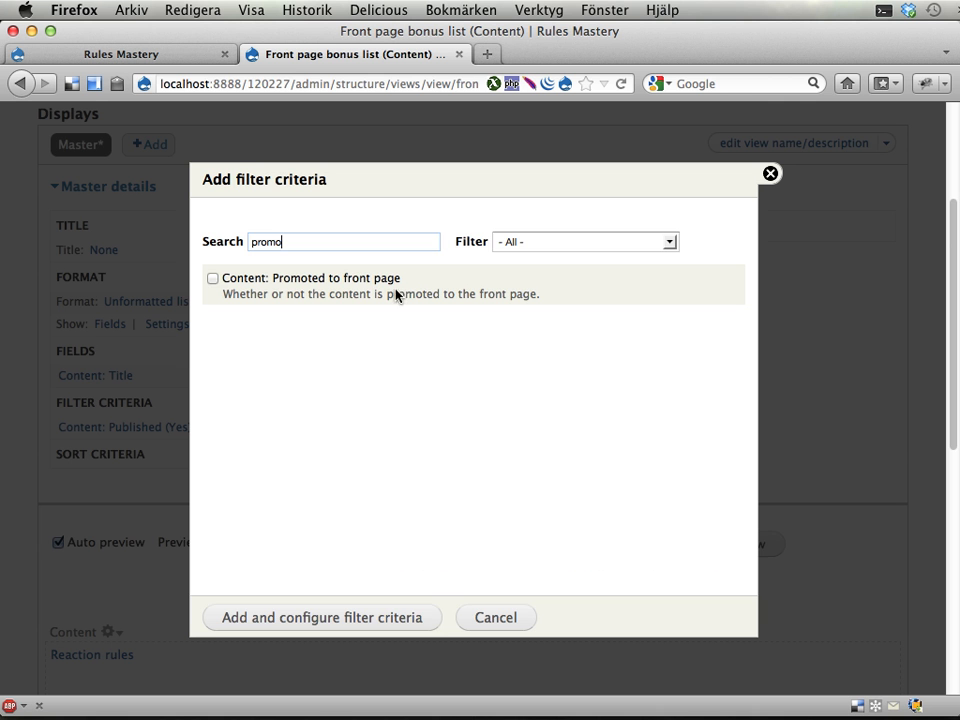
left_click(212, 278)
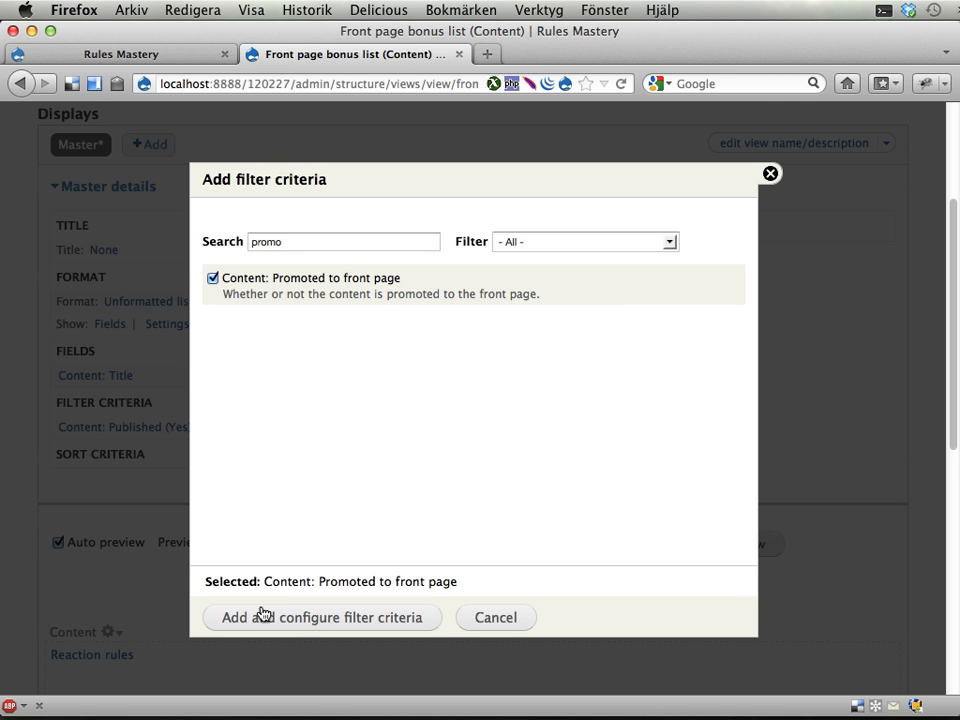
left_click(320, 616)
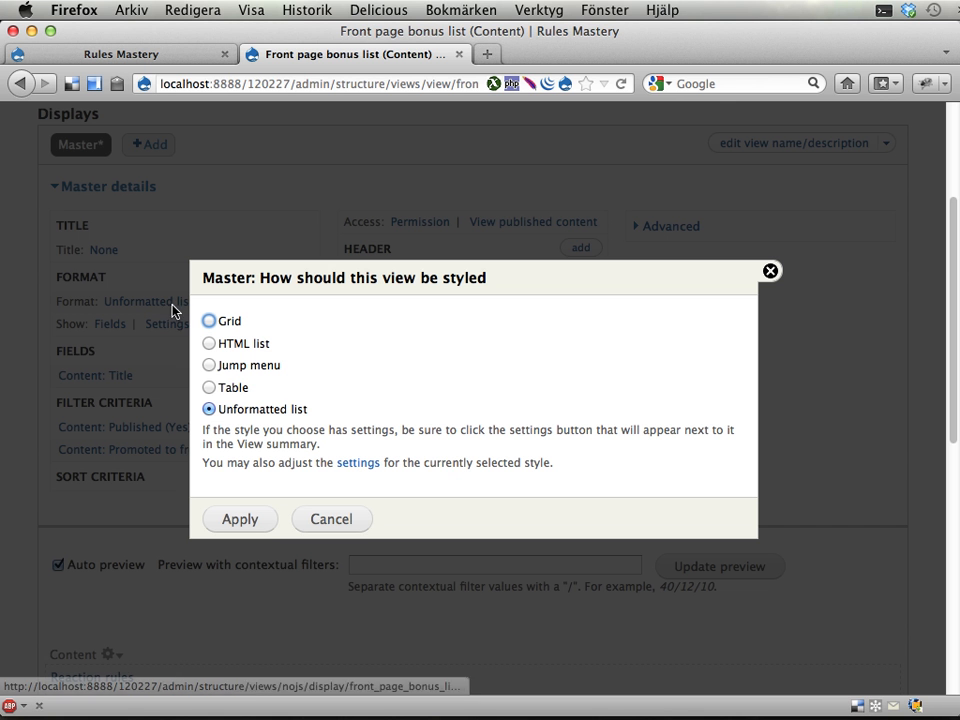
mouse_move(210, 396)
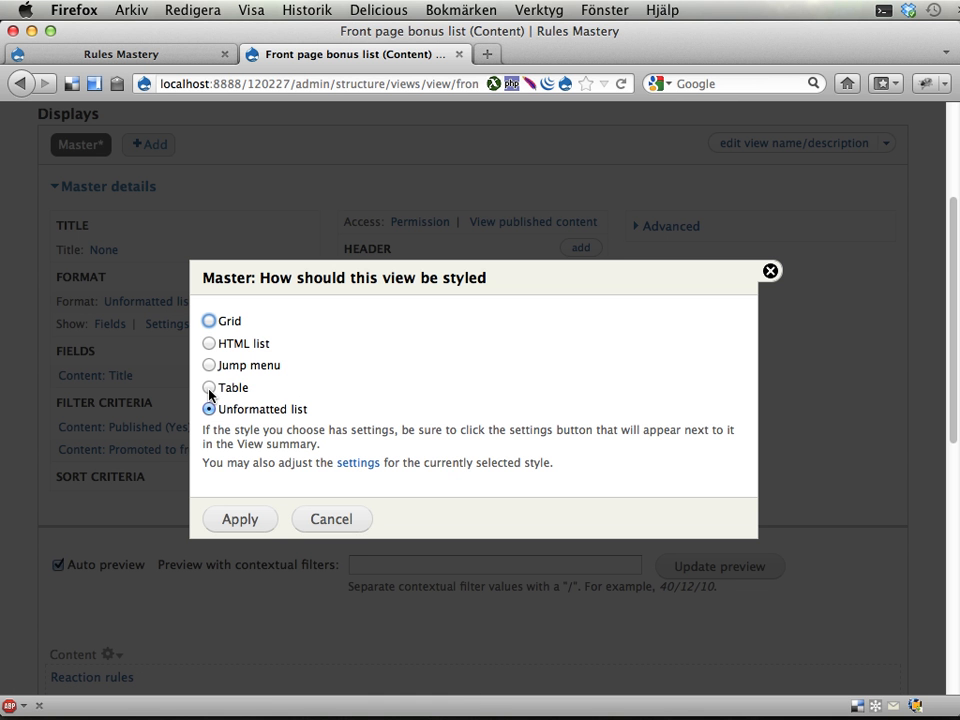
Step: Show the view results in Table format and save the view
left_click(208, 388)
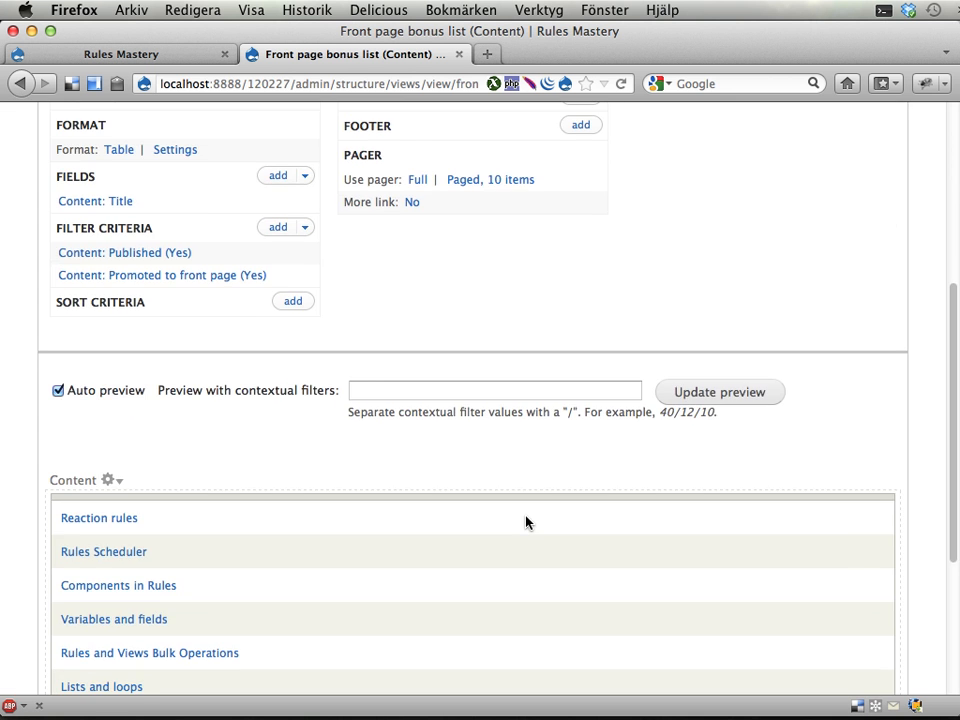
scroll("up", 3)
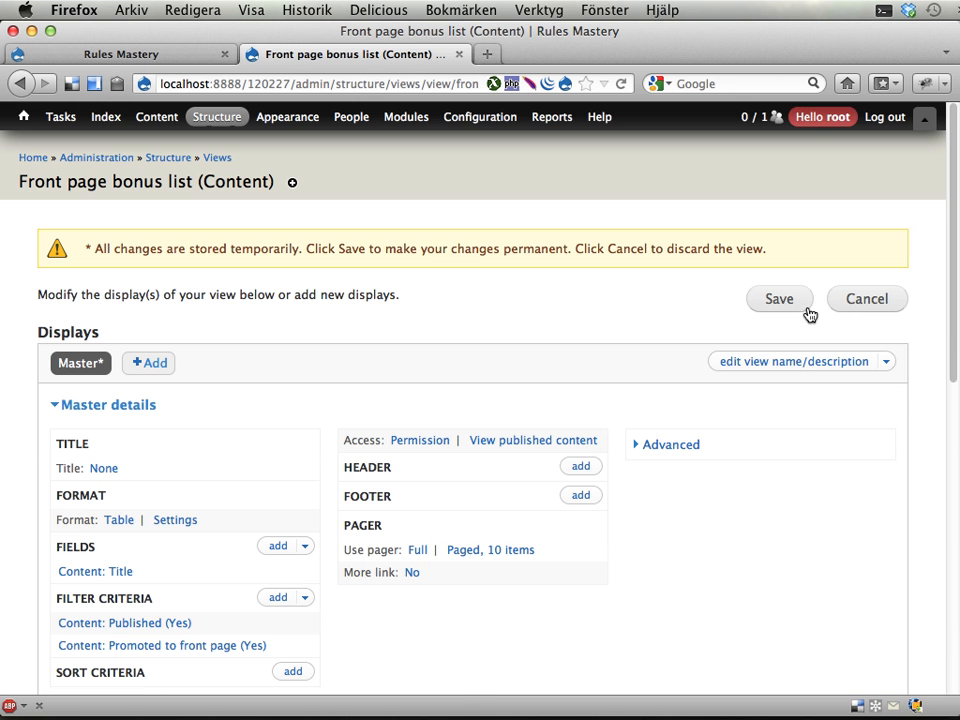
left_click(780, 298)
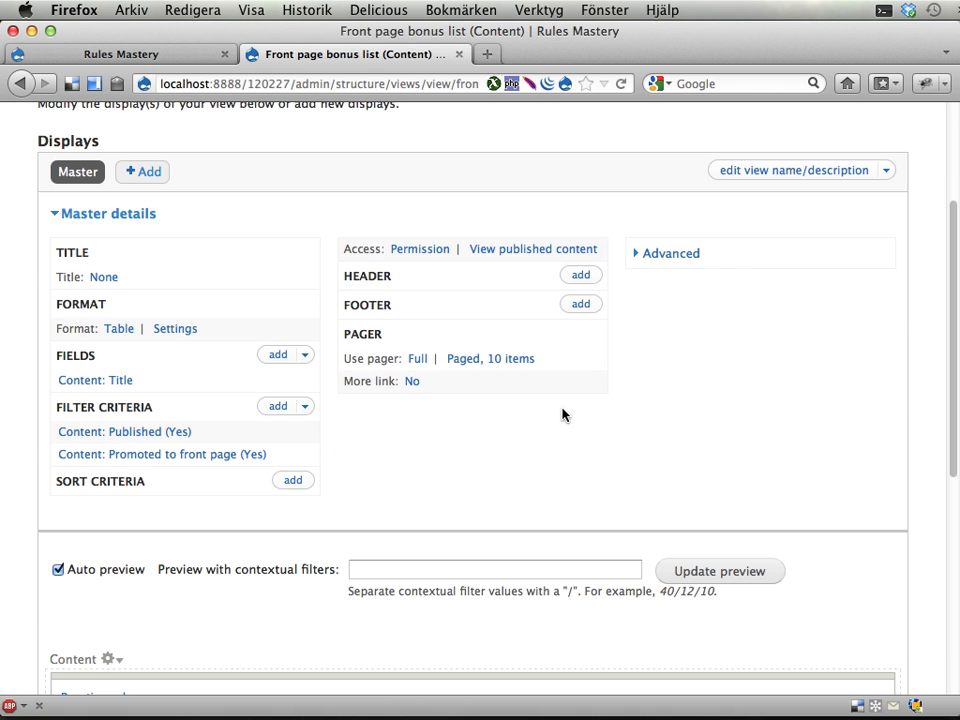
mouse_move(278, 356)
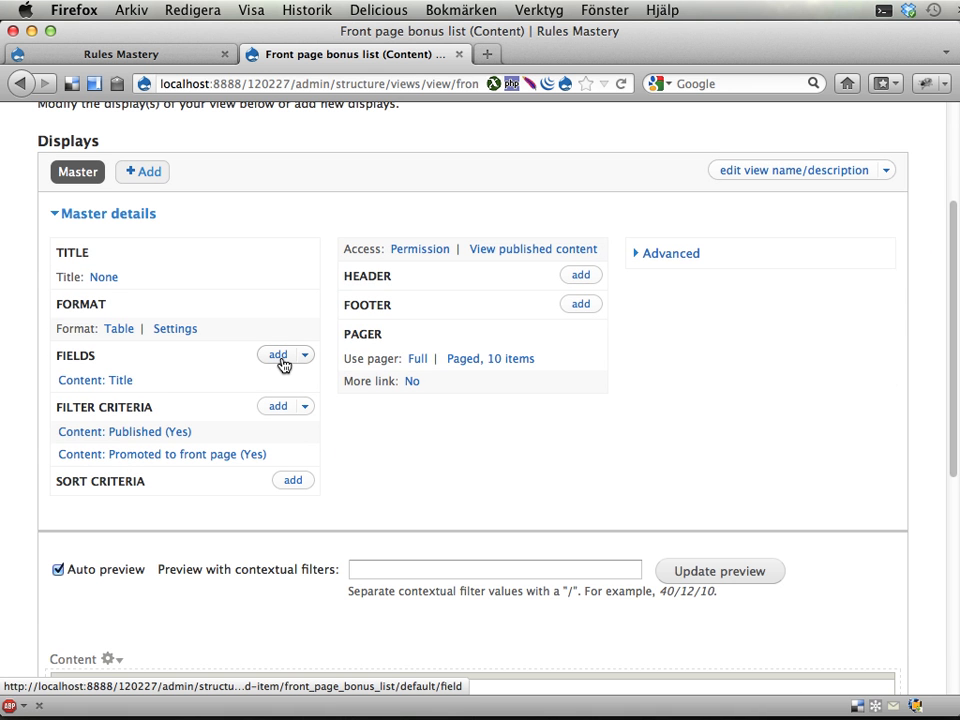
mouse_move(284, 360)
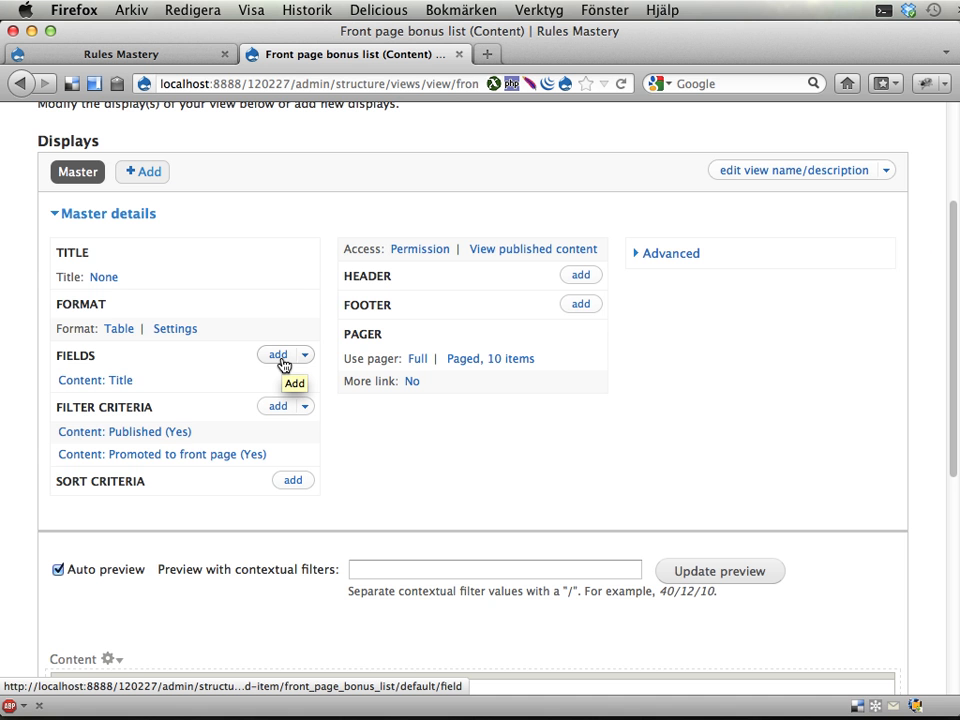
Step: Add a 'Bulk operations: Content' field to the view and save it
left_click(278, 356)
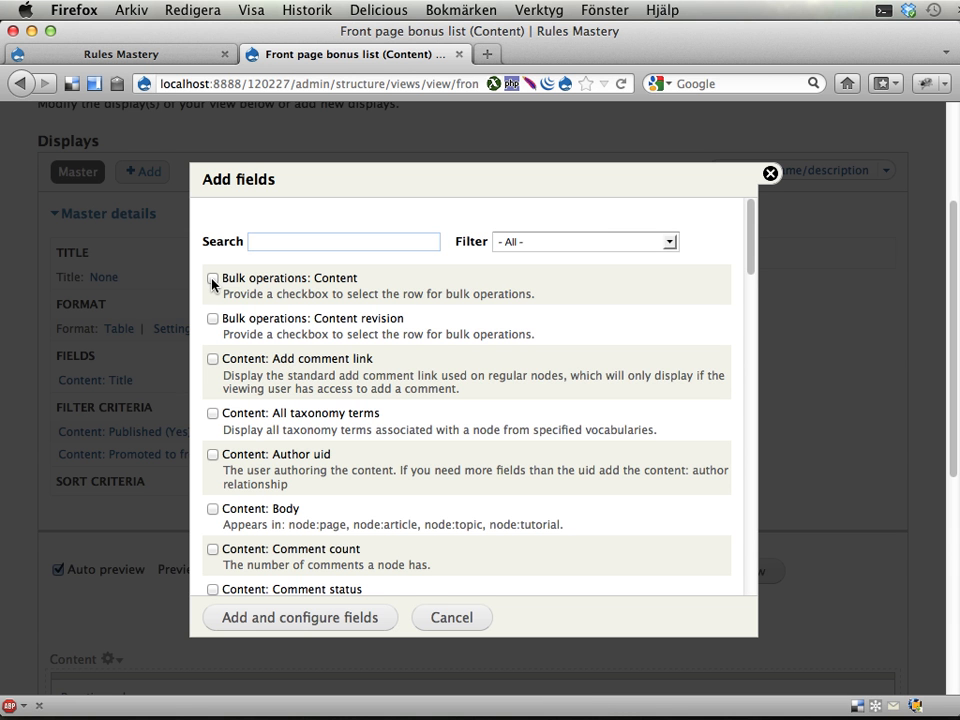
left_click(212, 278)
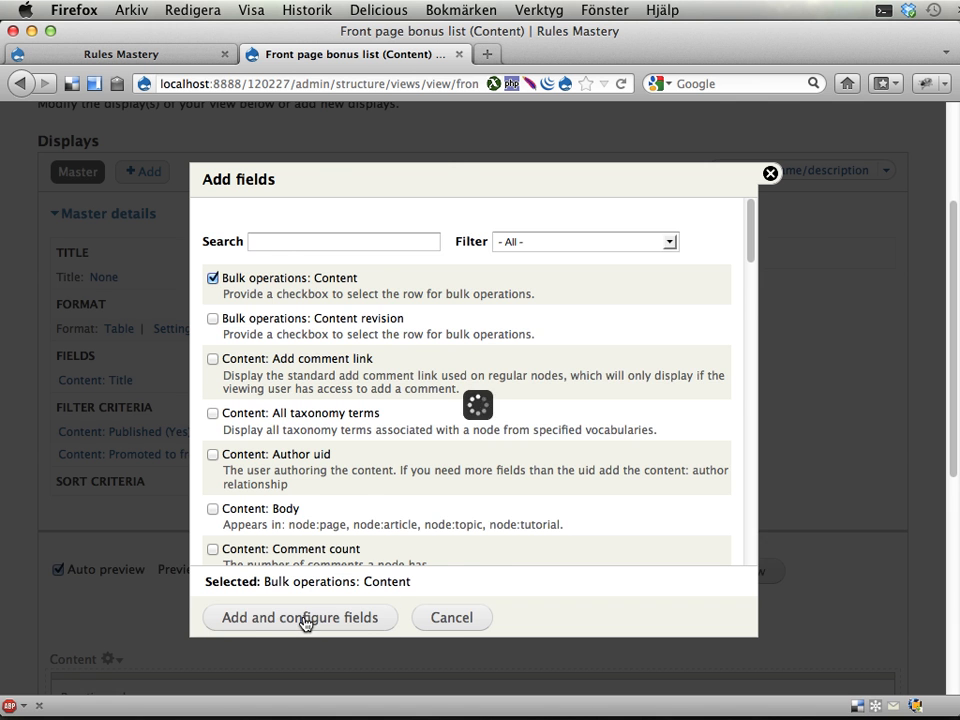
left_click(300, 616)
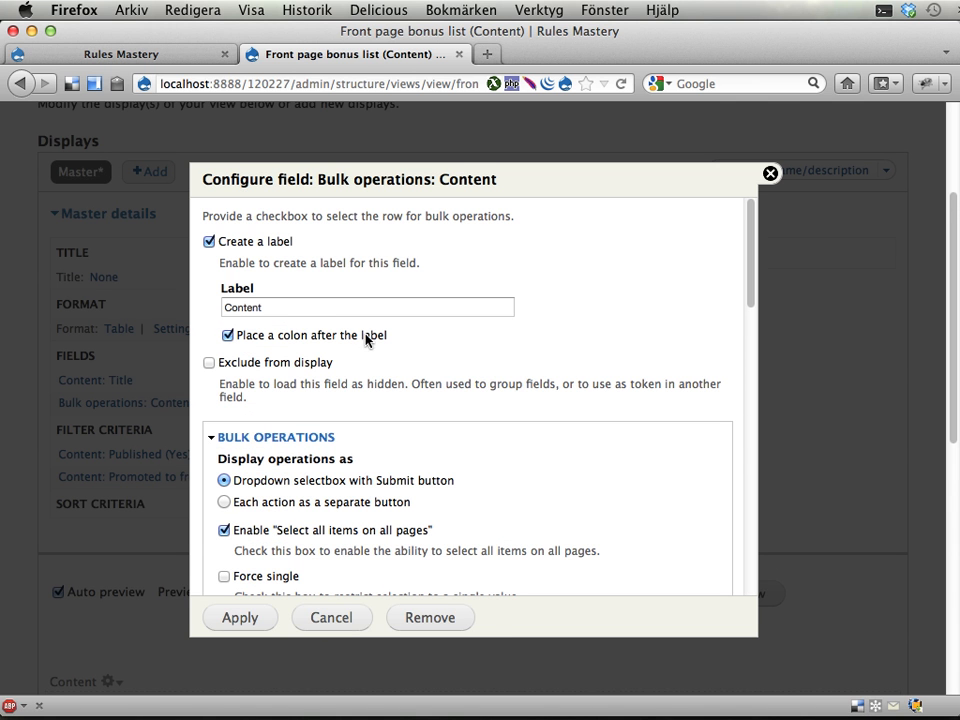
scroll("down", 3)
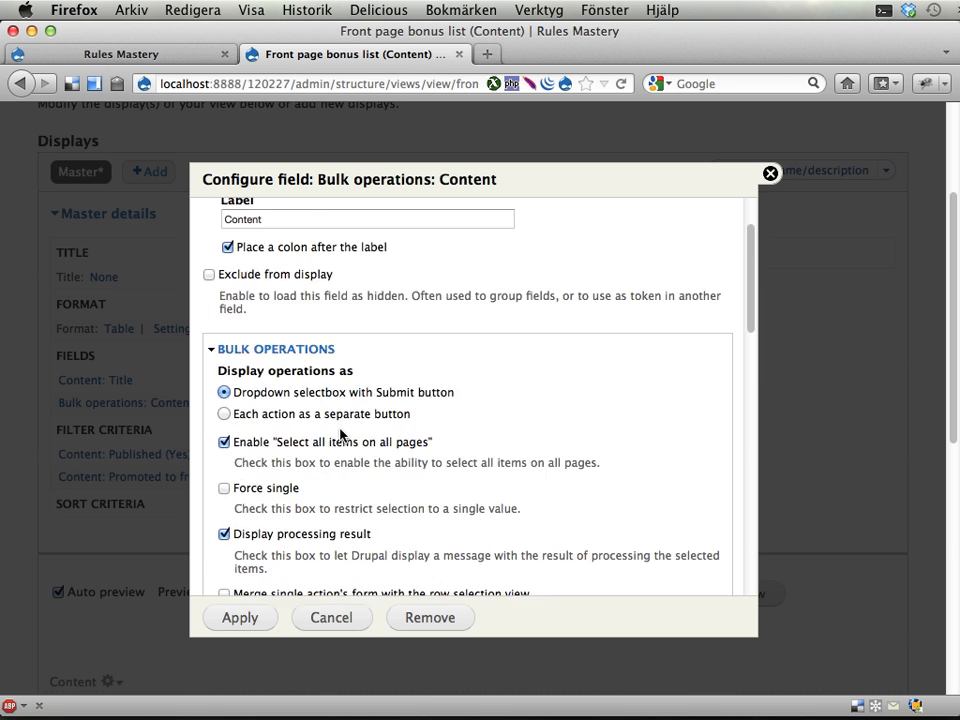
scroll("down", 3)
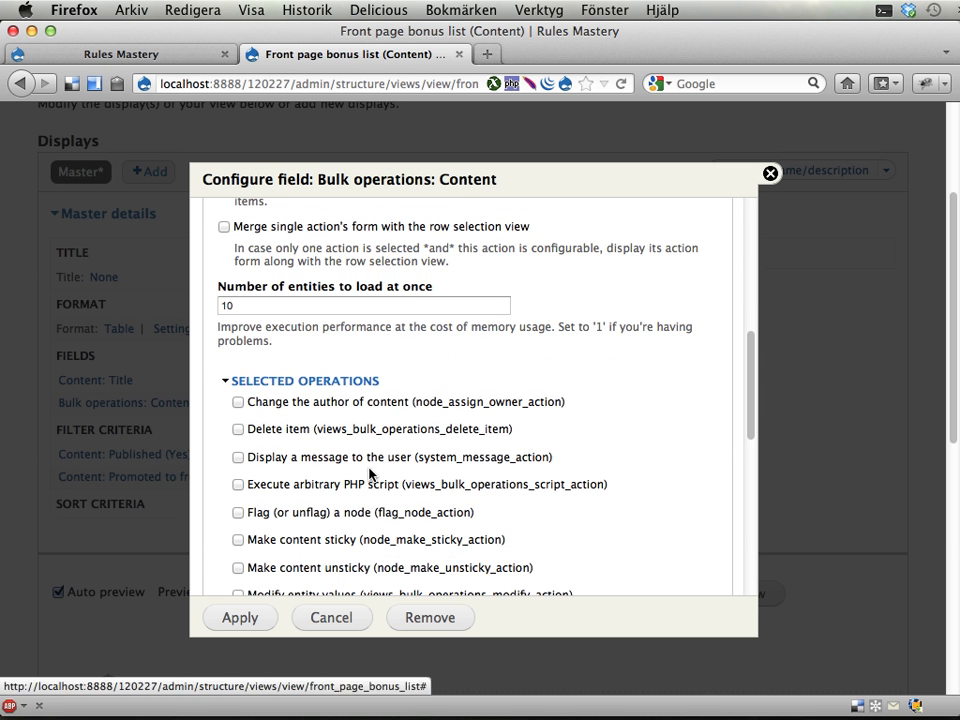
scroll("down", 3)
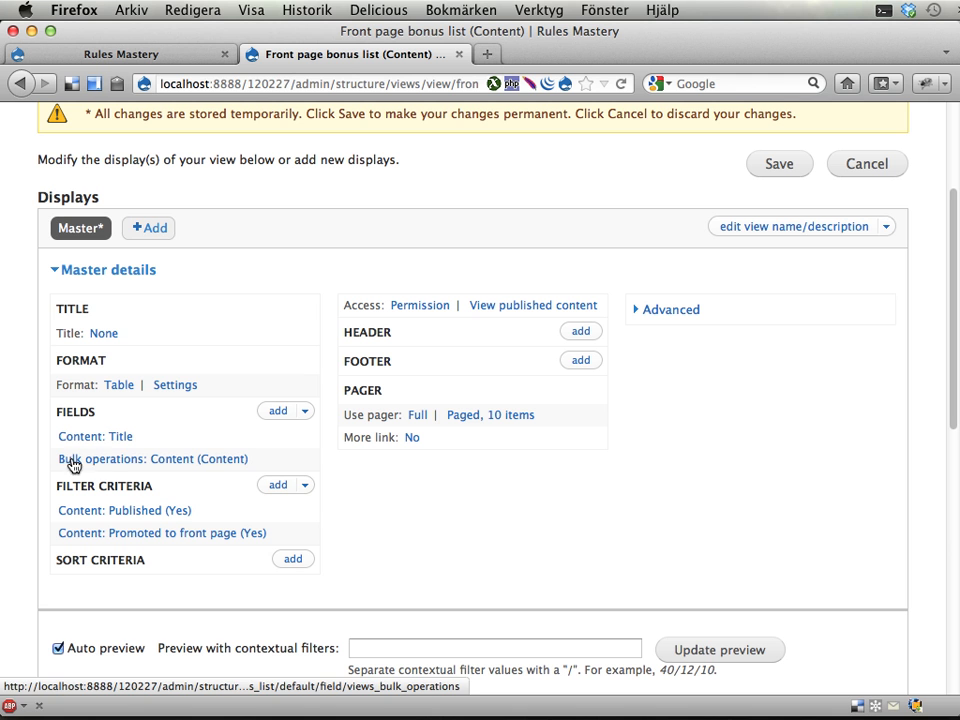
mouse_move(688, 280)
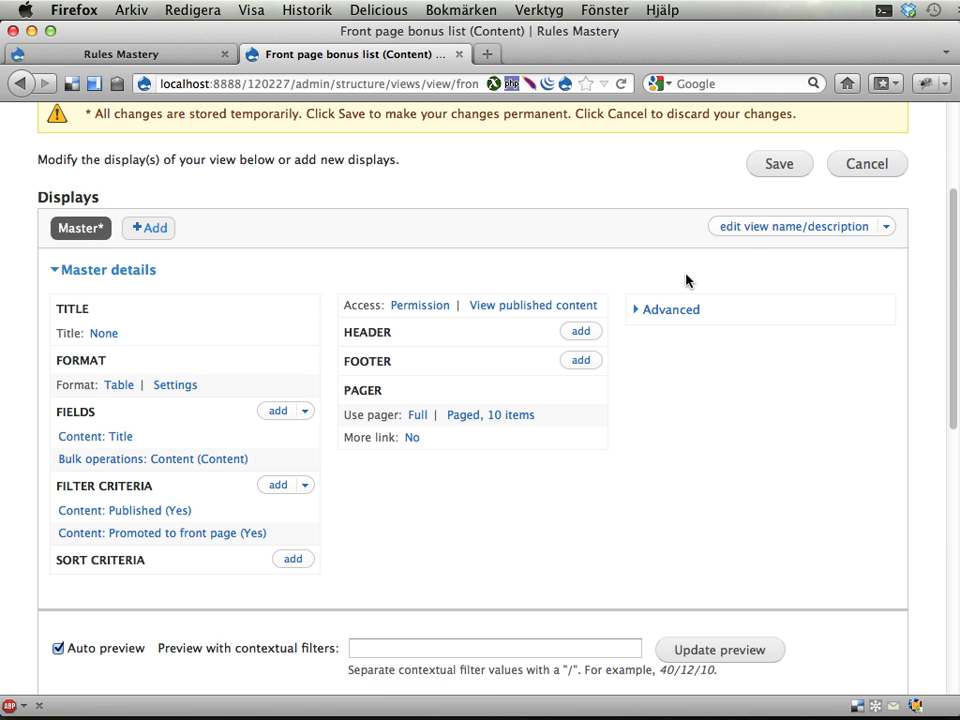
left_click(780, 164)
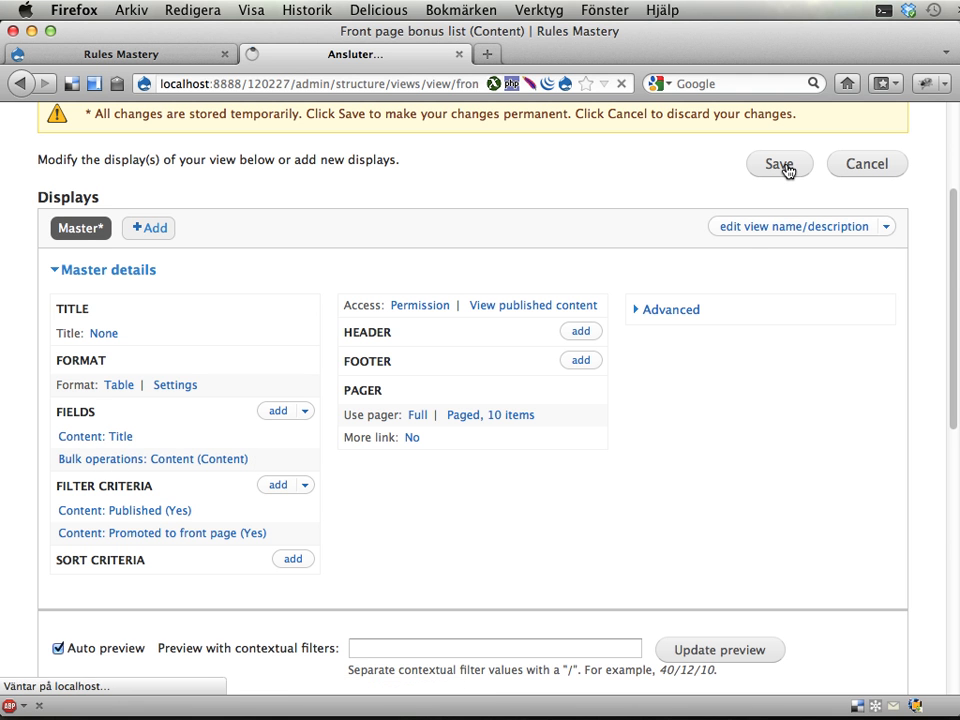
Step: Confirm the view is saved and head to Configuration > Workflow > Rules
left_click(780, 164)
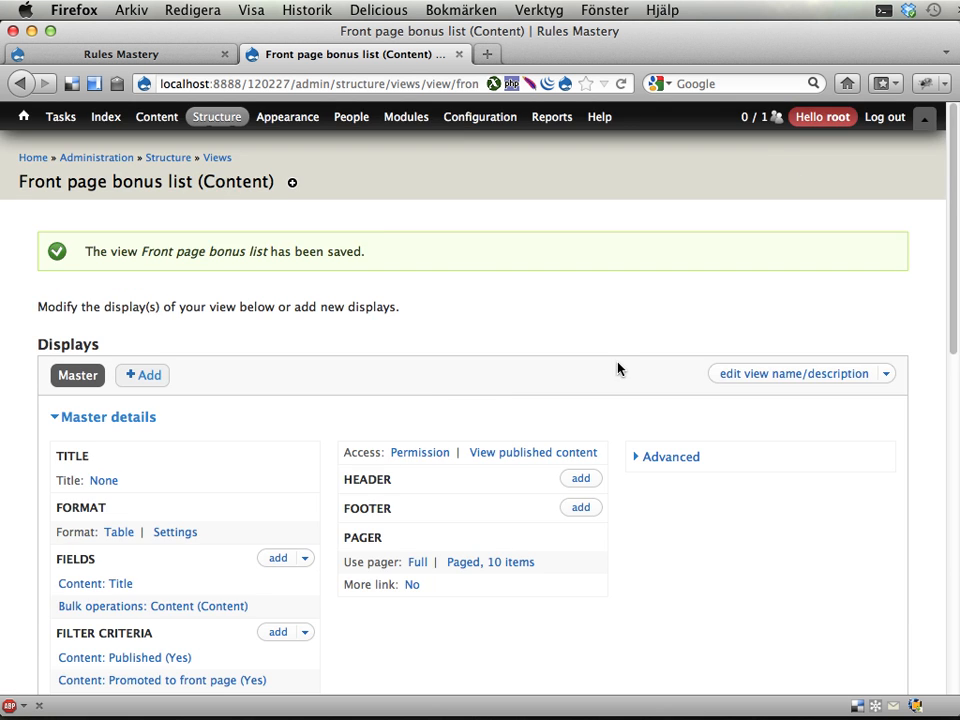
scroll("down", 3)
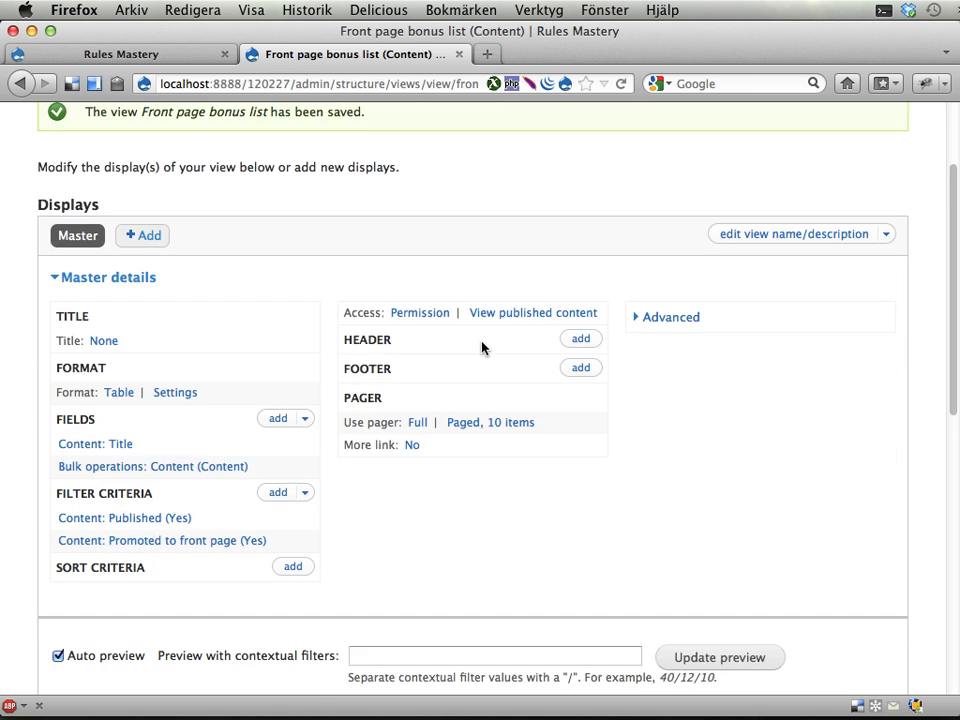
left_click(480, 116)
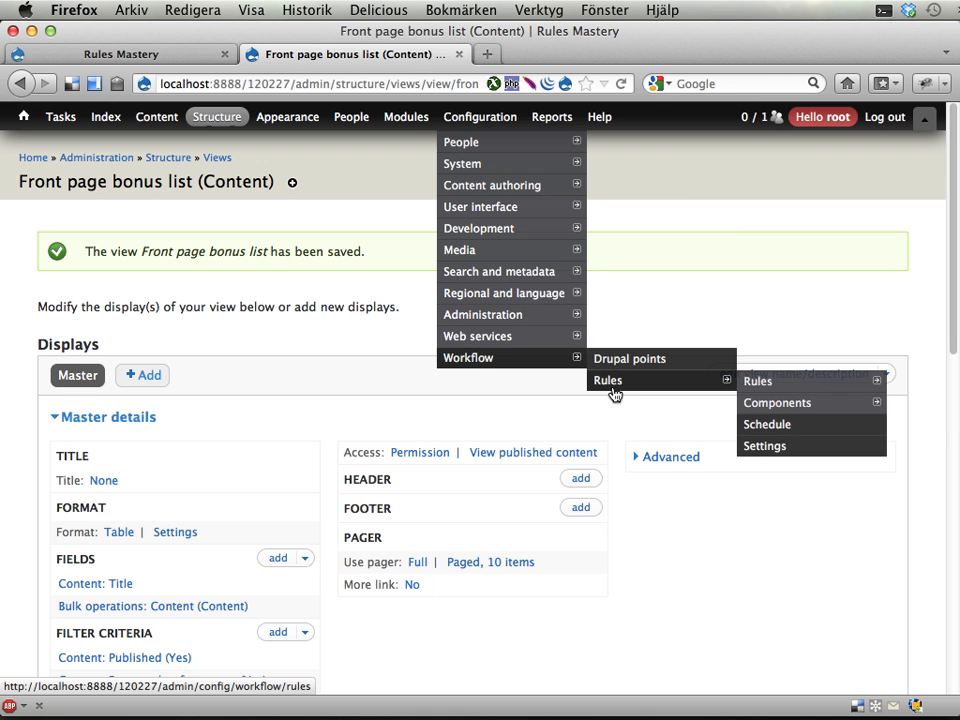
Step: Start a new Rules component of type Action set from the Components list
left_click(776, 402)
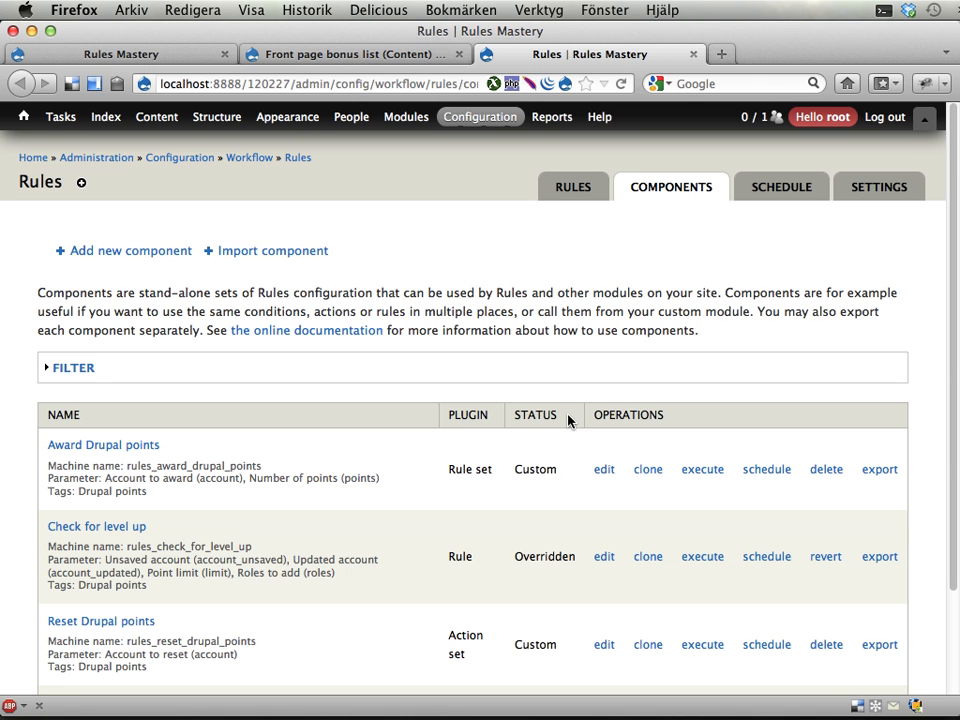
left_click(130, 250)
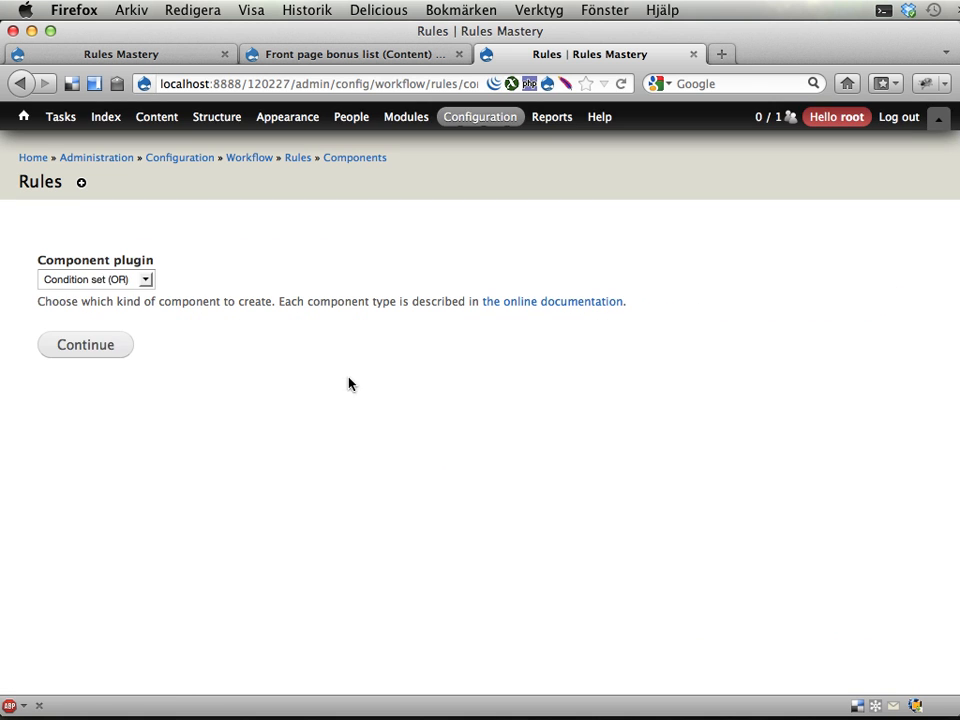
left_click(96, 280)
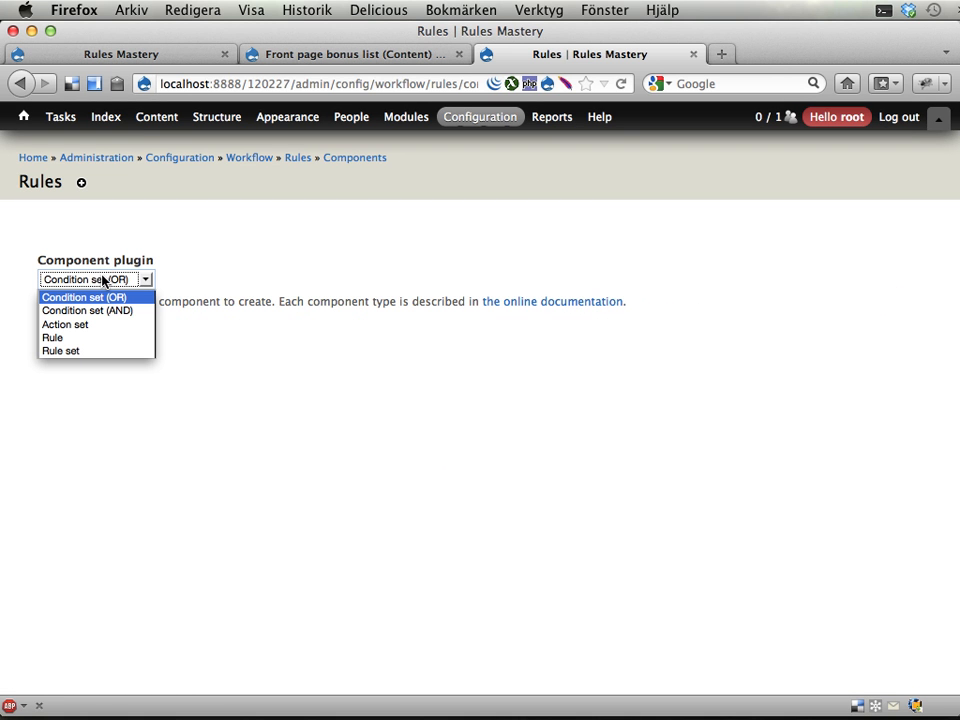
left_click(64, 324)
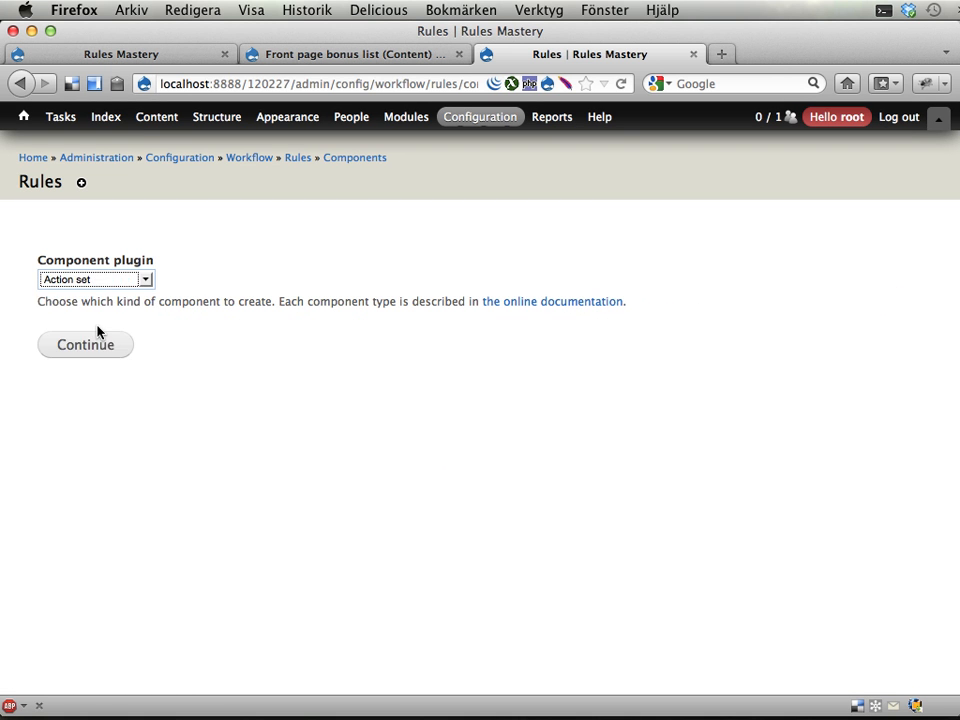
left_click(84, 344)
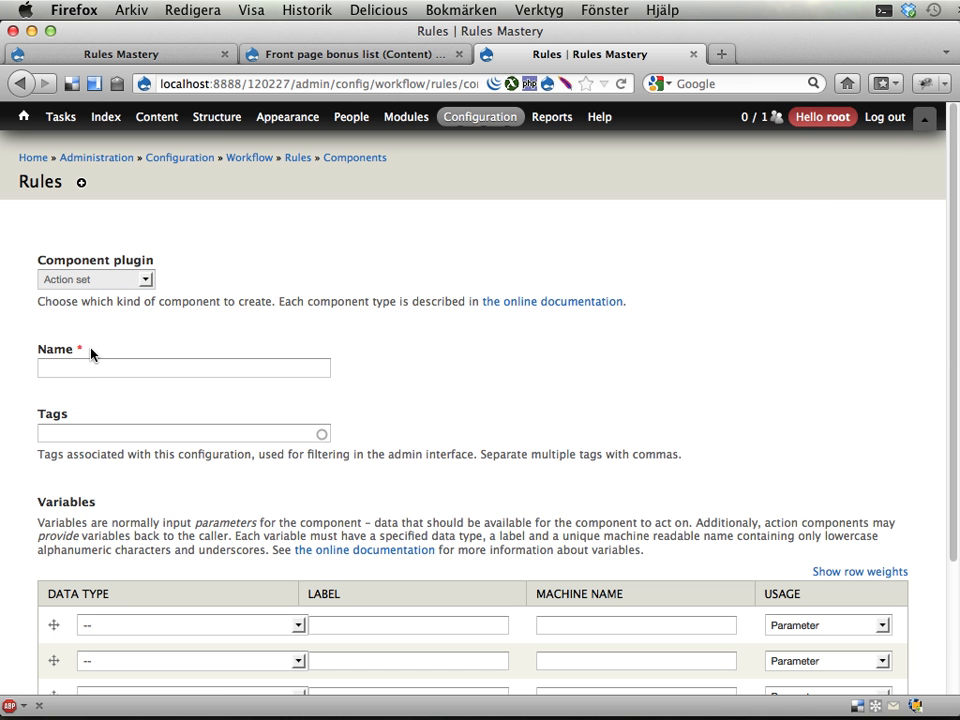
Step: Name it 'Repeated bonus for front page content', tag it 'Drupal points' and save
type("R")
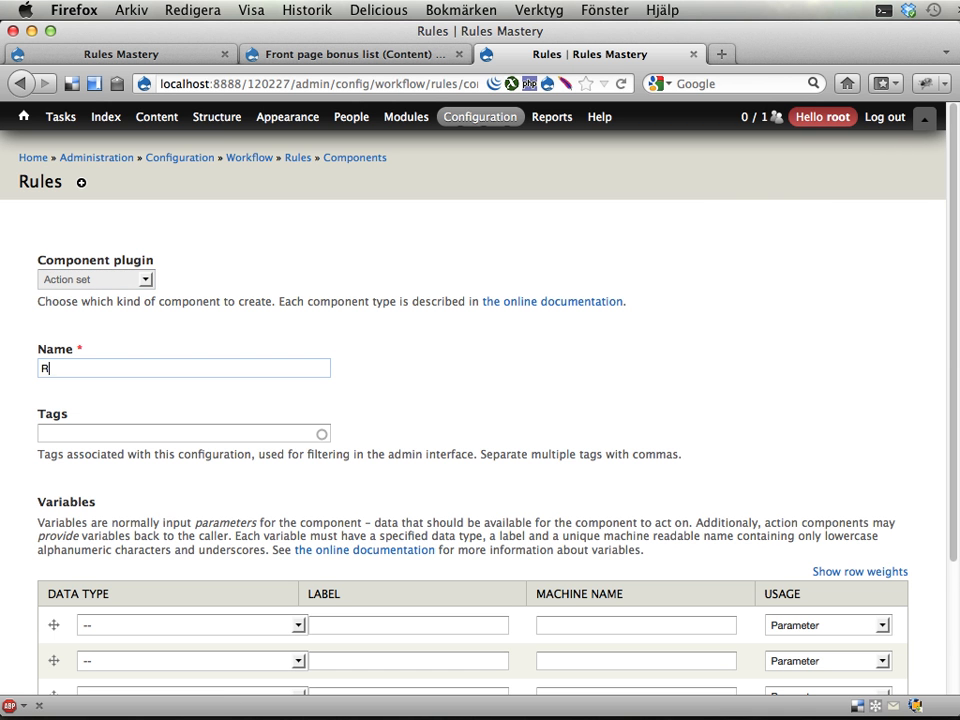
type("Repeated bonus for front page content")
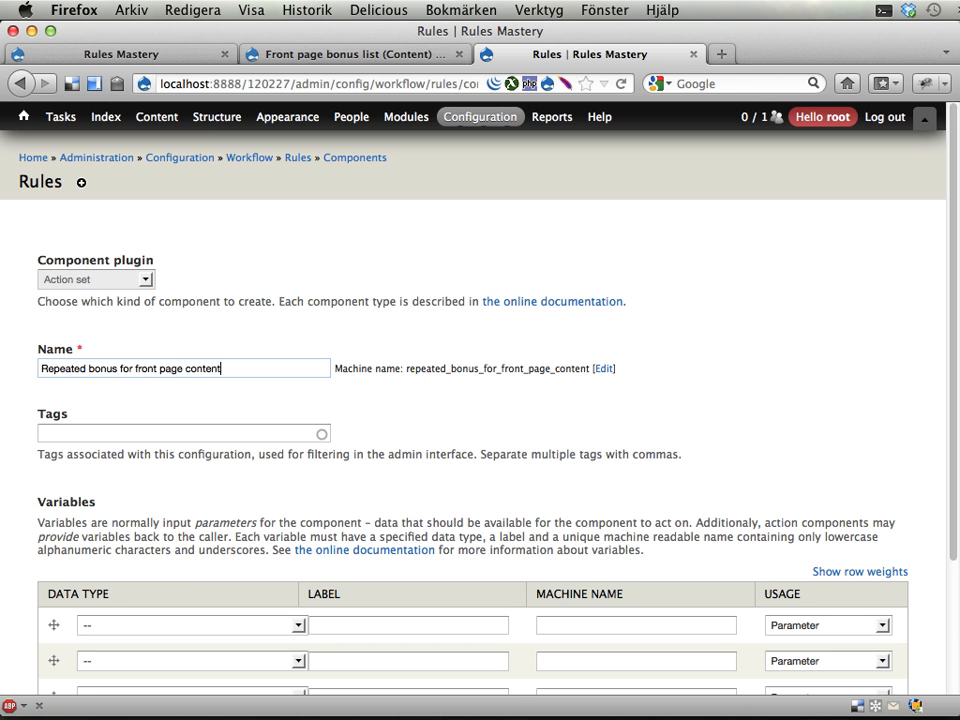
type("dr")
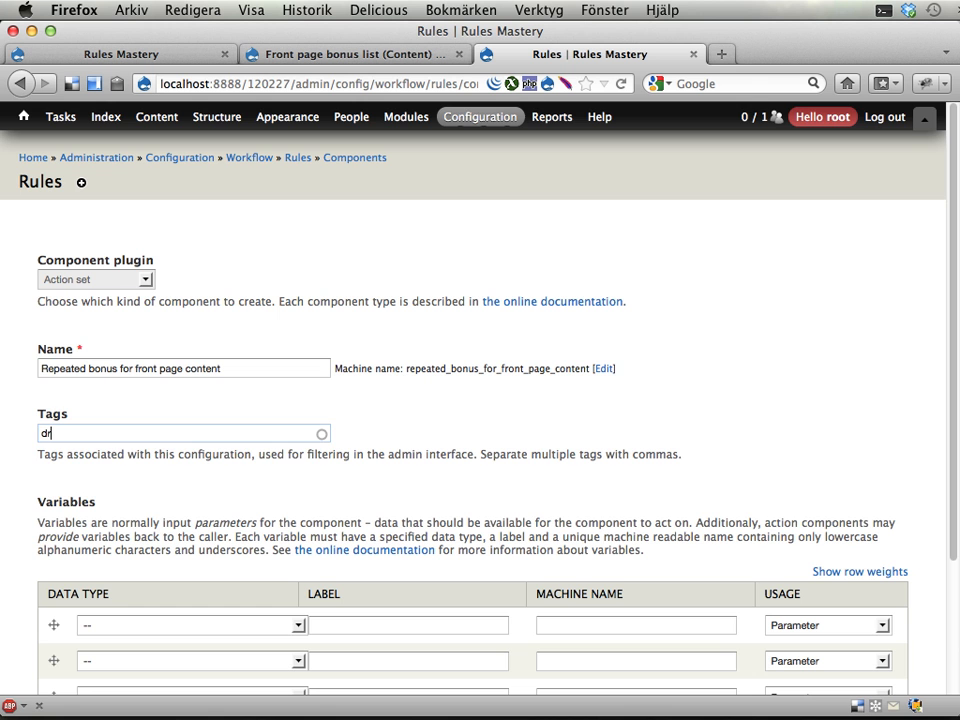
type("Drupal points")
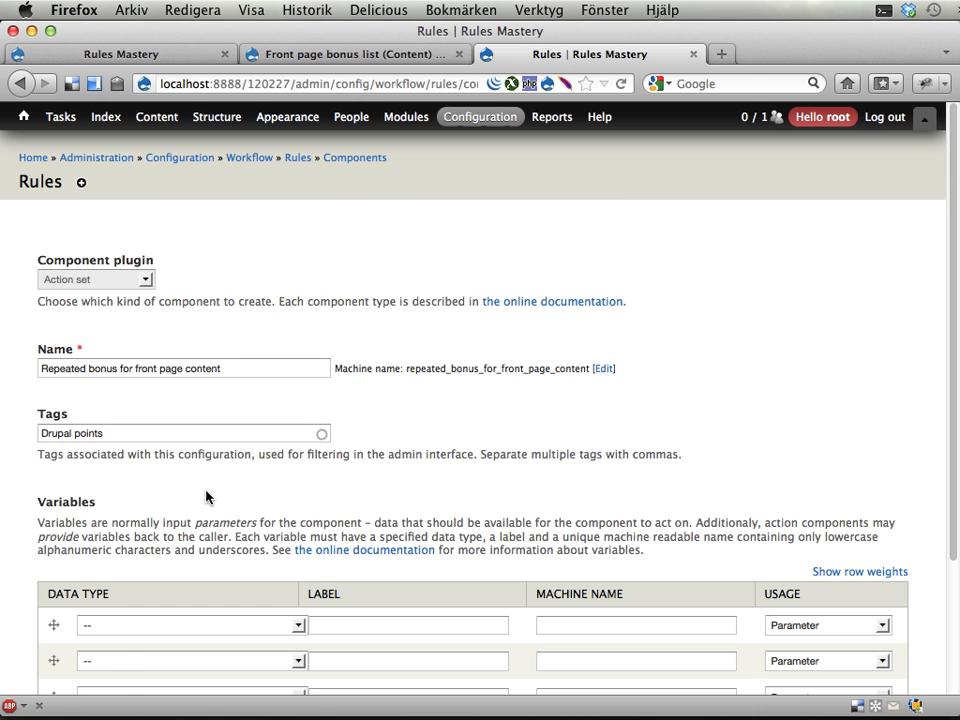
scroll("down", 3)
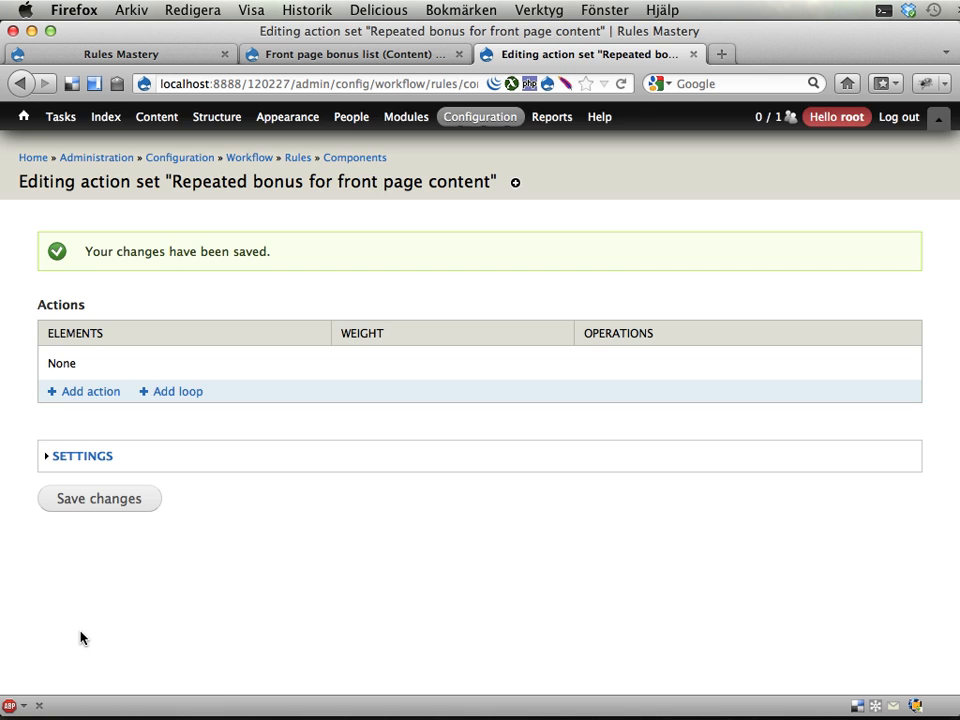
mouse_move(92, 390)
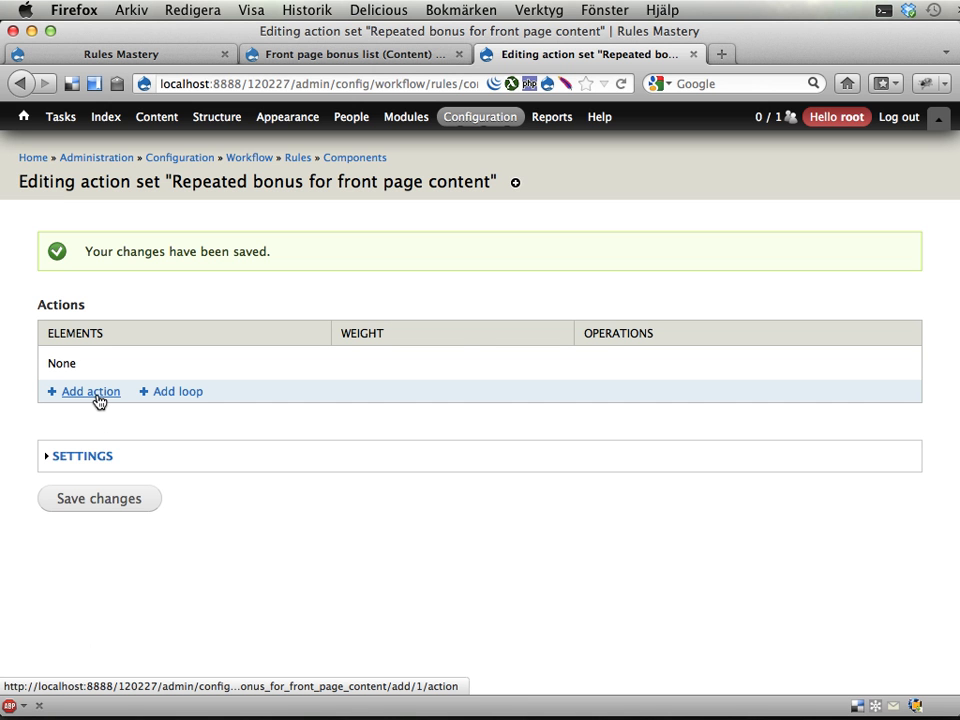
Step: Add a 'Load a list of entity objects from a VBO View' action using Front page bonus list | Master
left_click(90, 390)
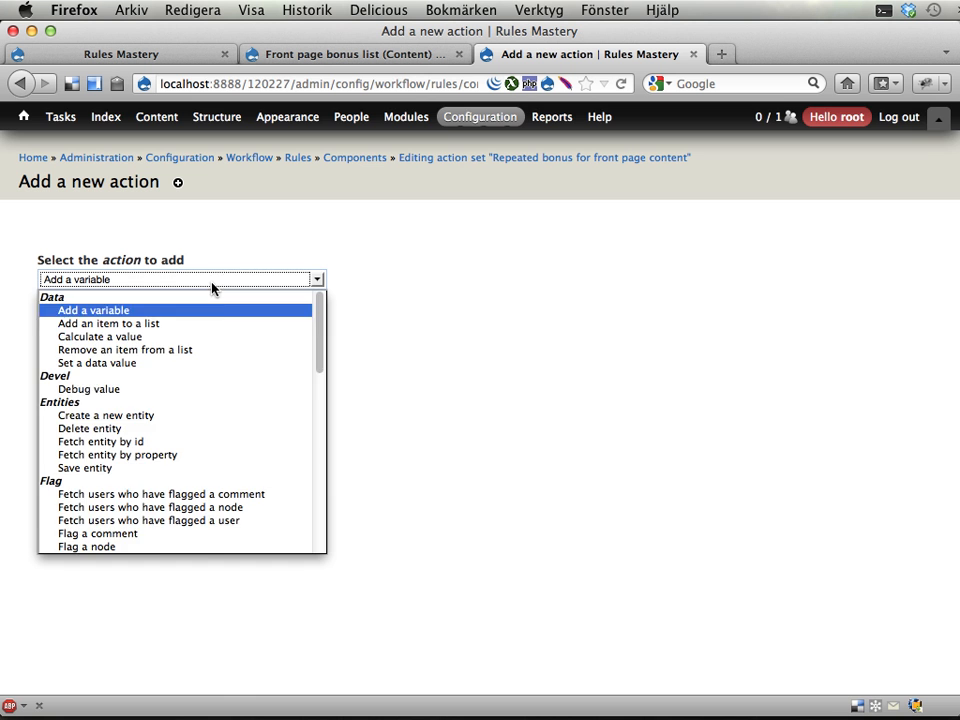
scroll("down", 3)
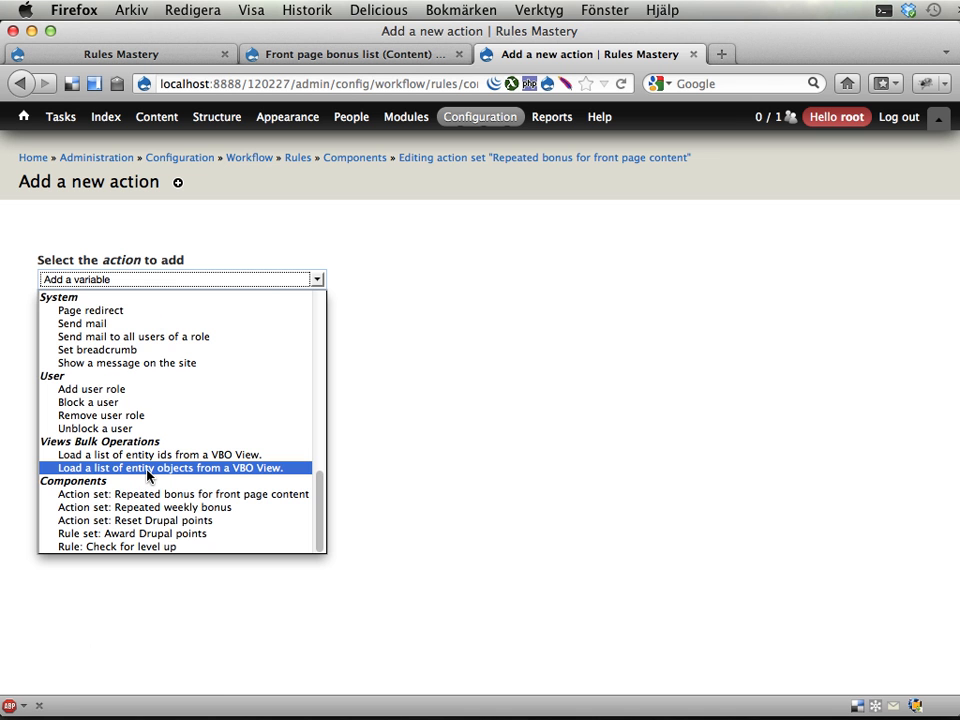
left_click(170, 468)
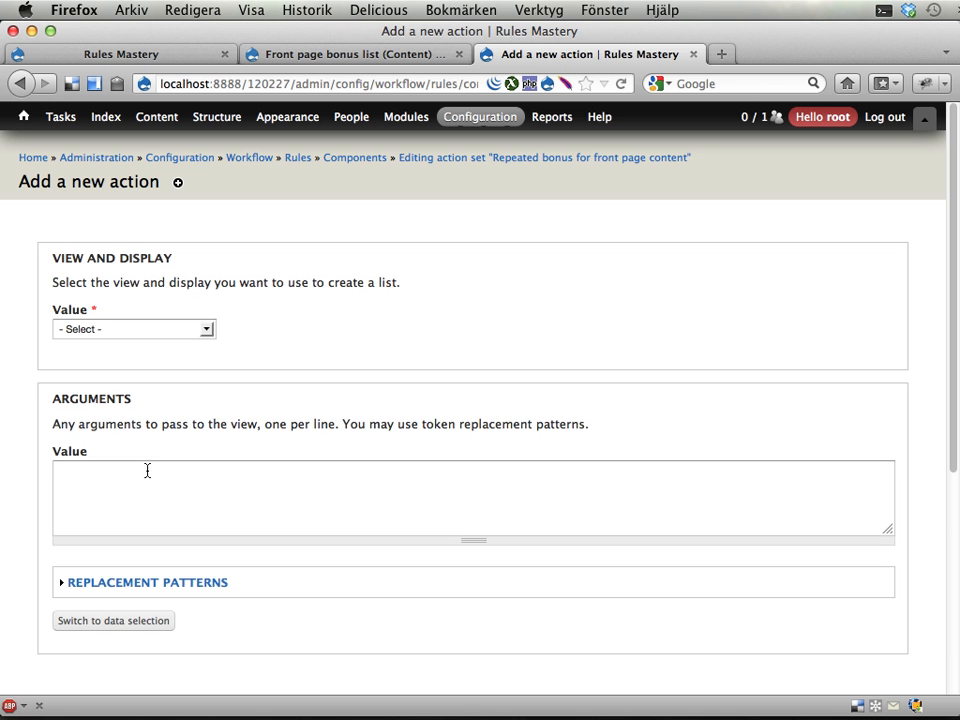
left_click(132, 328)
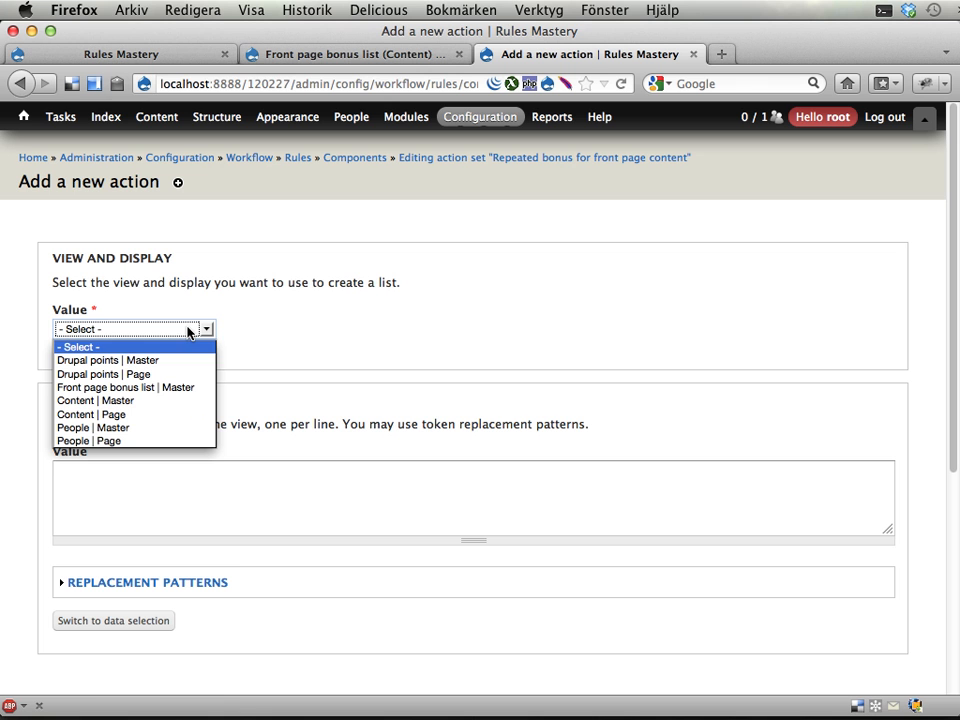
mouse_move(144, 428)
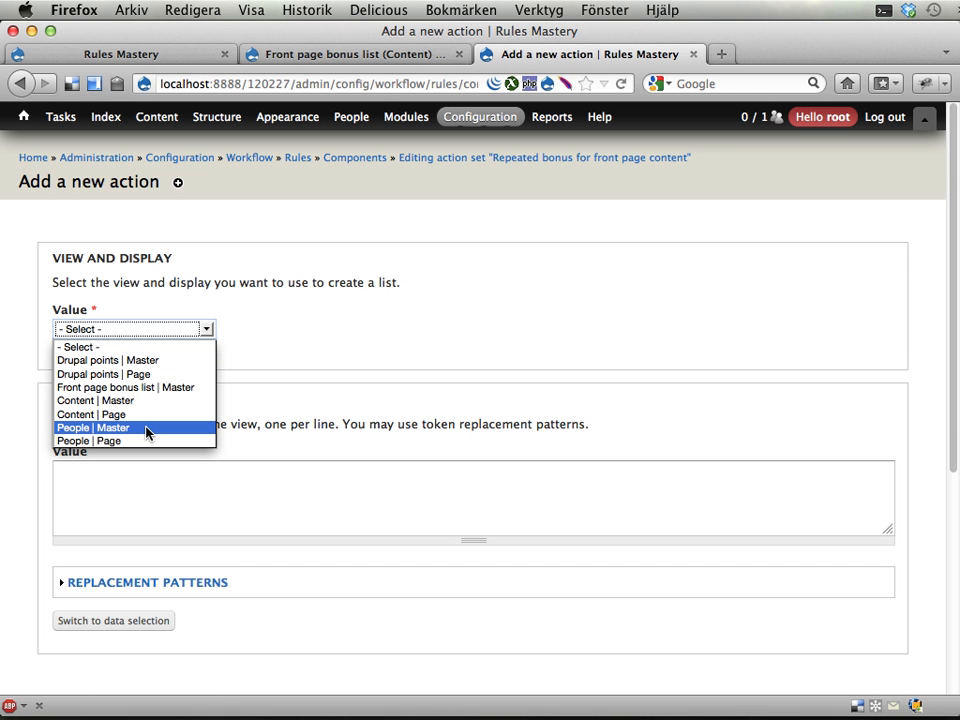
mouse_move(176, 388)
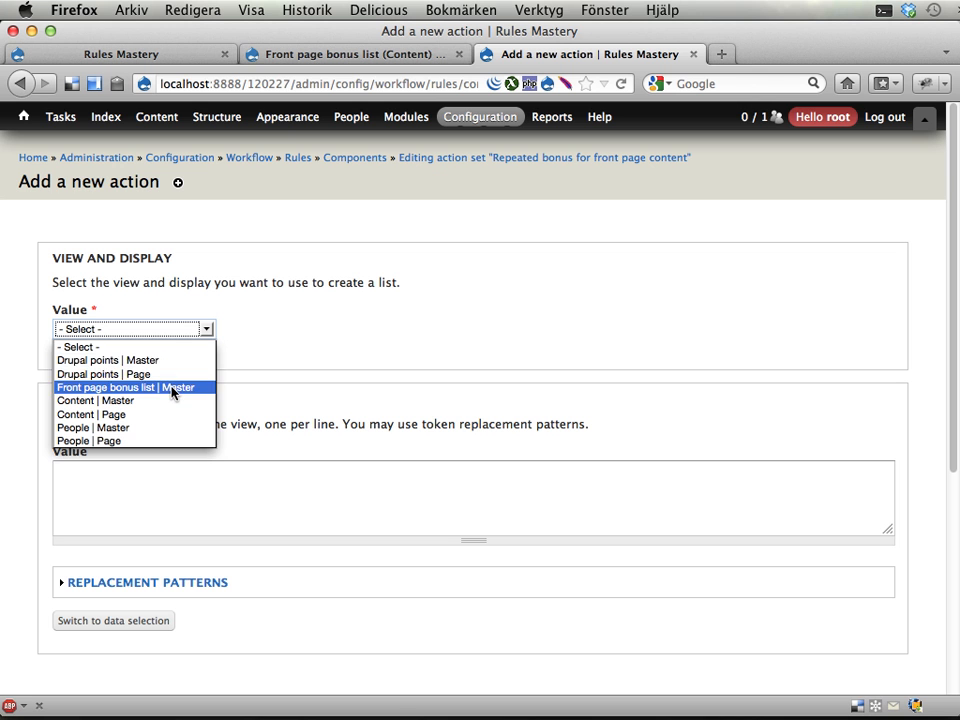
left_click(124, 388)
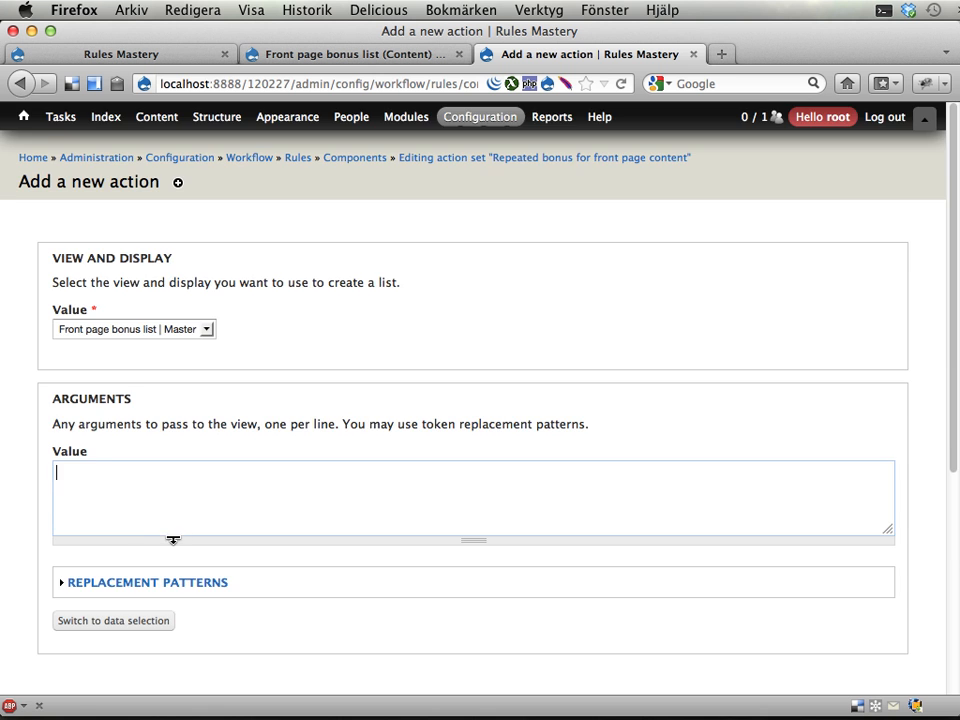
Step: Name the loaded list variable content_list and save the action
scroll("down", 3)
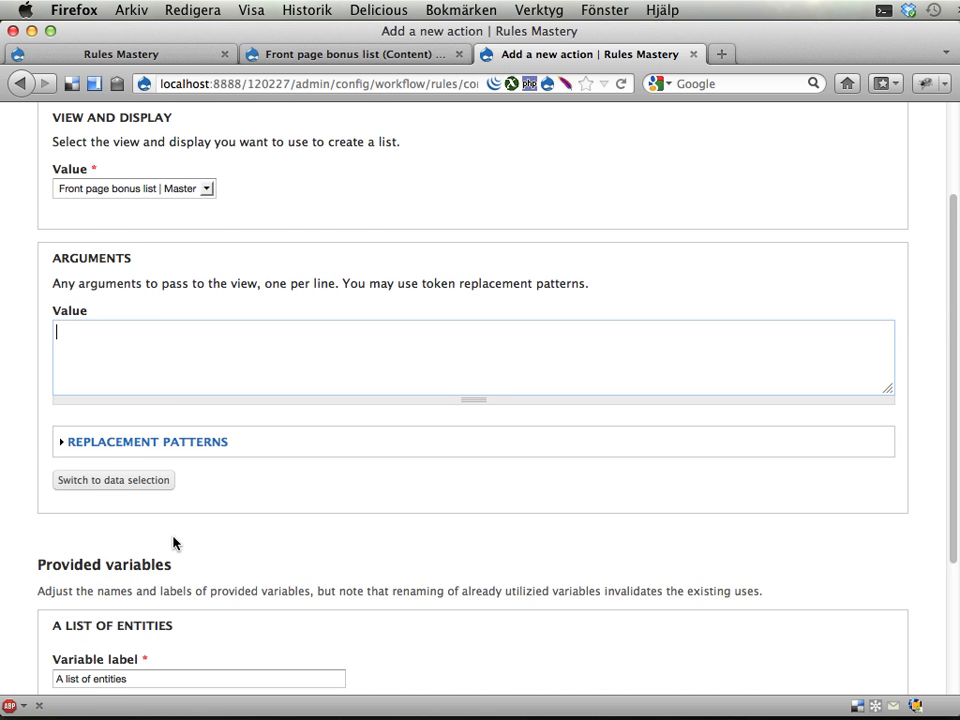
scroll("down", 3)
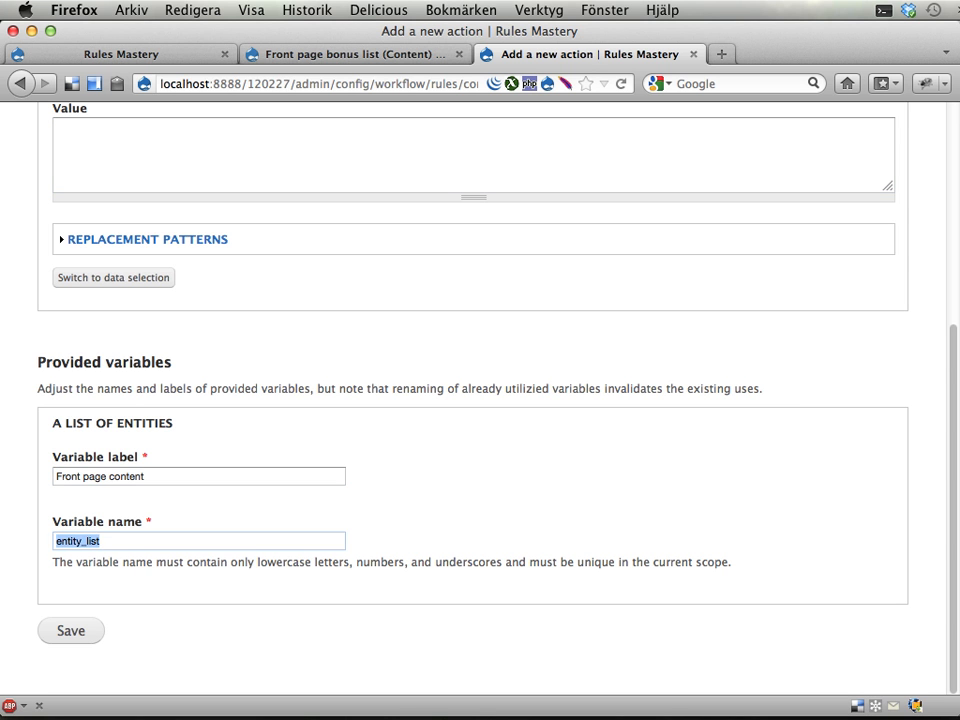
type("content_l")
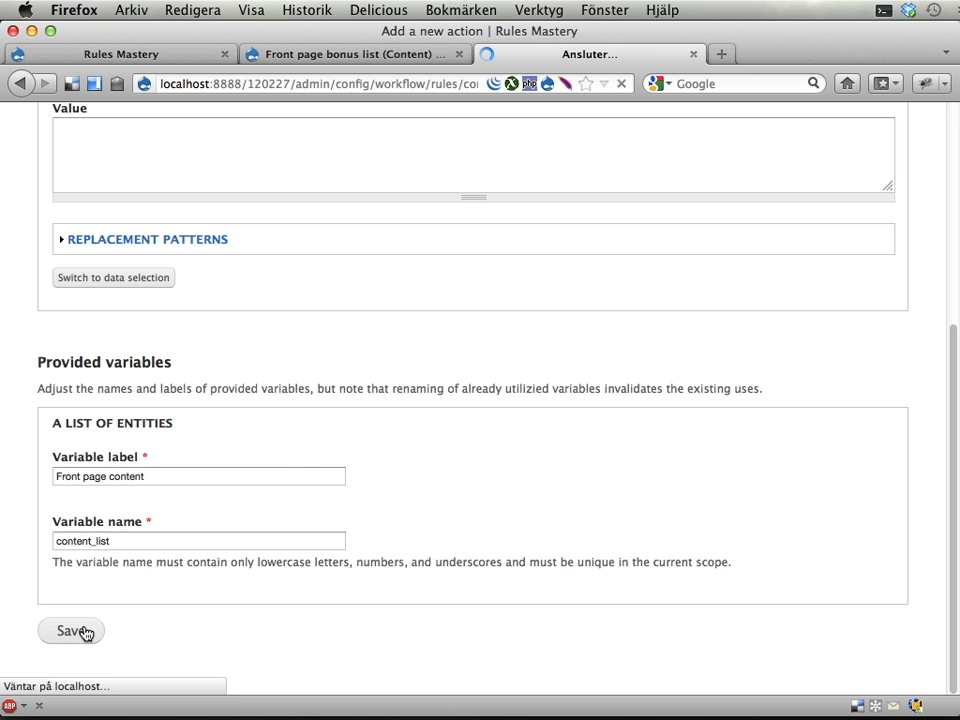
left_click(70, 632)
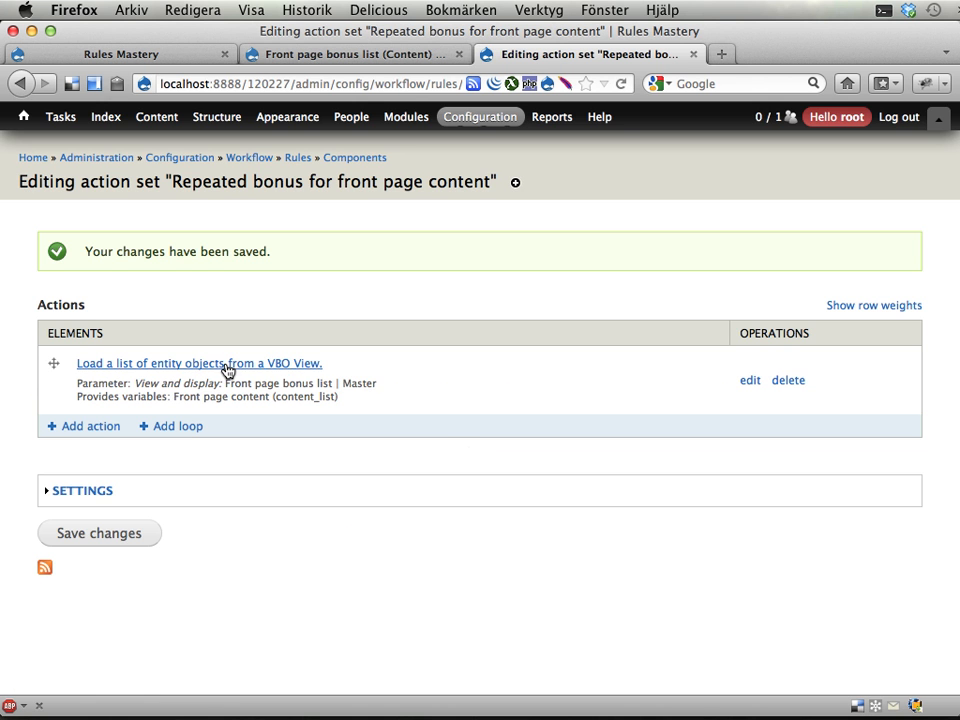
mouse_move(292, 376)
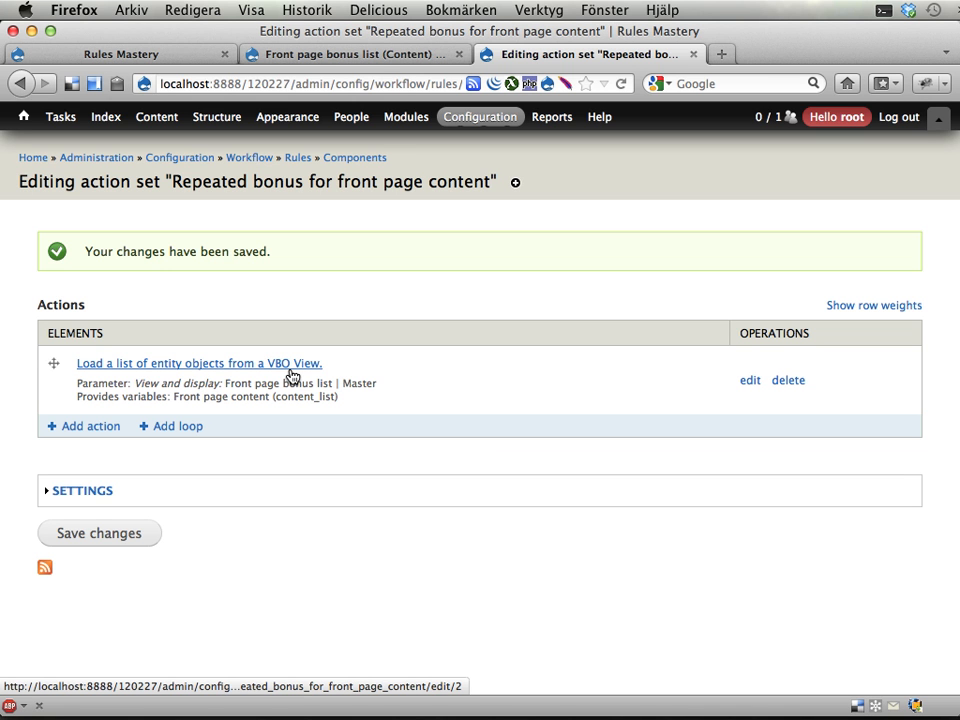
mouse_move(380, 60)
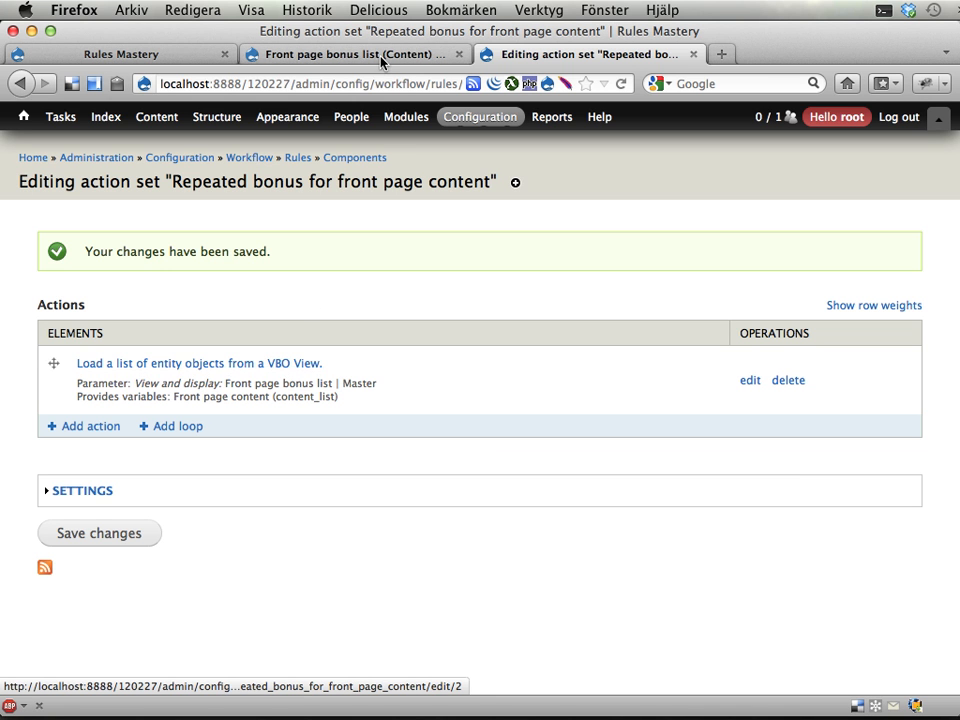
left_click(356, 54)
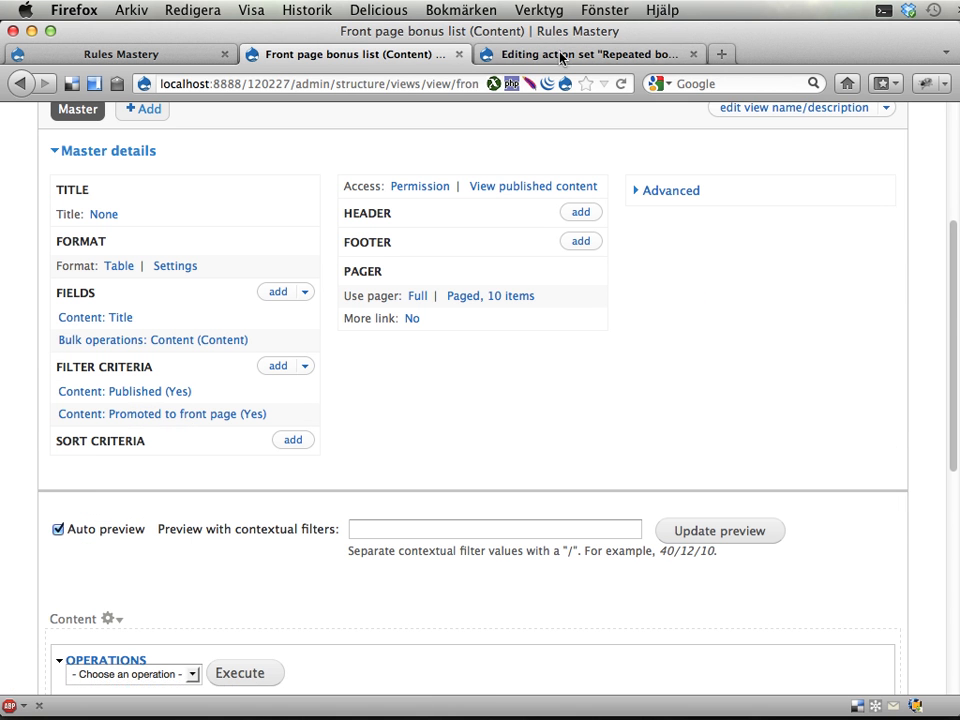
left_click(588, 54)
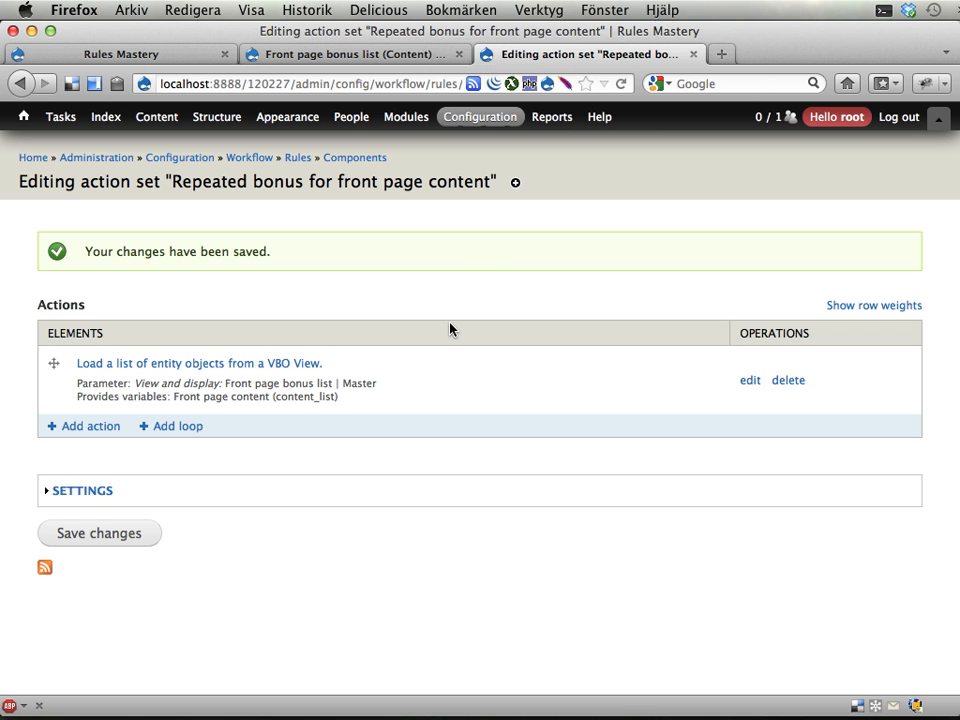
left_click(356, 54)
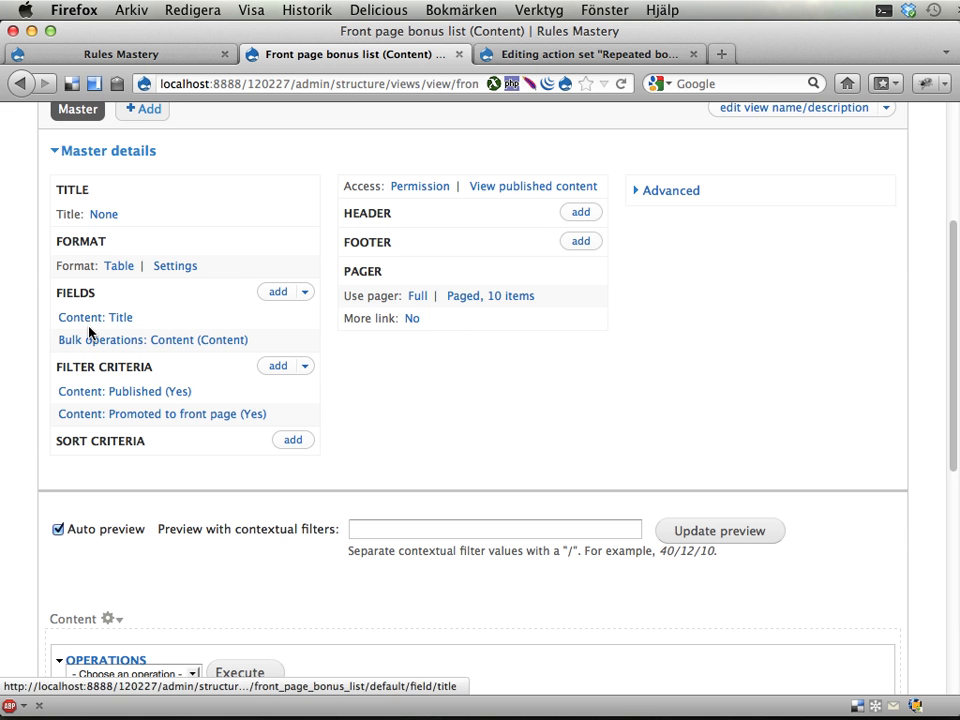
mouse_move(92, 420)
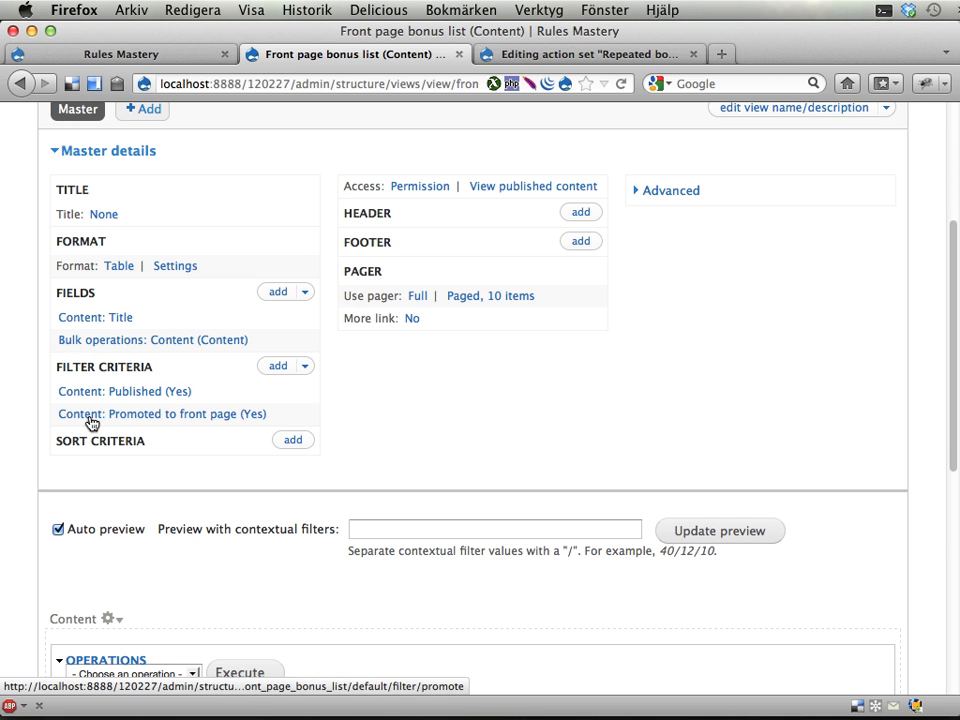
mouse_move(420, 428)
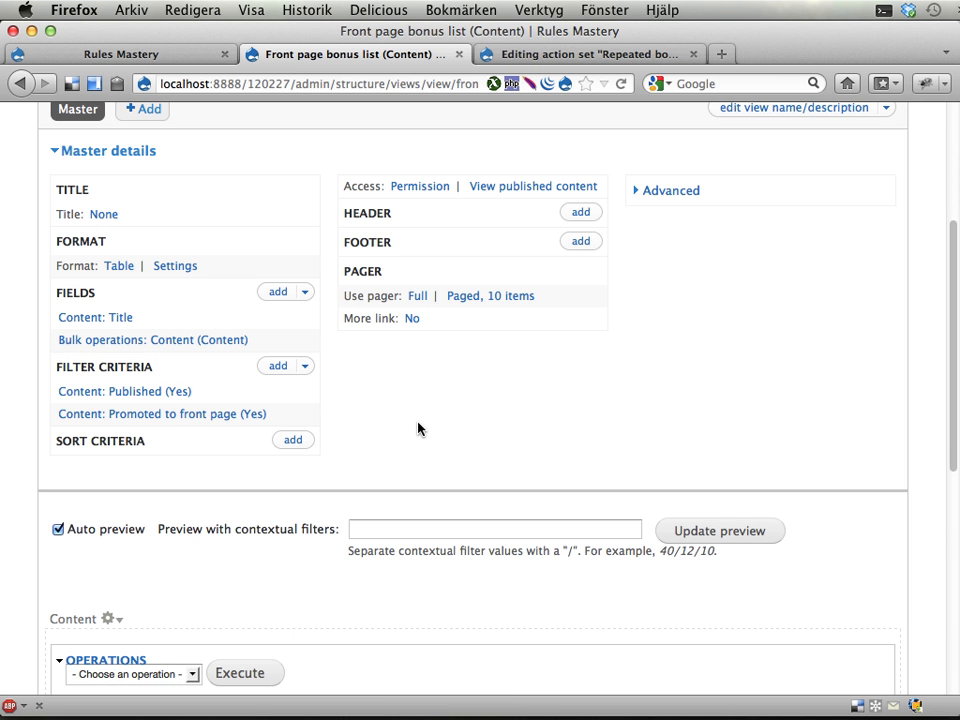
mouse_move(148, 420)
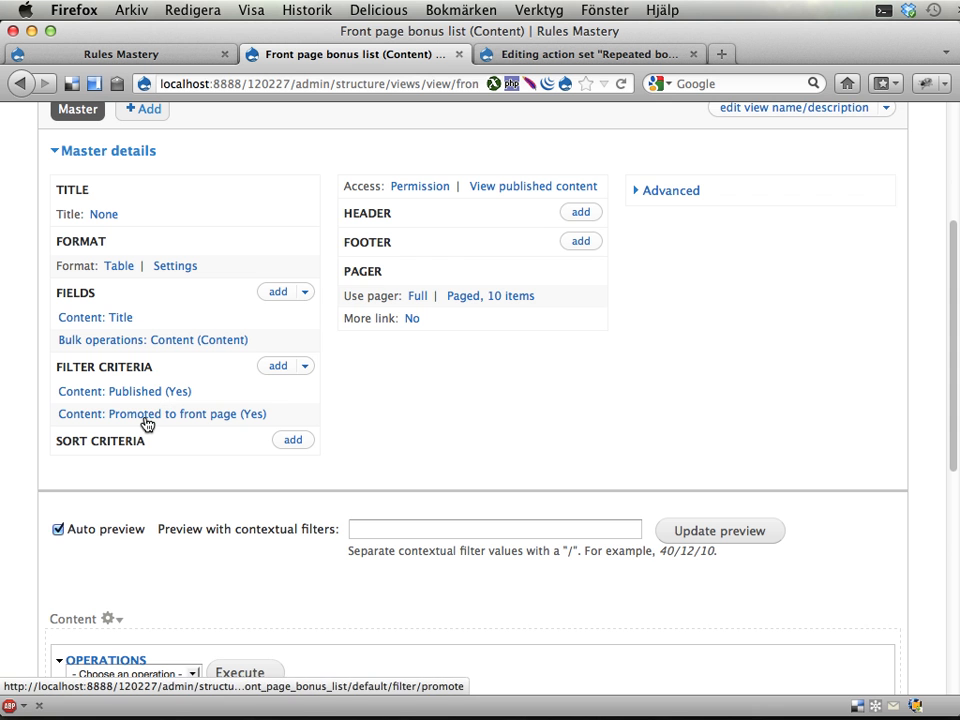
mouse_move(124, 390)
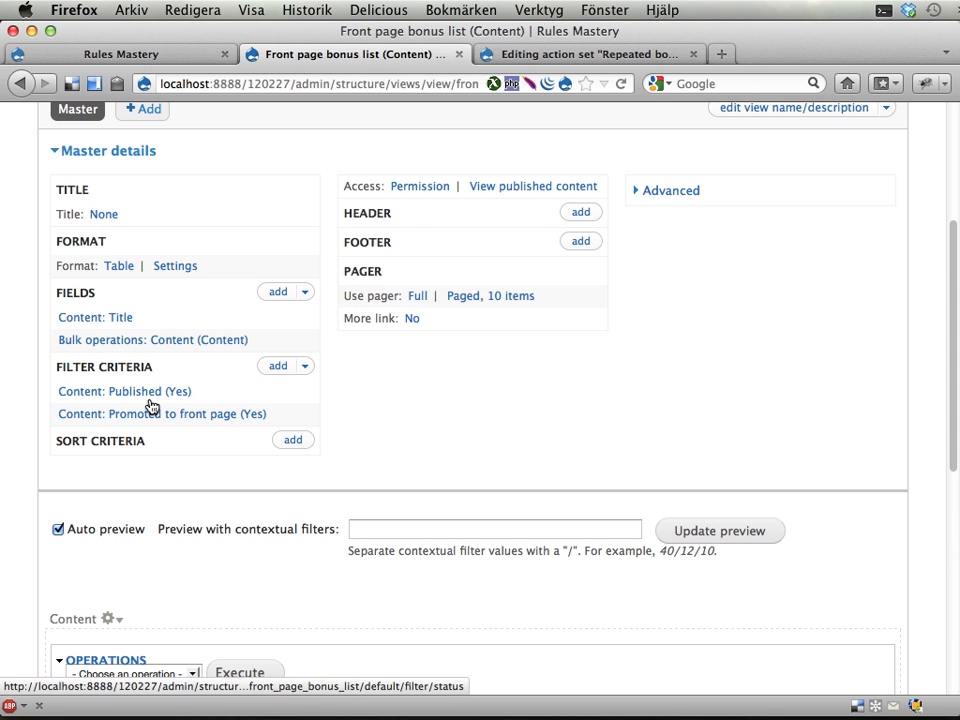
left_click(588, 54)
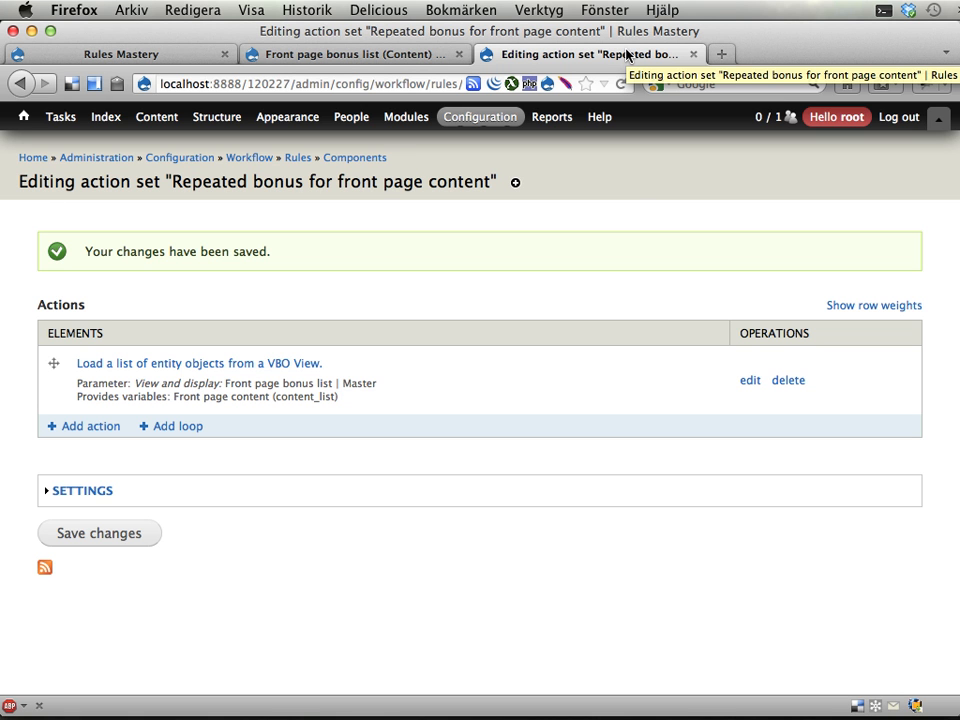
mouse_move(638, 256)
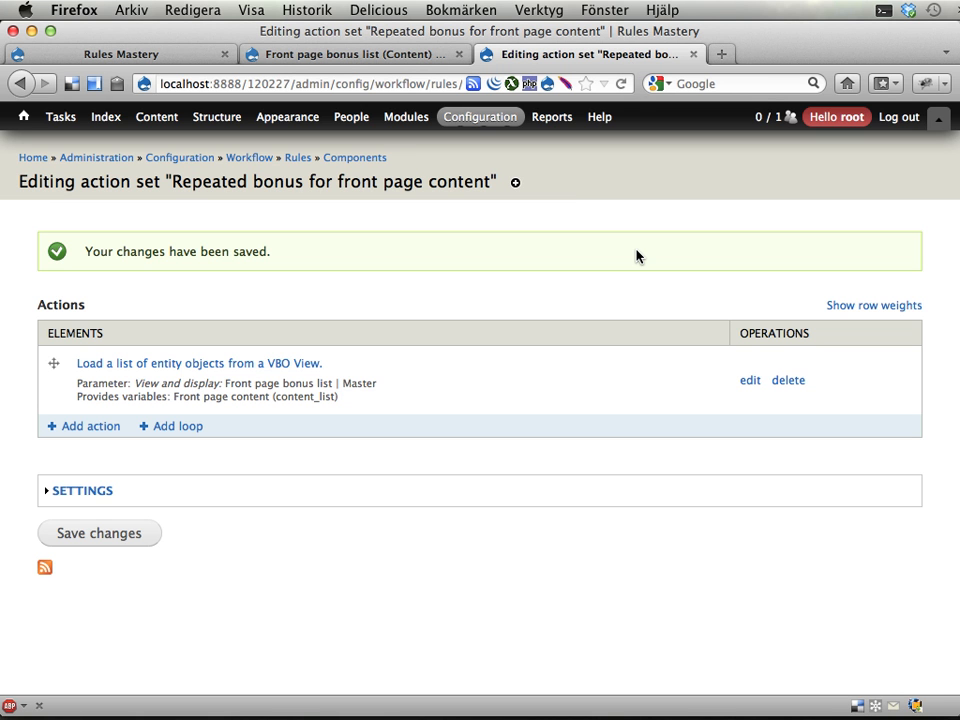
mouse_move(84, 426)
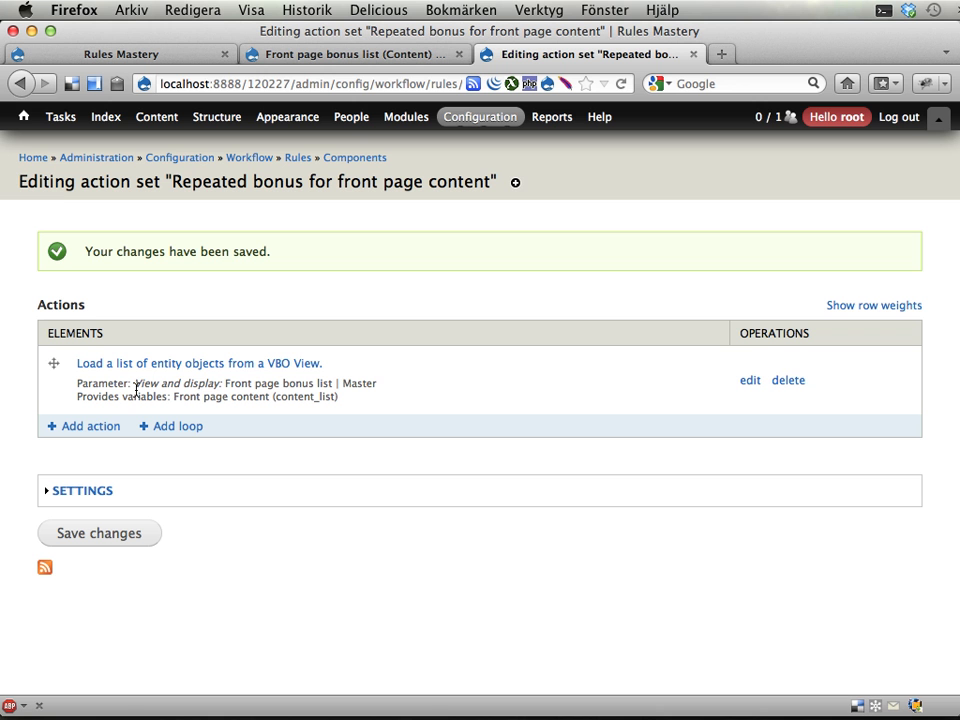
mouse_move(100, 424)
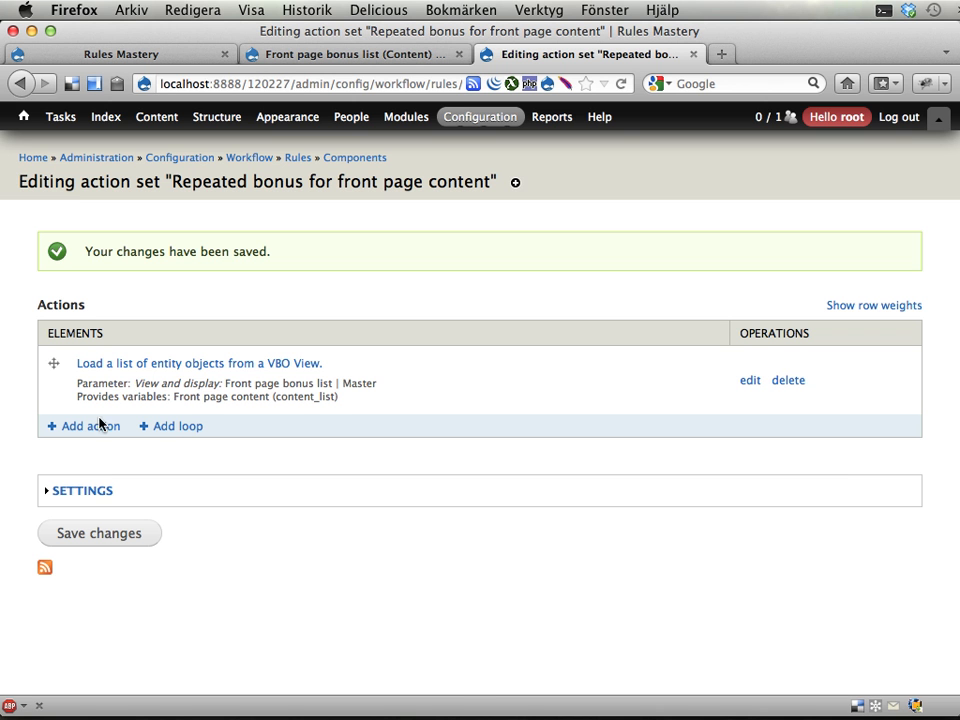
Step: Add a loop over content-list with list item labelled Content (content)
left_click(176, 424)
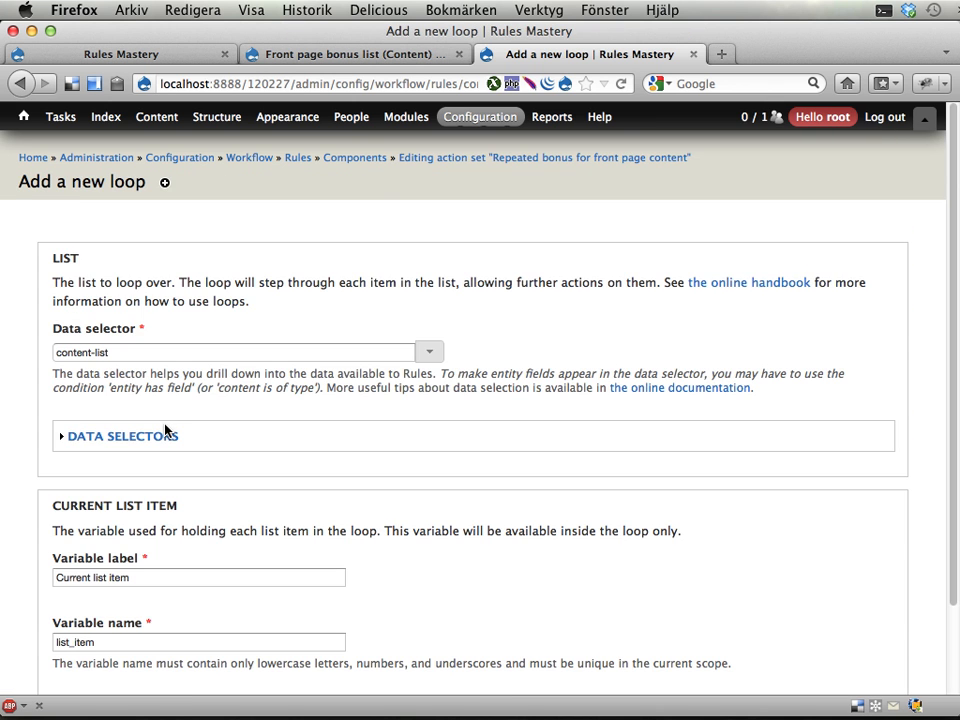
scroll("down", 3)
type("Frontn")
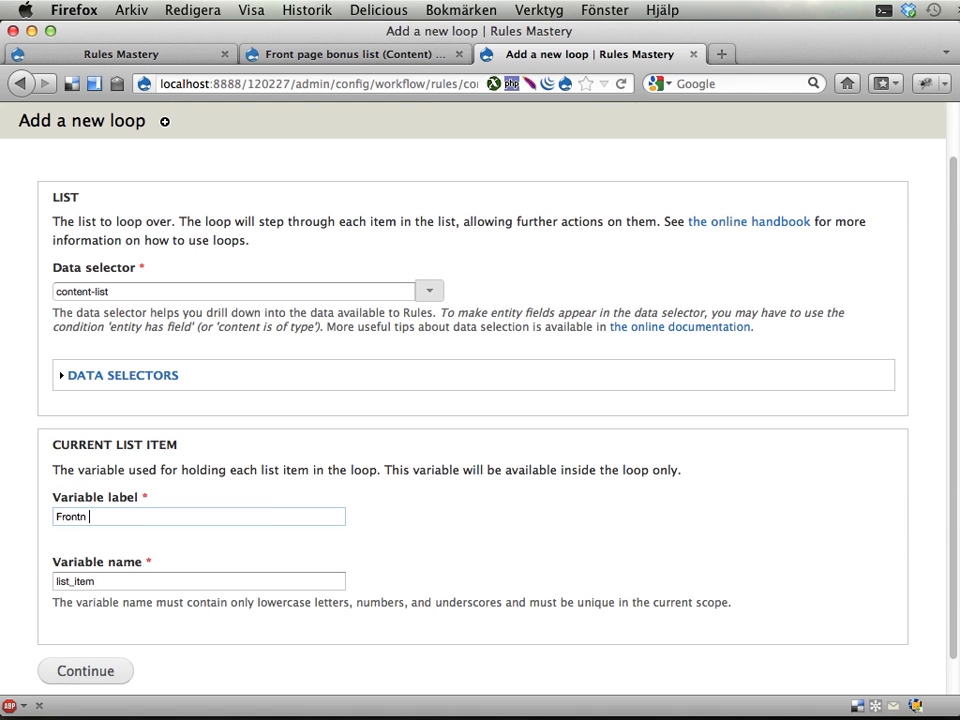
type("Cont")
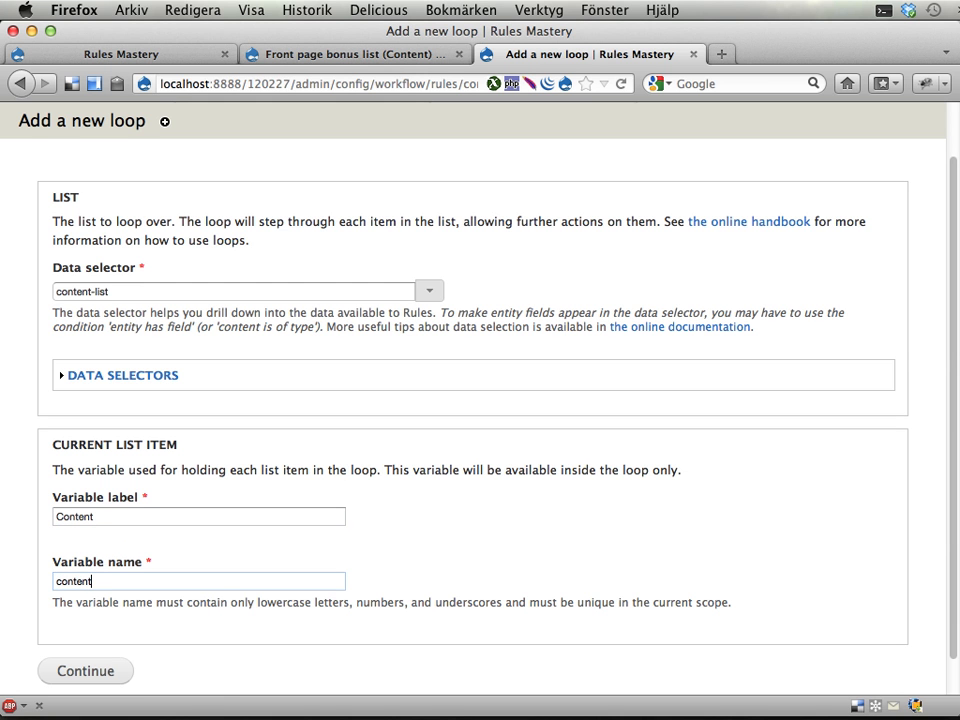
left_click(84, 670)
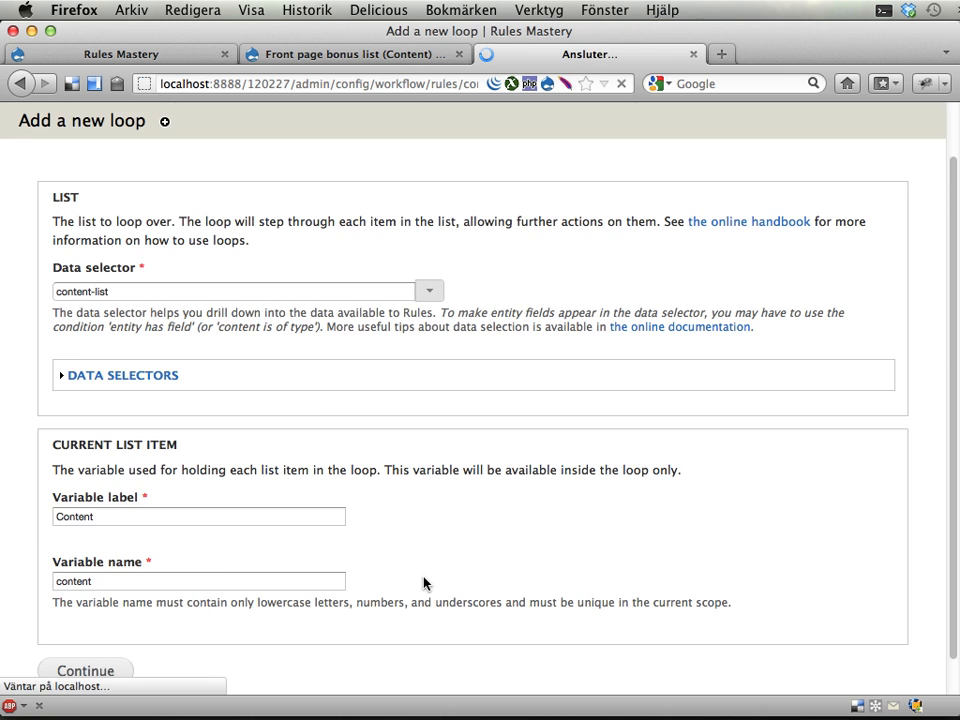
left_click(84, 670)
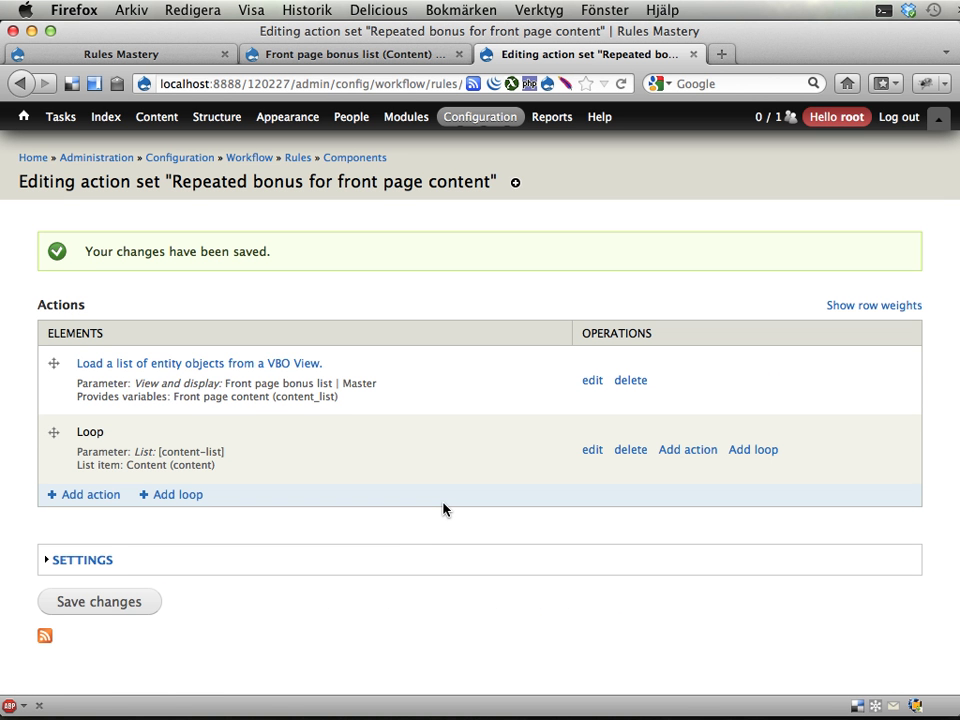
mouse_move(688, 448)
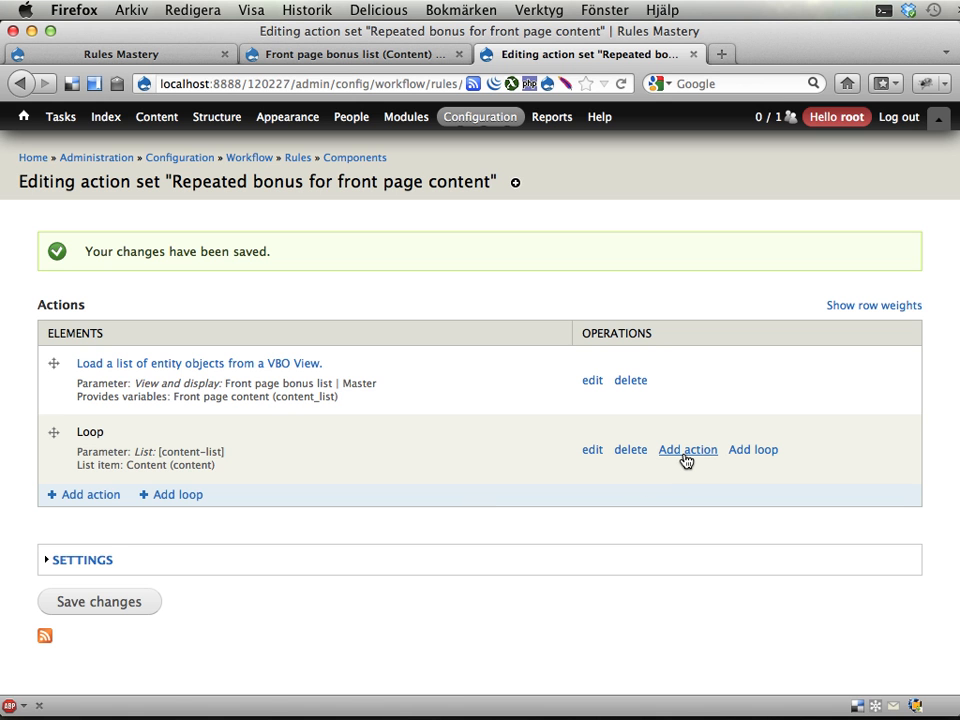
mouse_move(688, 448)
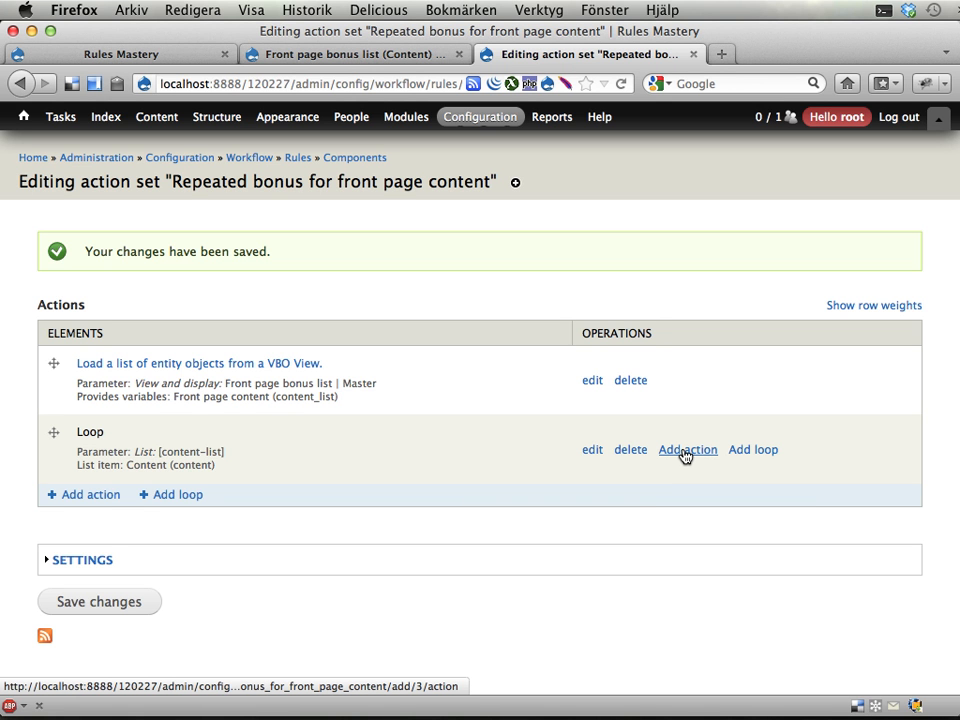
Step: Inside the loop add the 'Award Drupal points' rule set giving 1 point to content:author
left_click(688, 448)
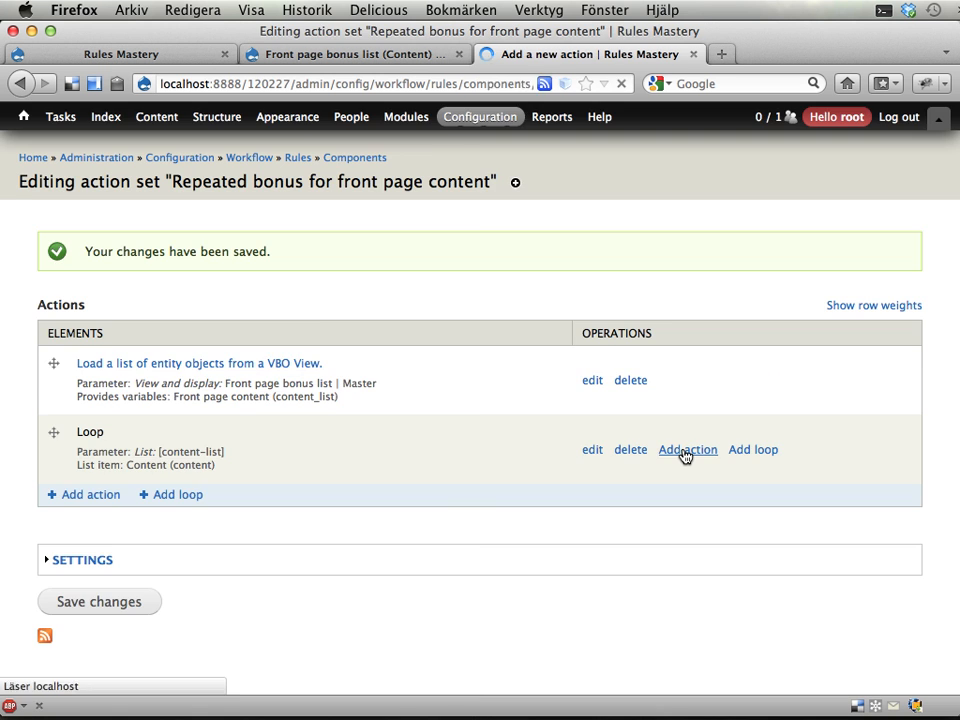
left_click(688, 448)
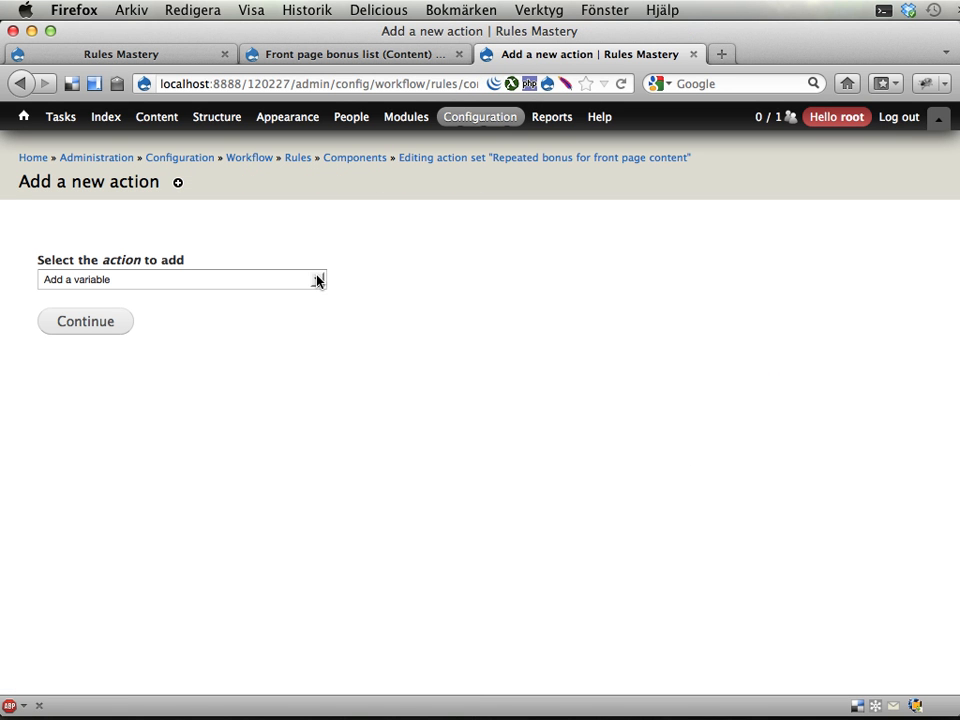
left_click(316, 280)
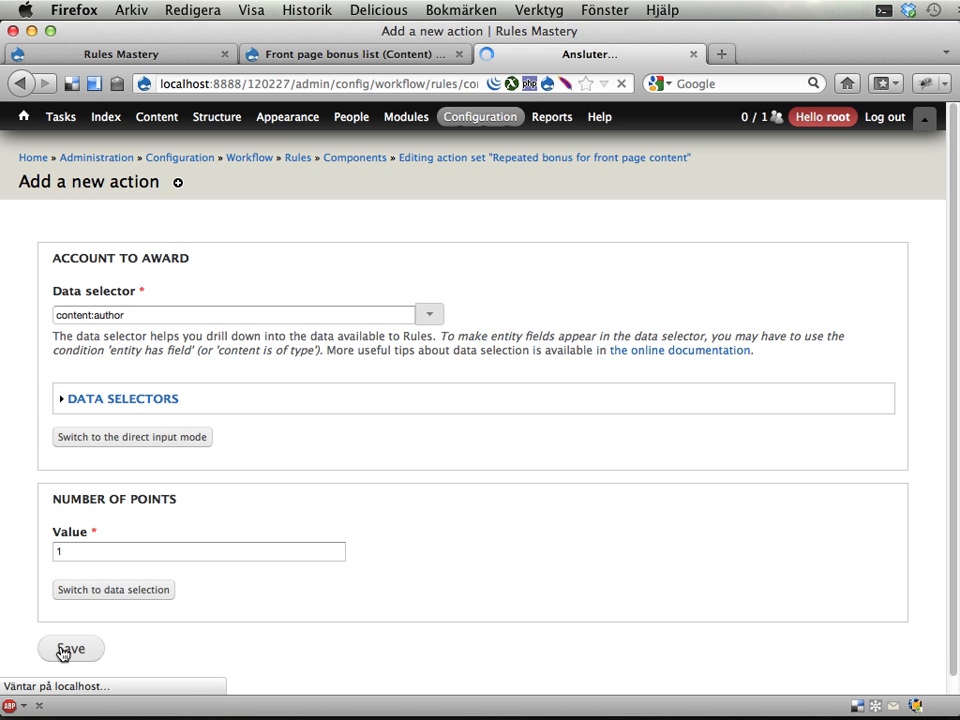
left_click(70, 648)
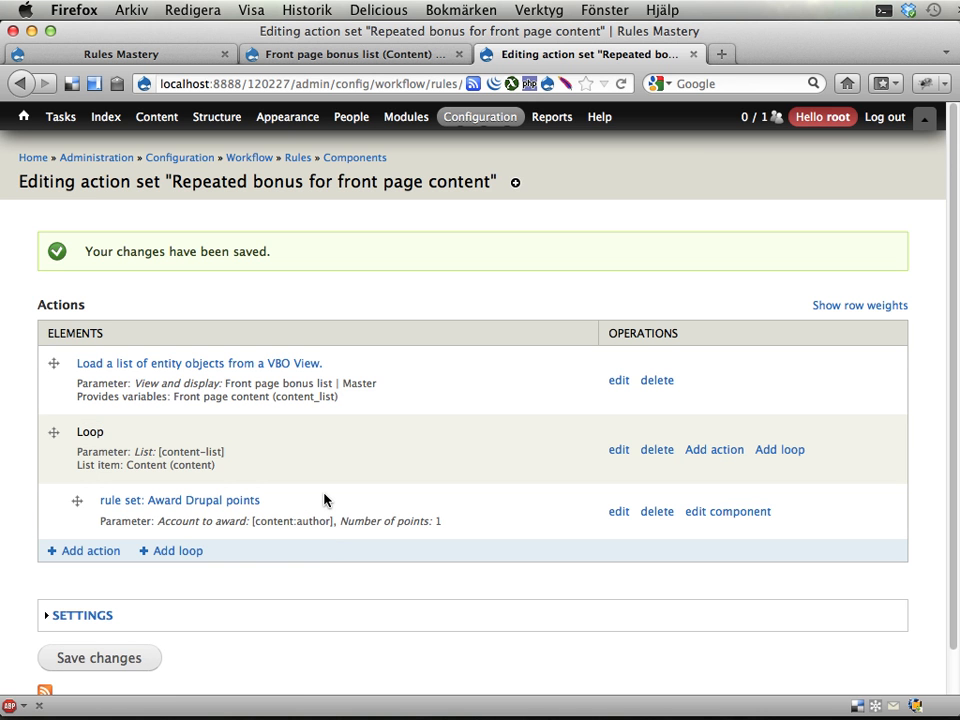
mouse_move(260, 358)
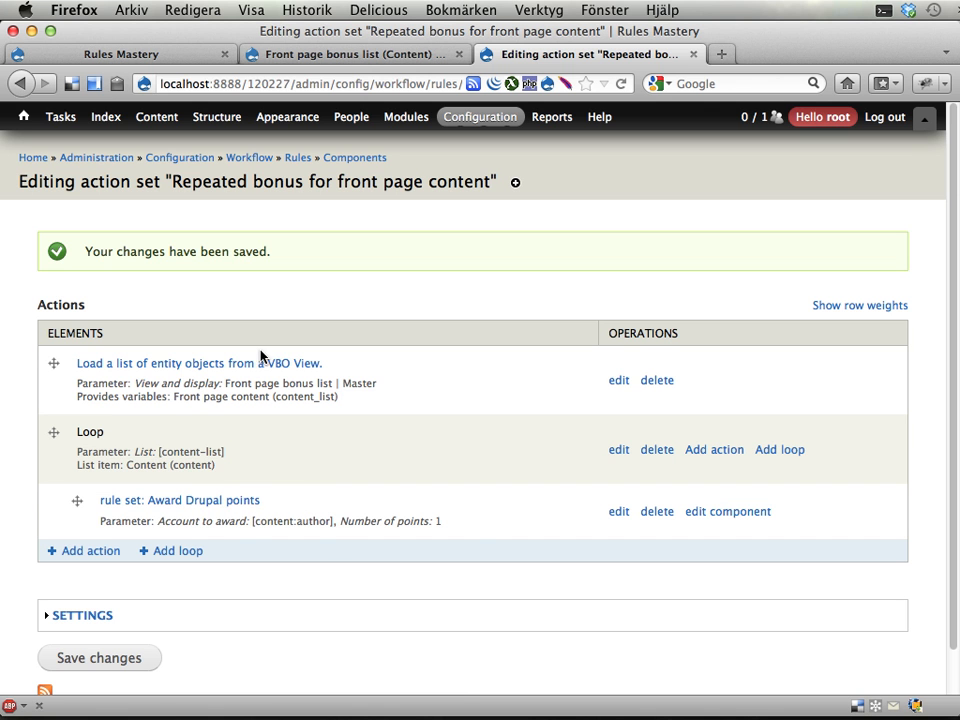
mouse_move(246, 552)
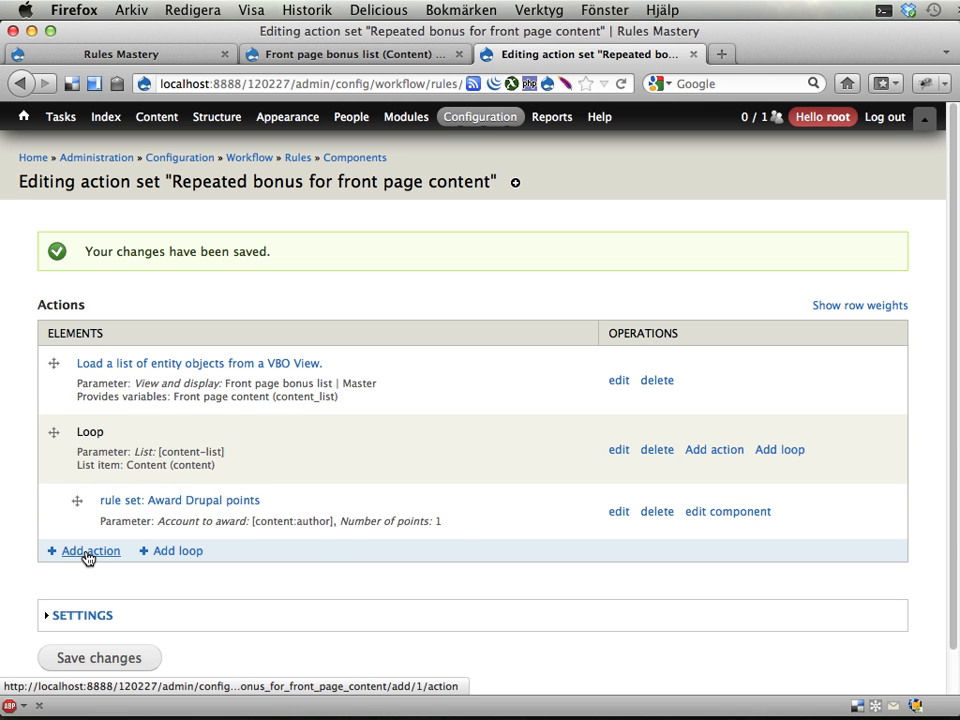
Step: Add a 'Schedule component evaluation' action for the Repeated bonus for front page content component
left_click(90, 552)
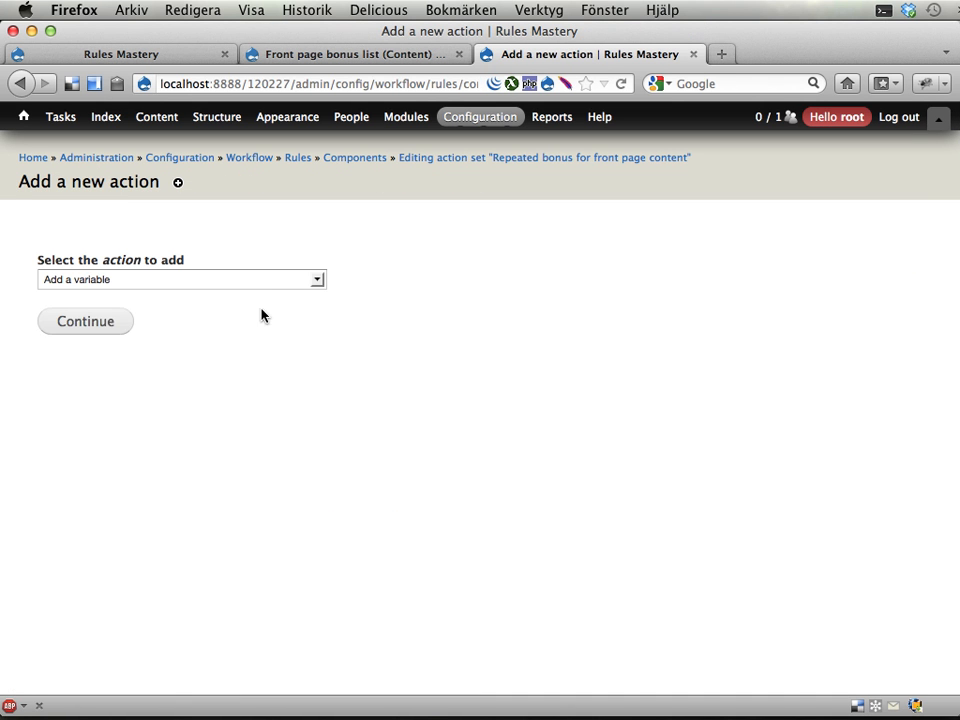
left_click(180, 280)
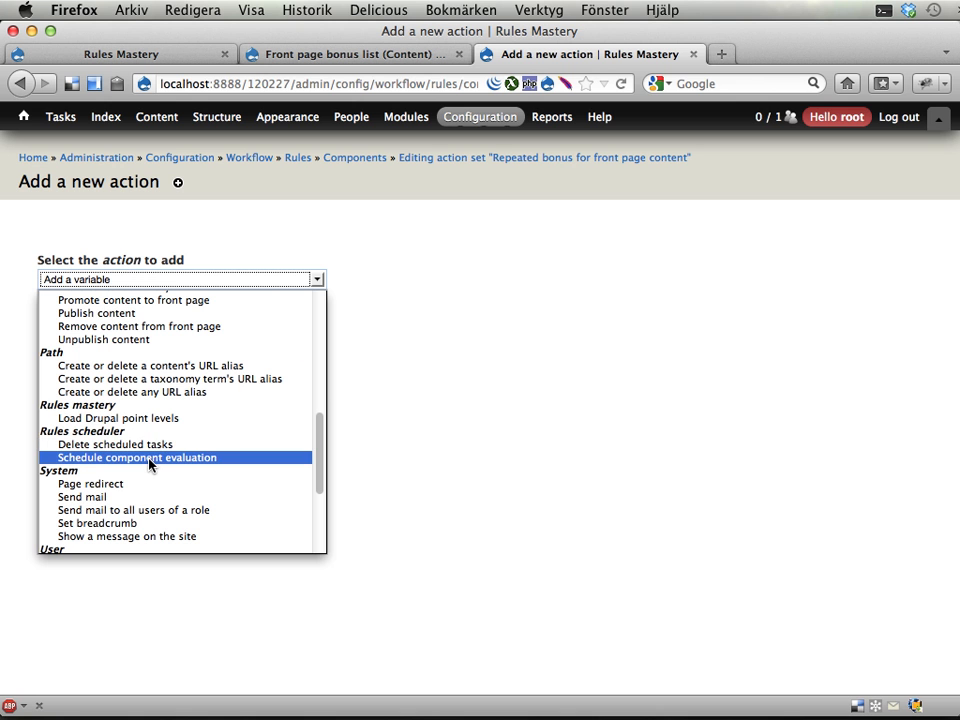
left_click(136, 456)
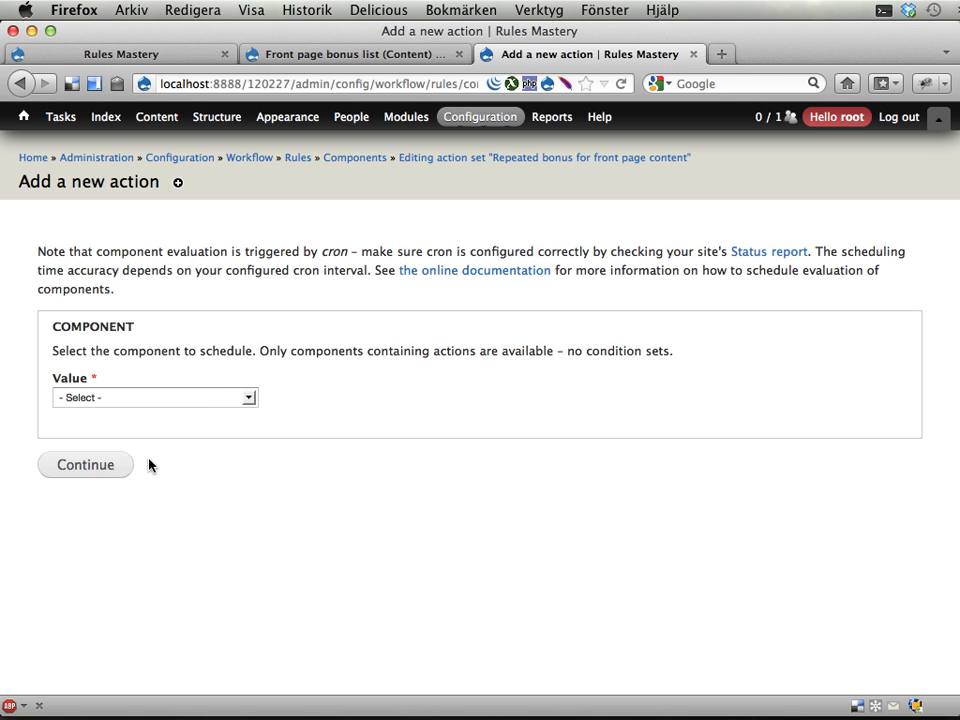
left_click(152, 396)
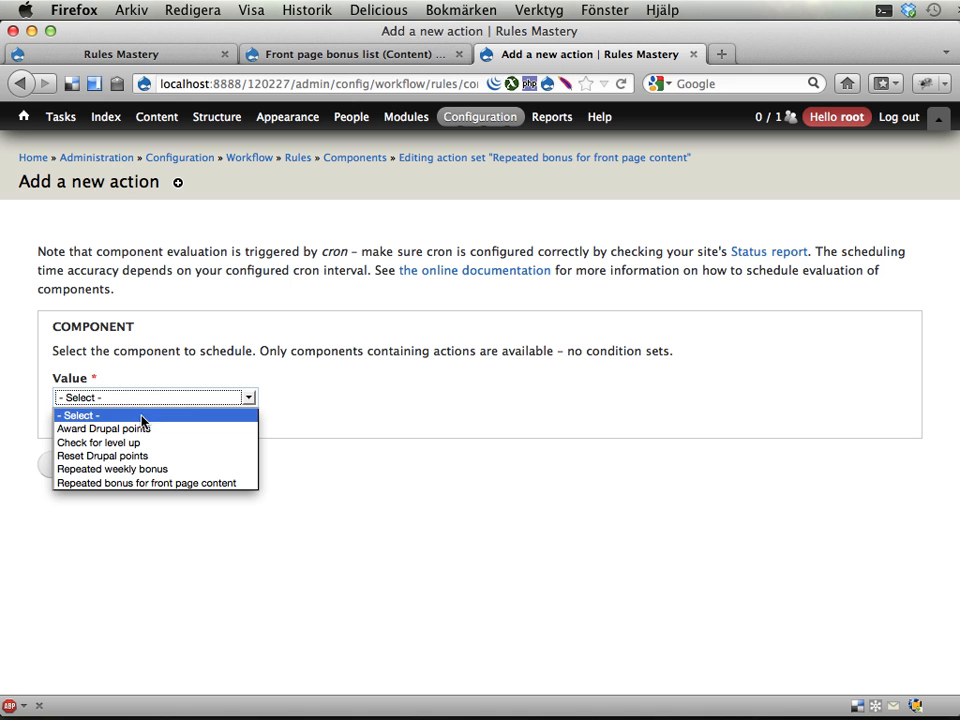
left_click(148, 482)
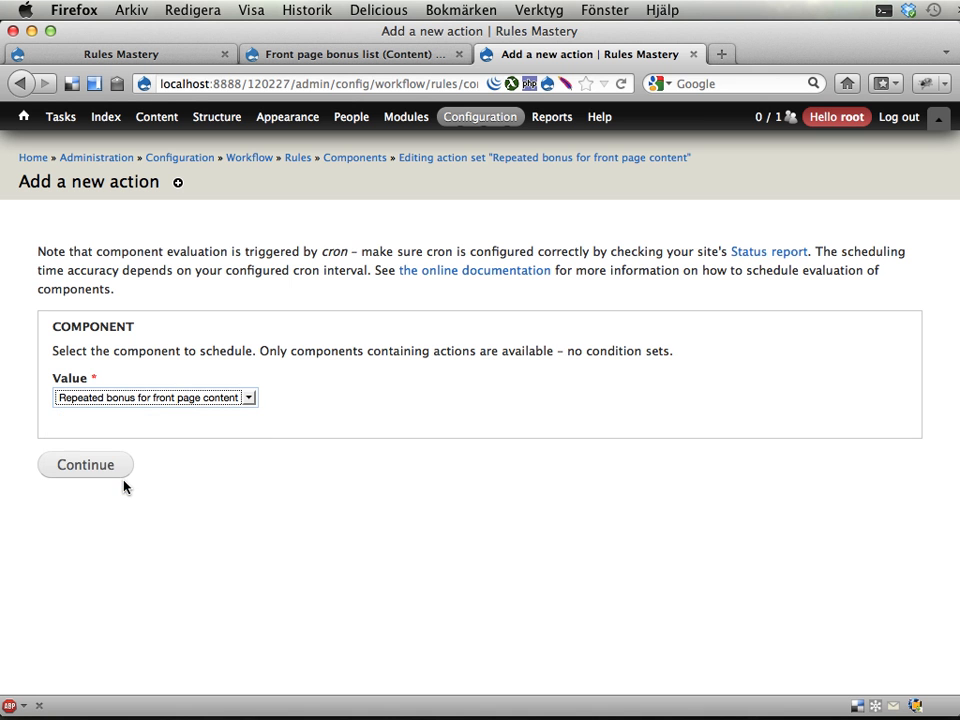
Step: Confirm the Schedule component evaluation action and set its evaluation date to '+1 day'
left_click(84, 464)
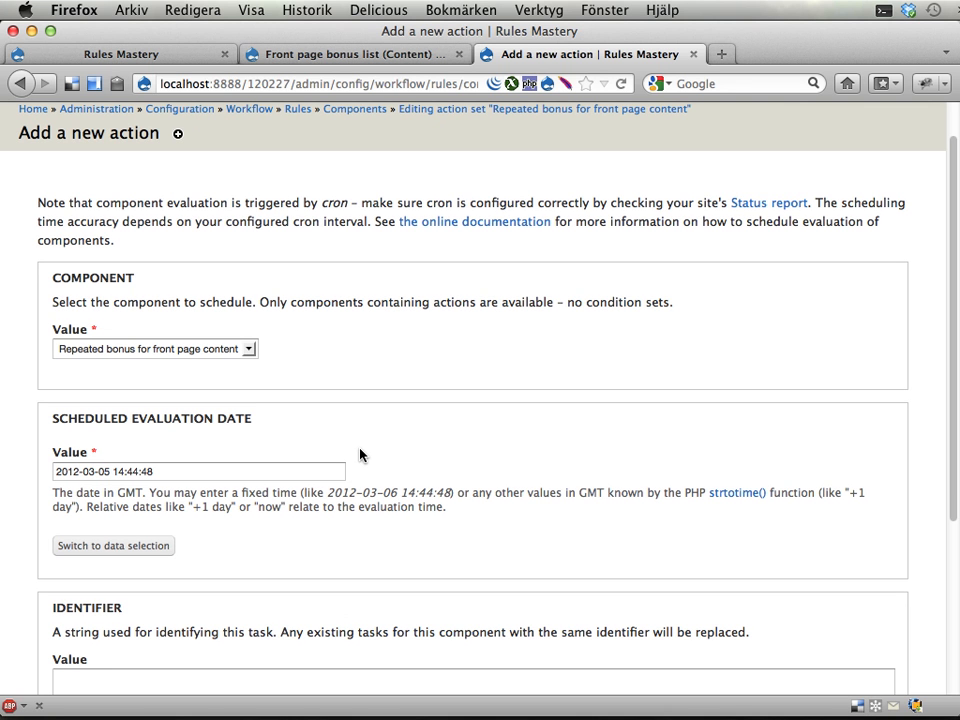
mouse_move(294, 488)
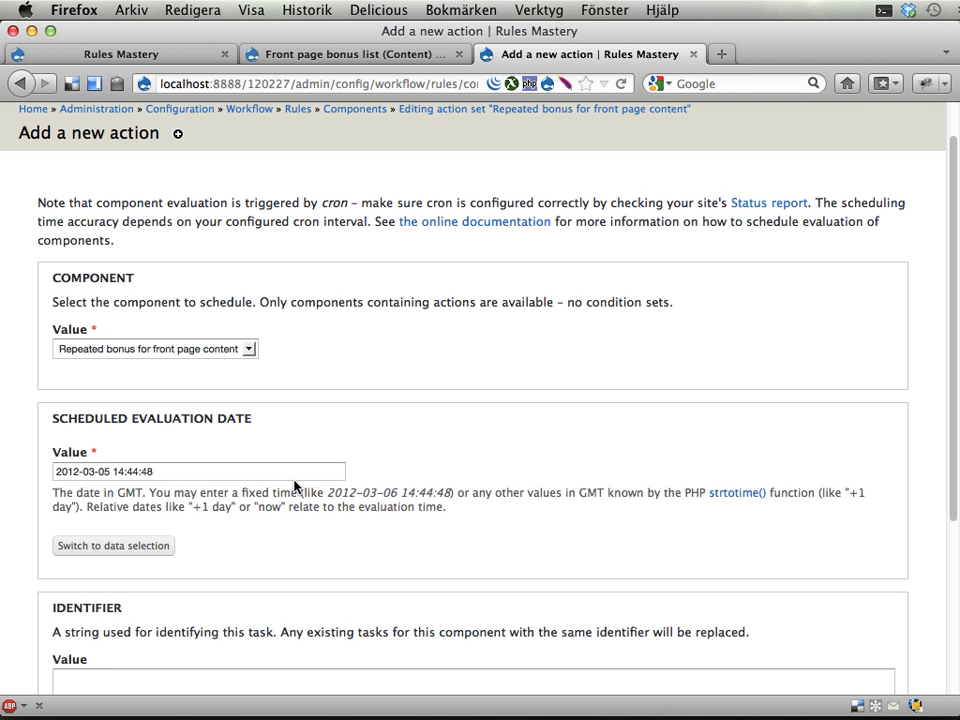
triple_click(198, 472)
type("+1")
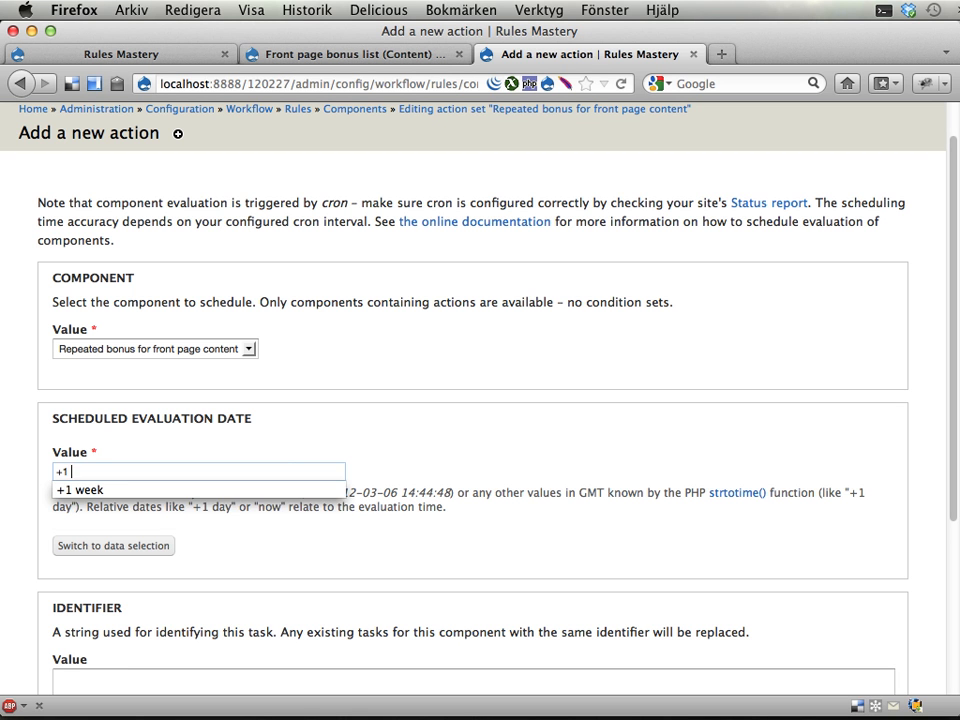
type("Monday")
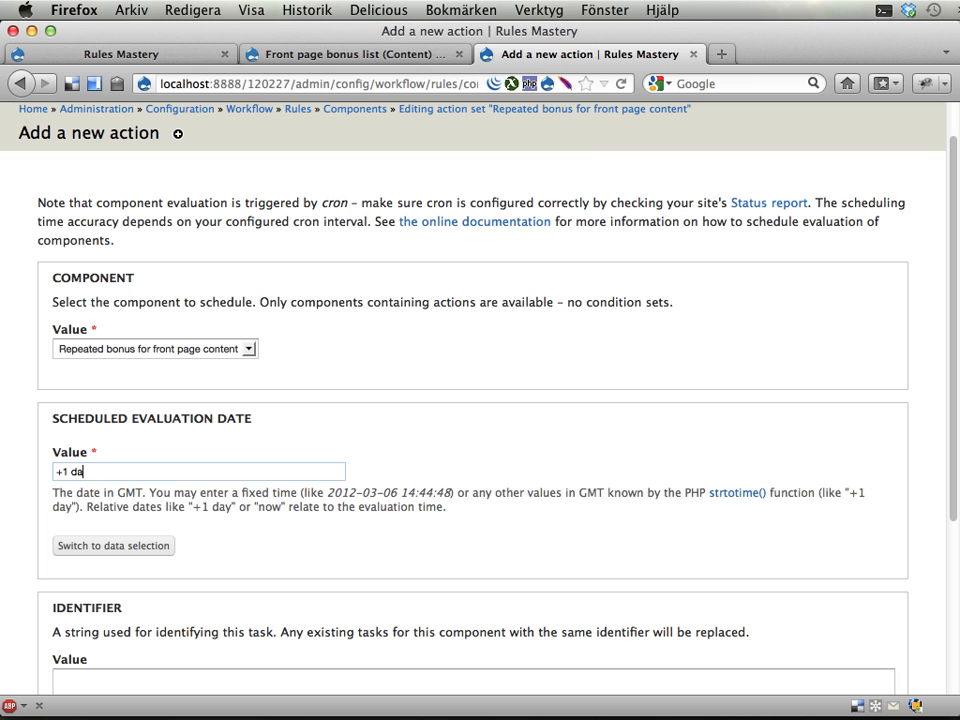
type("y")
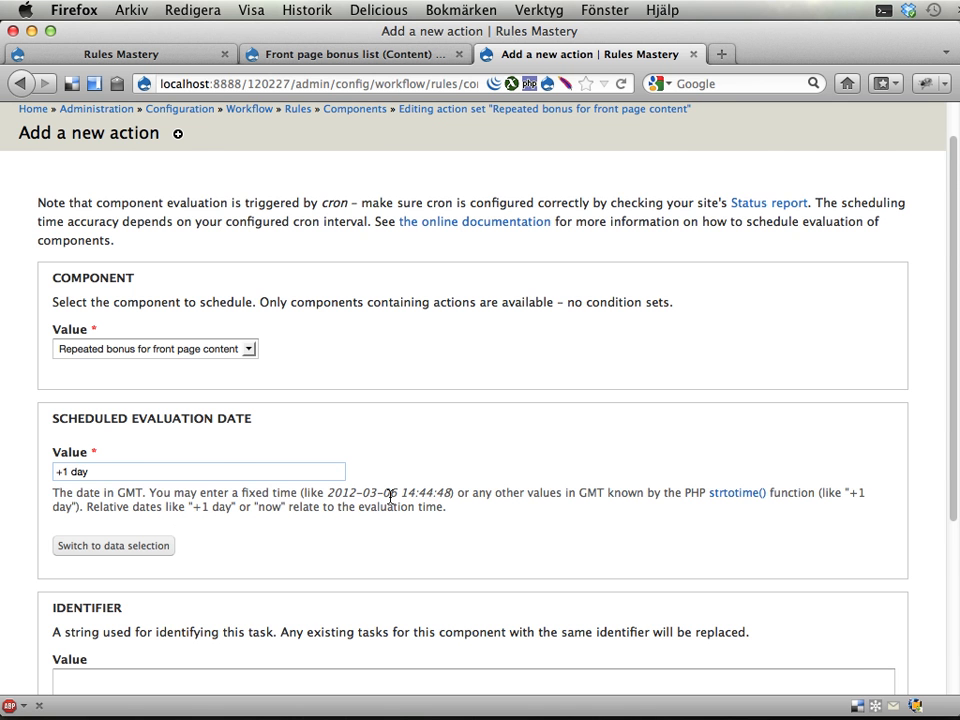
scroll("down", 3)
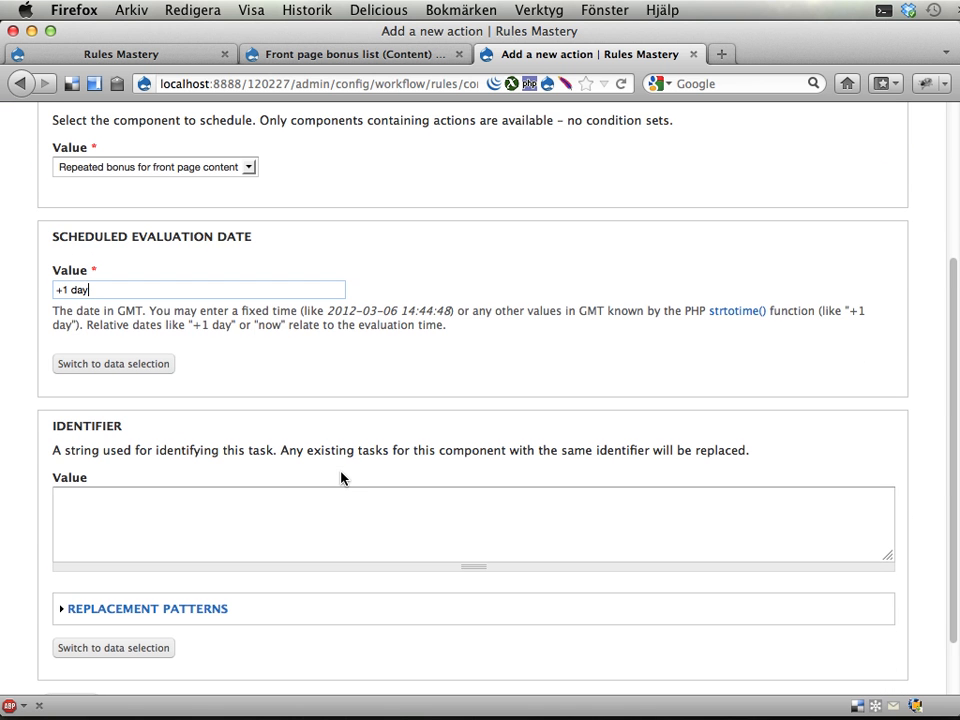
Step: Identify the scheduled task as 'Award bonus points for front page content.' and save the action
left_click(336, 504)
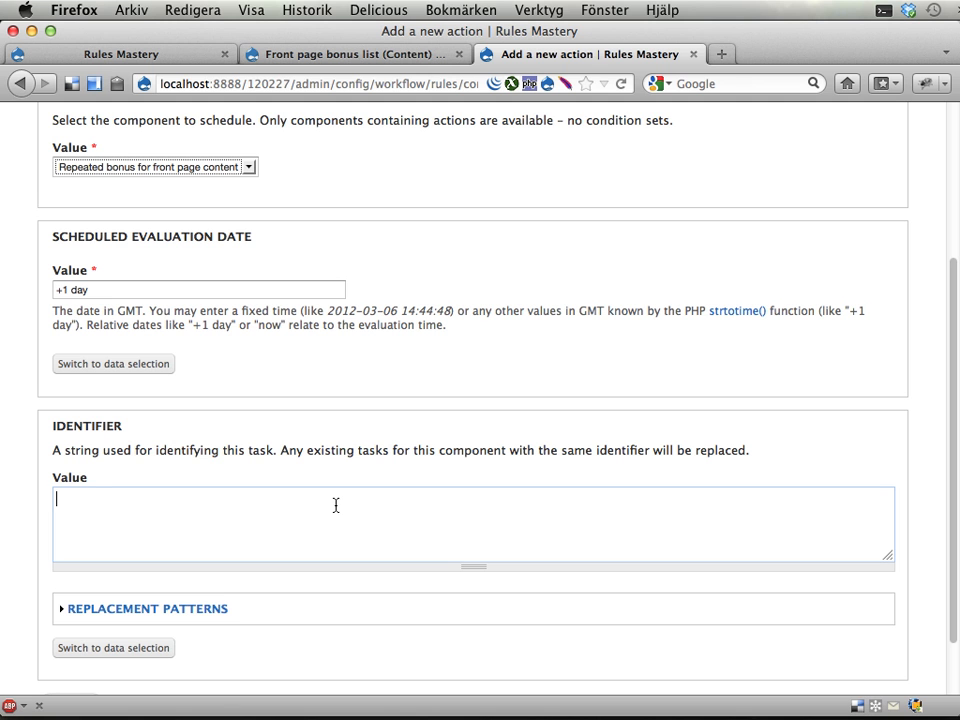
type("Award")
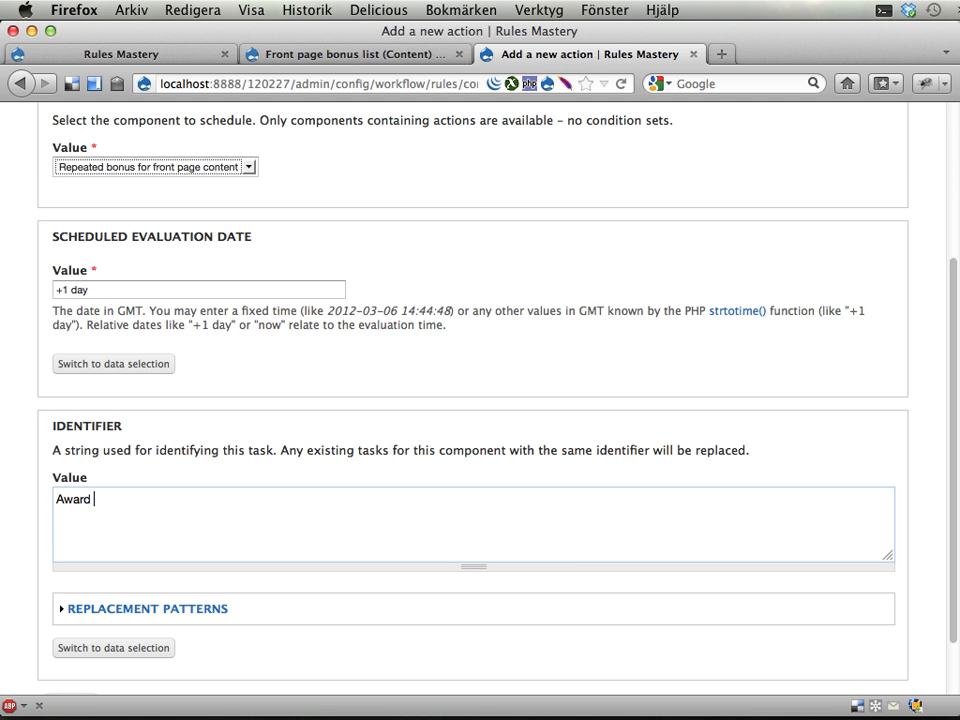
type("bo")
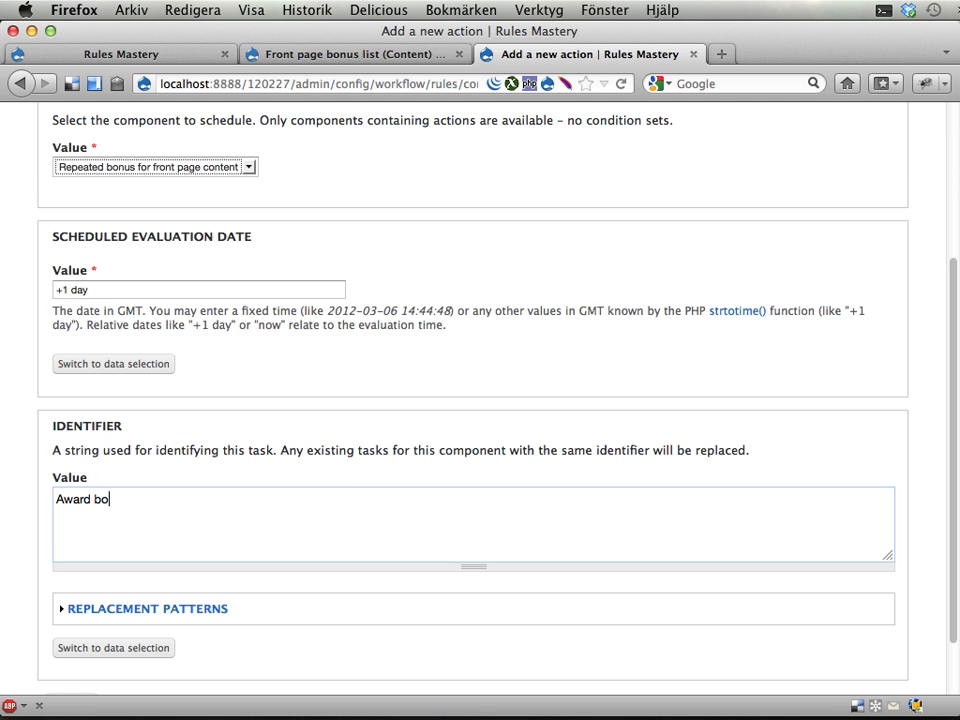
type("nus points for fr")
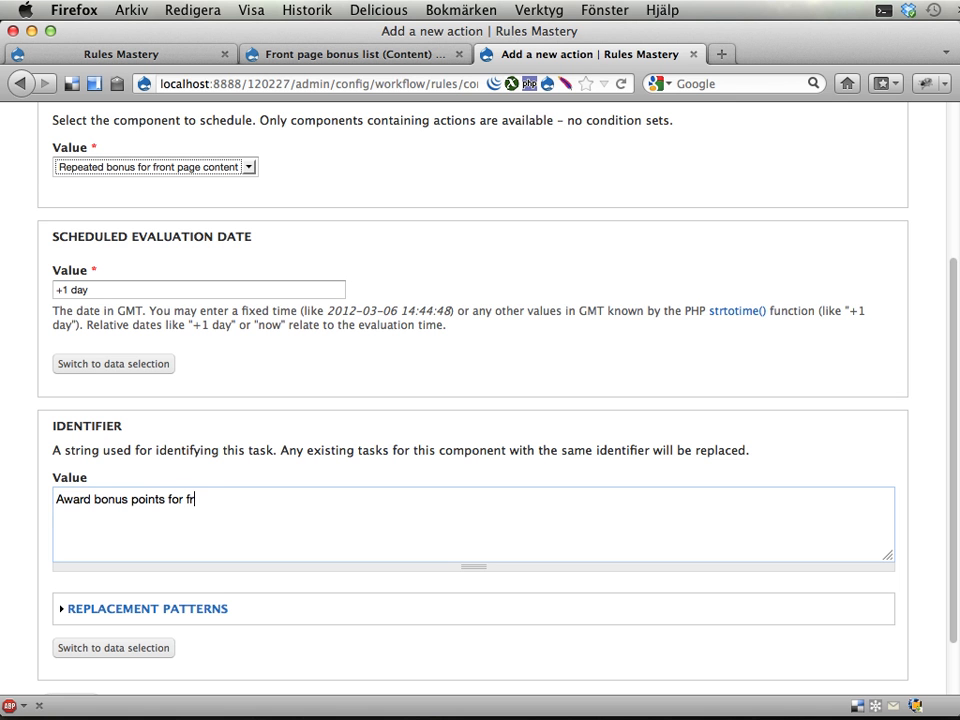
type("ont page content.")
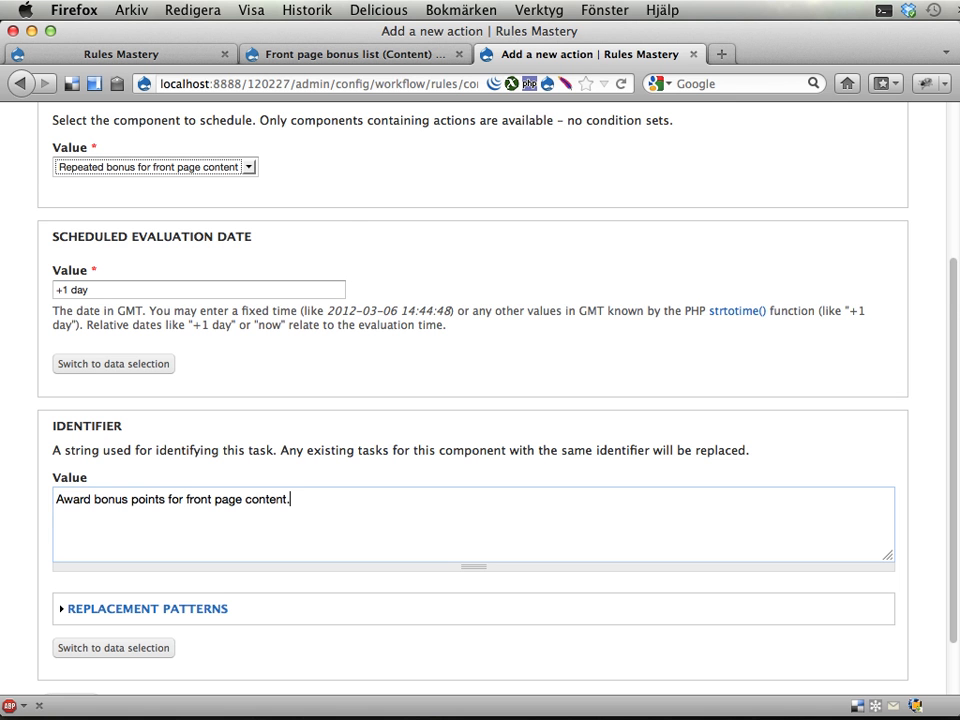
scroll("down", 3)
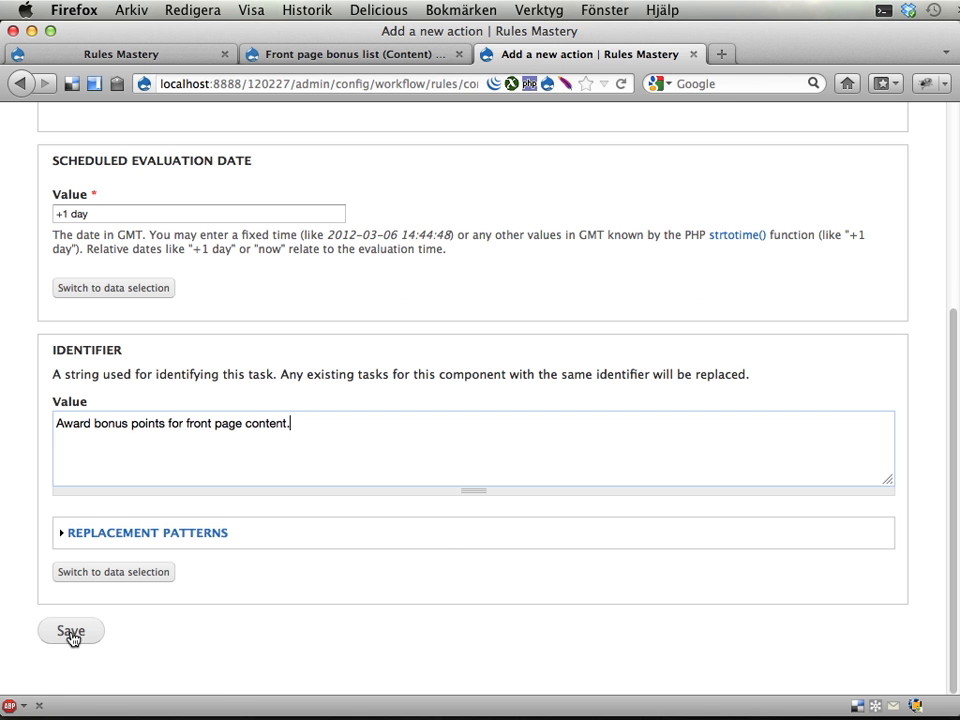
left_click(70, 630)
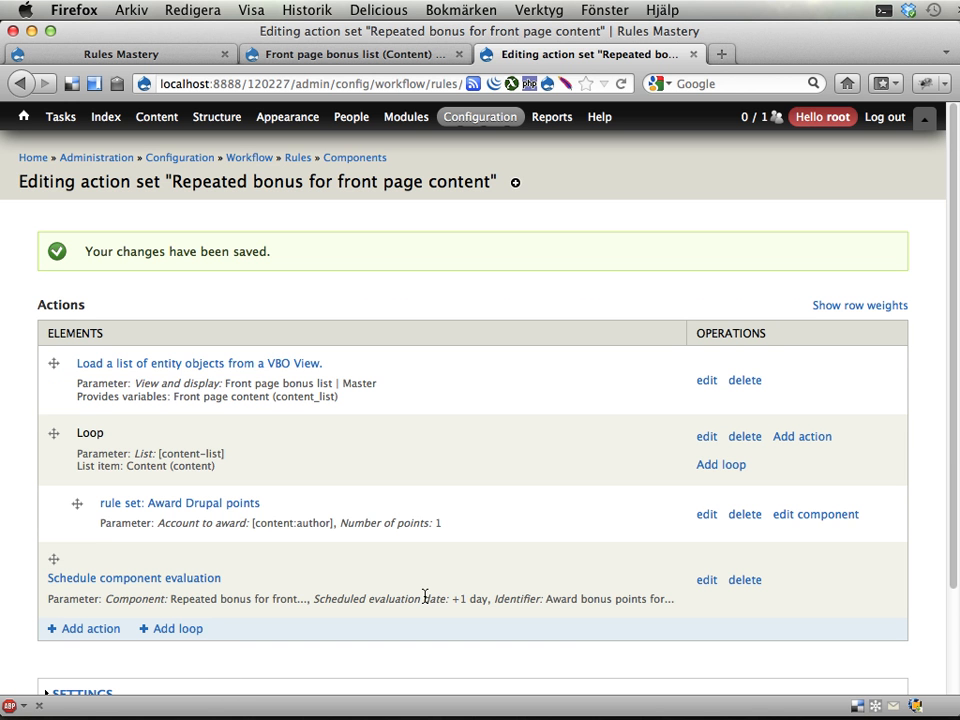
mouse_move(198, 364)
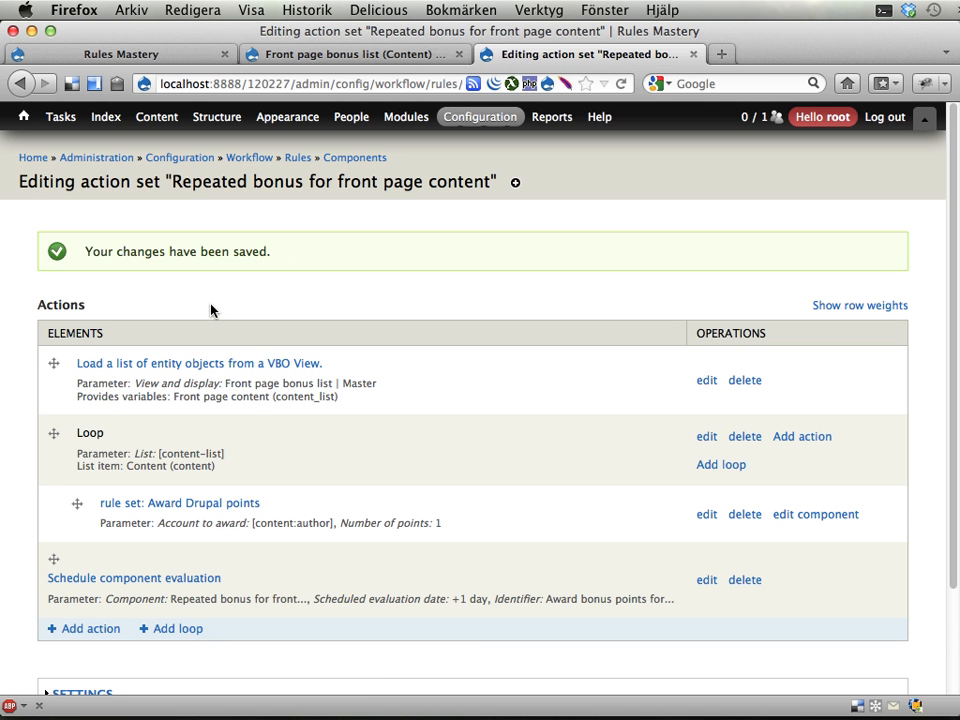
mouse_move(418, 434)
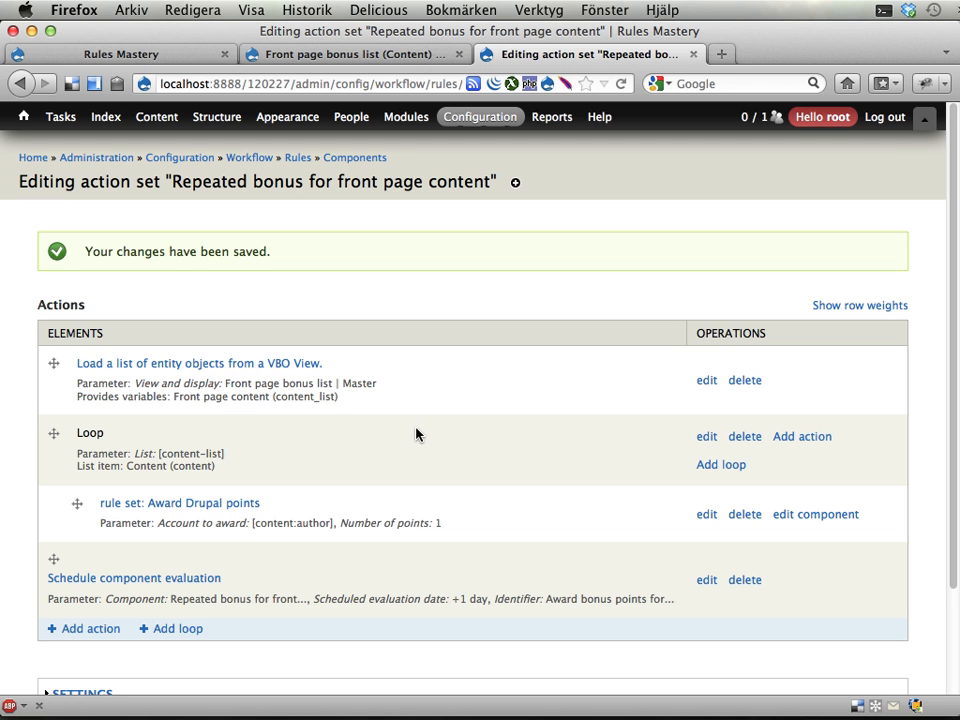
mouse_move(356, 156)
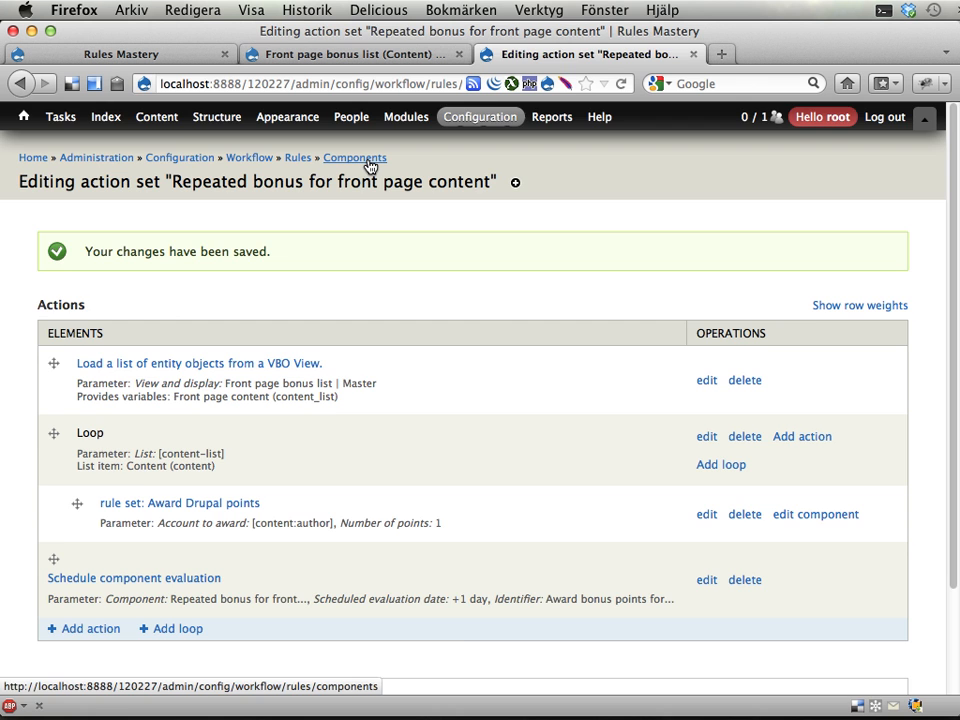
Step: Execute 'Repeated bonus for front page content' from the Components overview and review the award messages
left_click(354, 156)
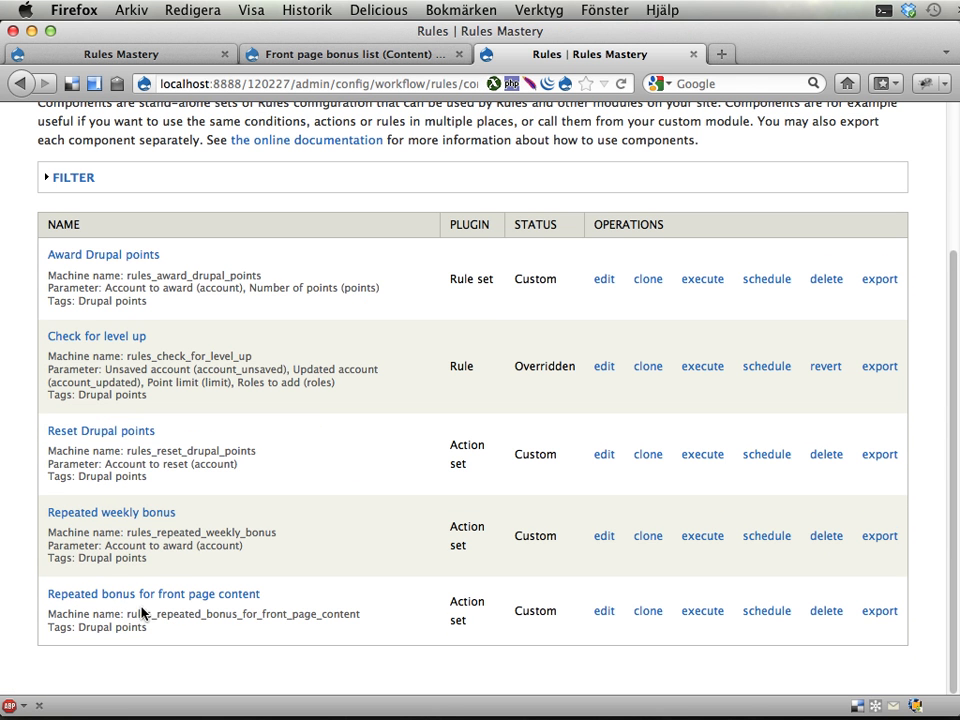
left_click(702, 612)
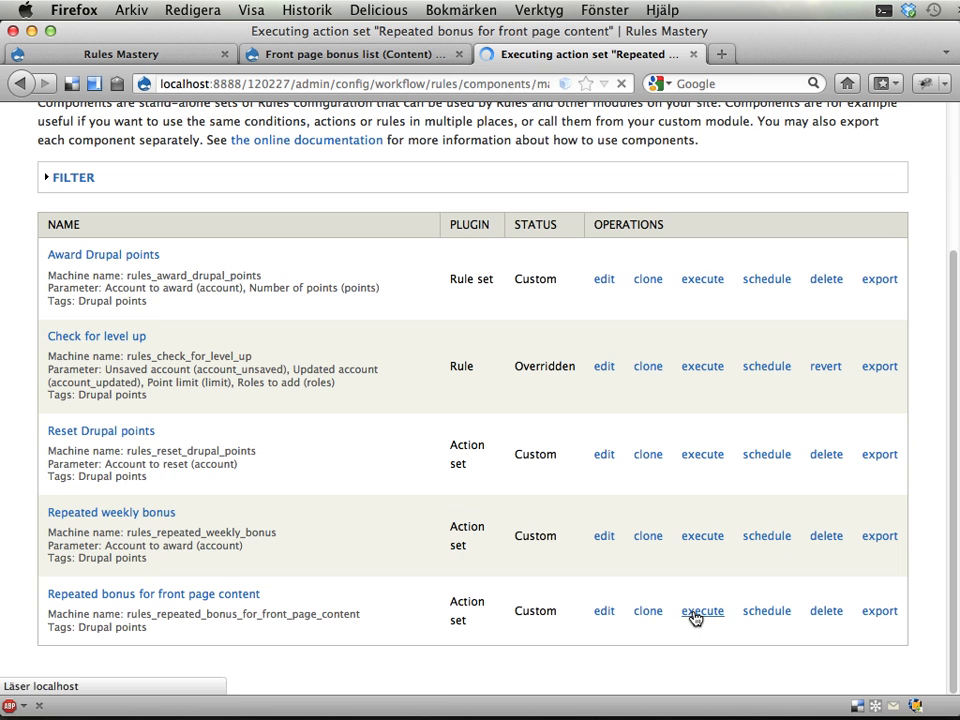
left_click(702, 612)
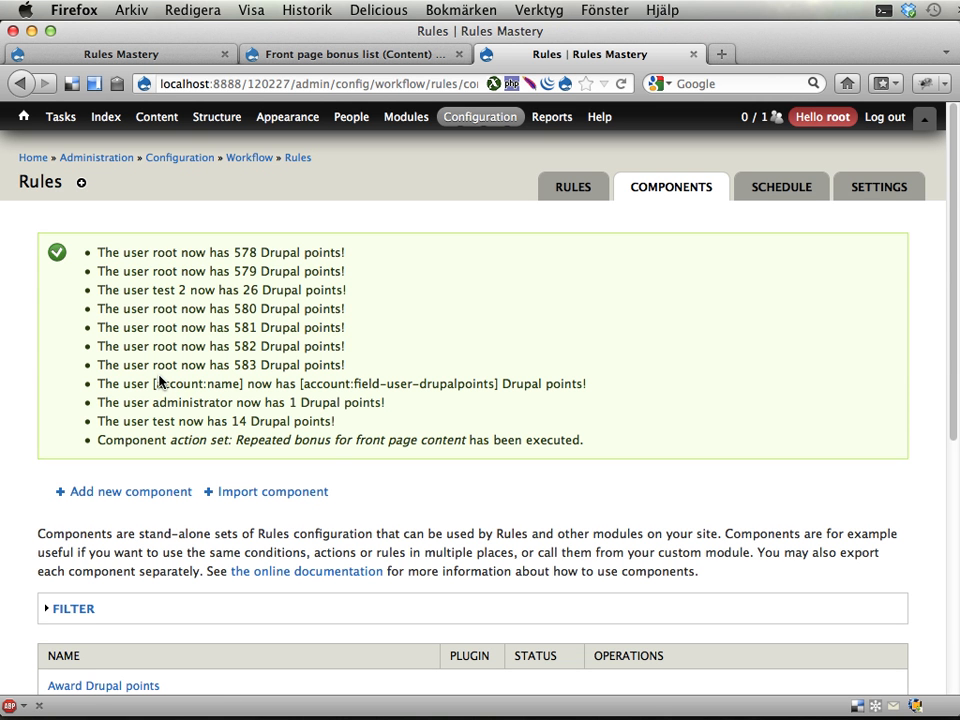
mouse_move(250, 360)
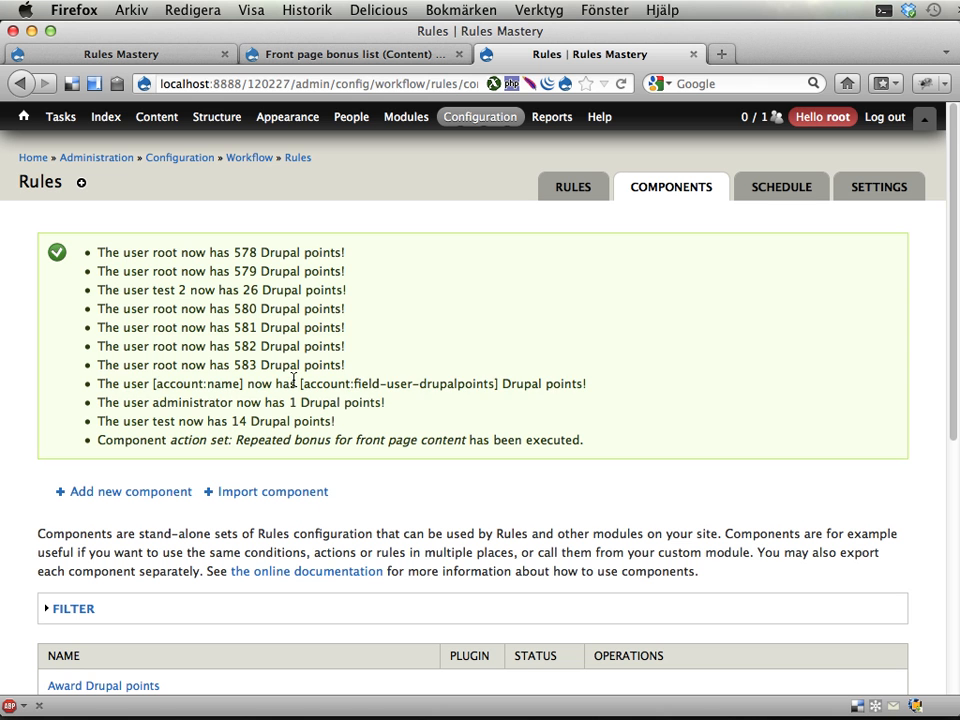
triple_click(340, 384)
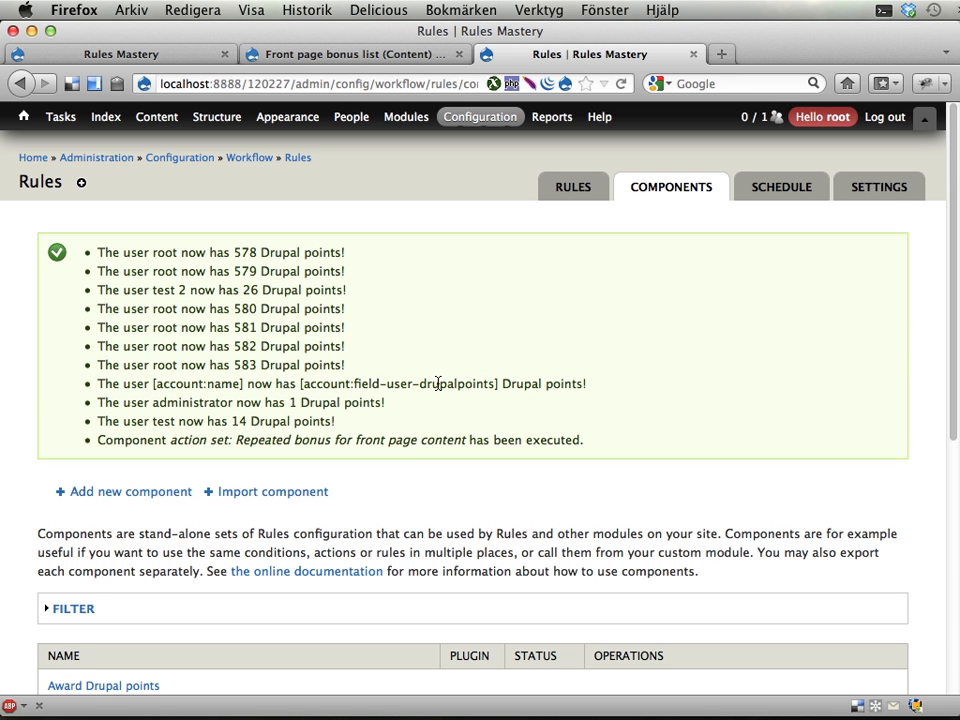
mouse_move(432, 432)
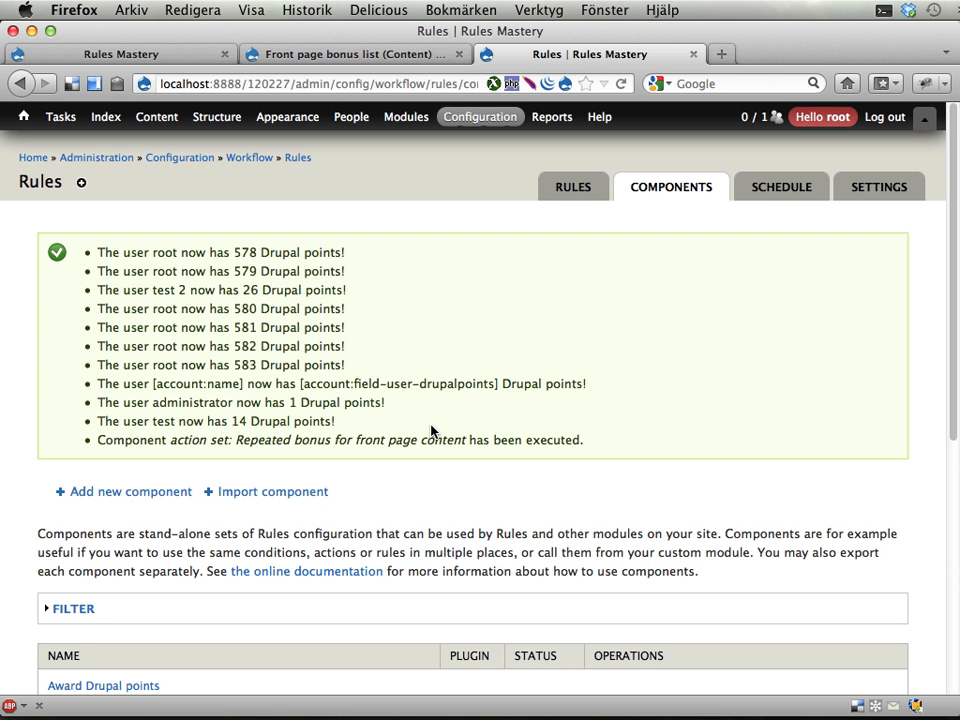
scroll("down", 3)
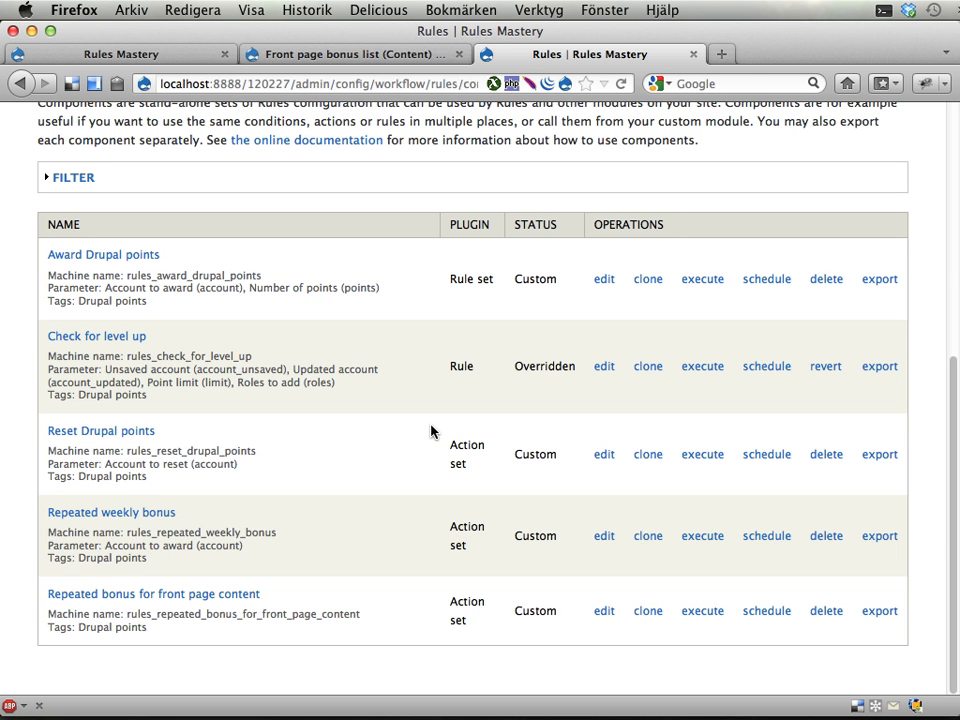